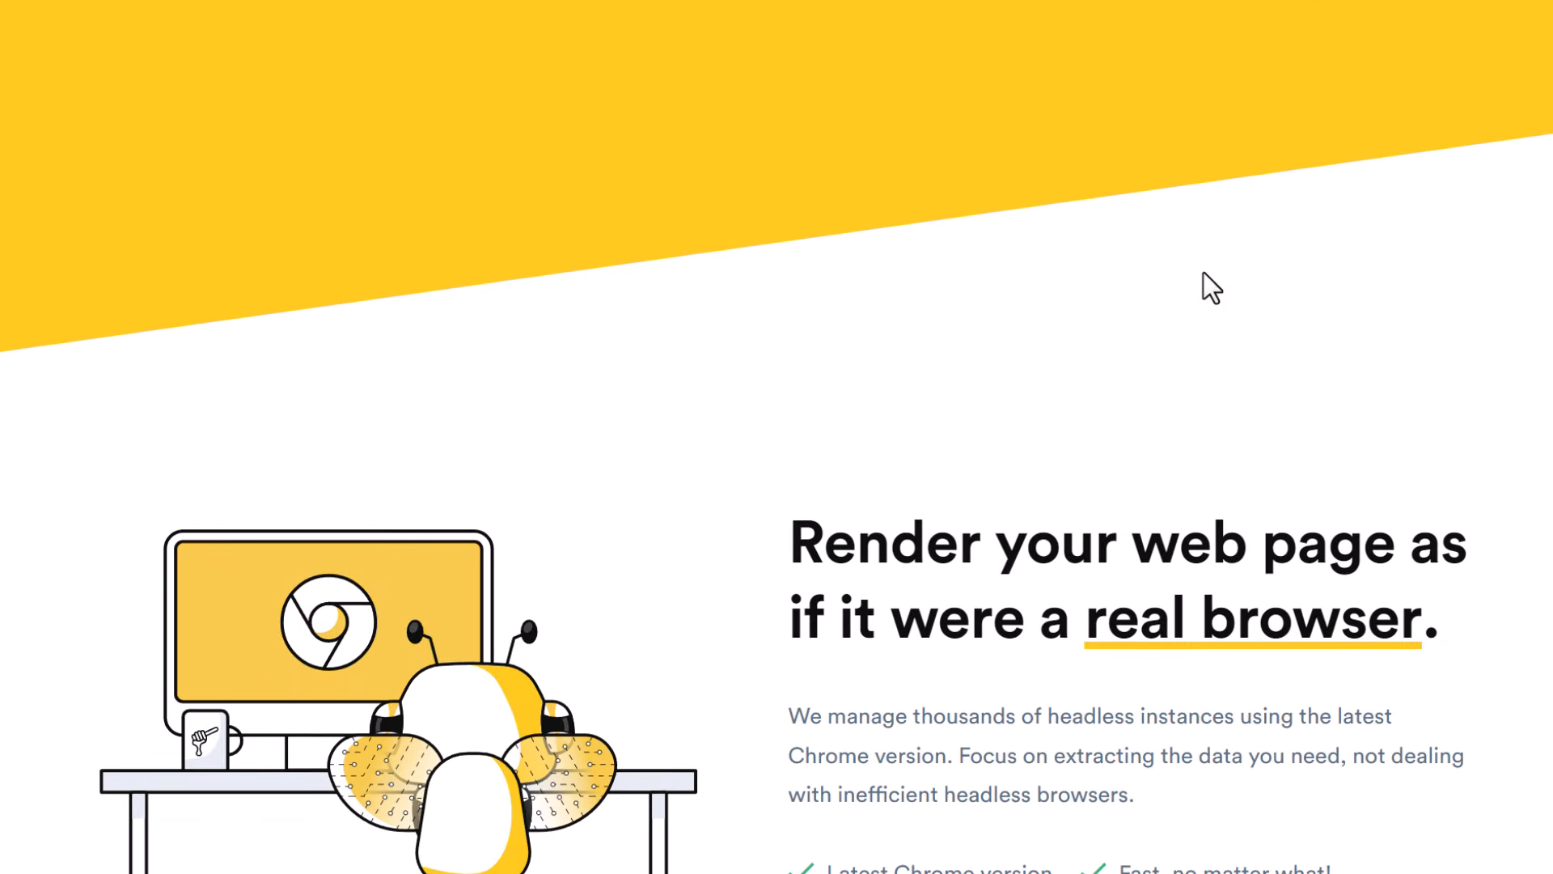
Scroll the ScrapingBee homepage past the JavaScript rendering and proxy rotation sections toward 'Six ways to use ScrapingBee'.
{"action": "scroll", "scroll_direction": "down", "scroll_amount": 3}
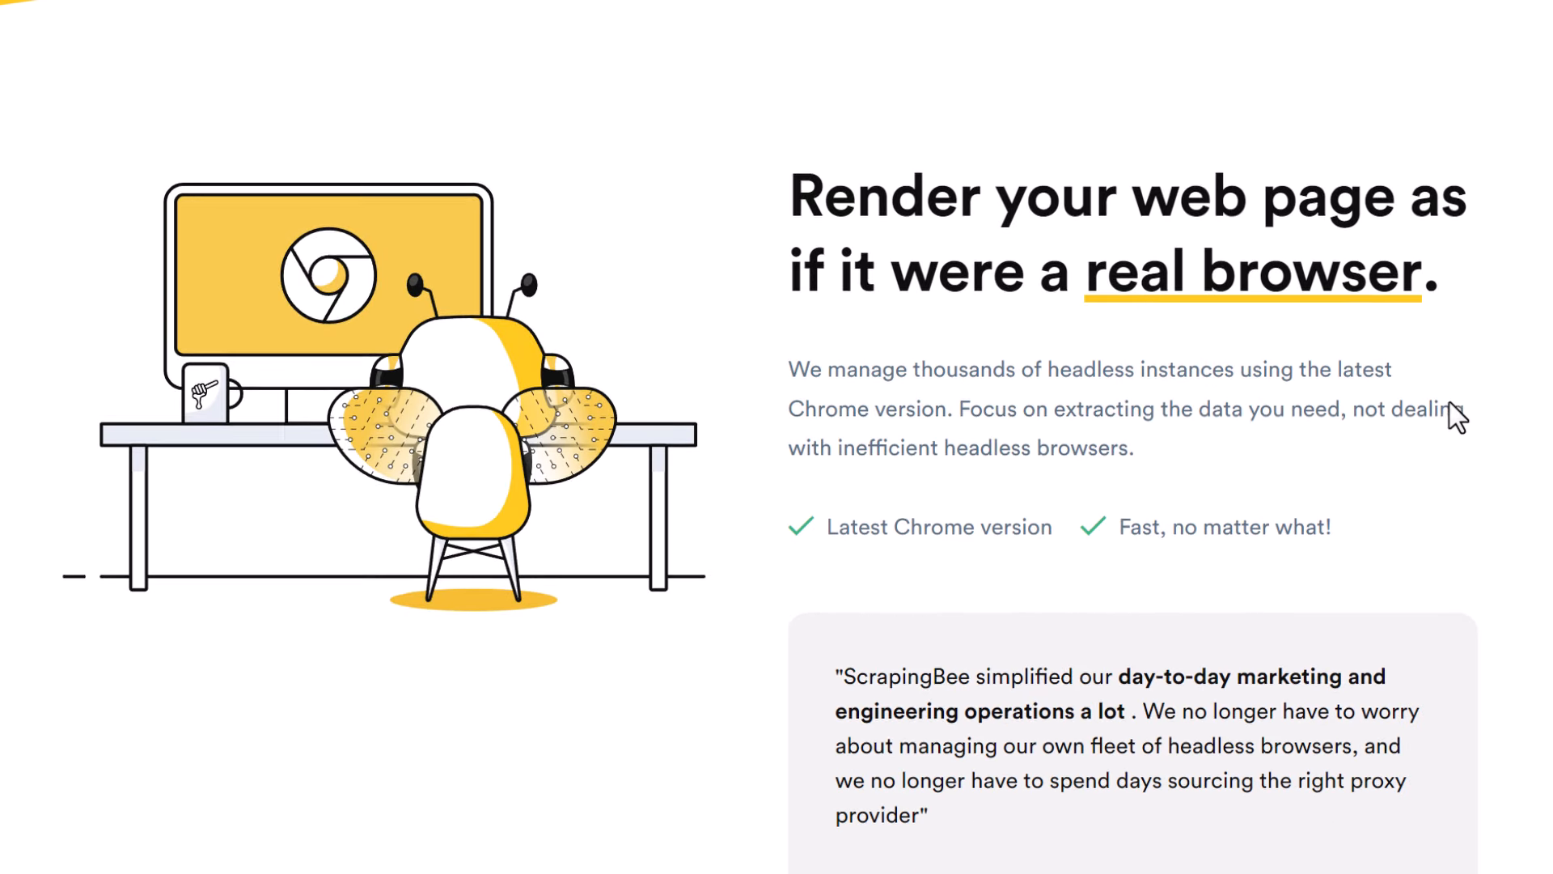
{"action": "scroll", "scroll_direction": "down", "scroll_amount": 3}
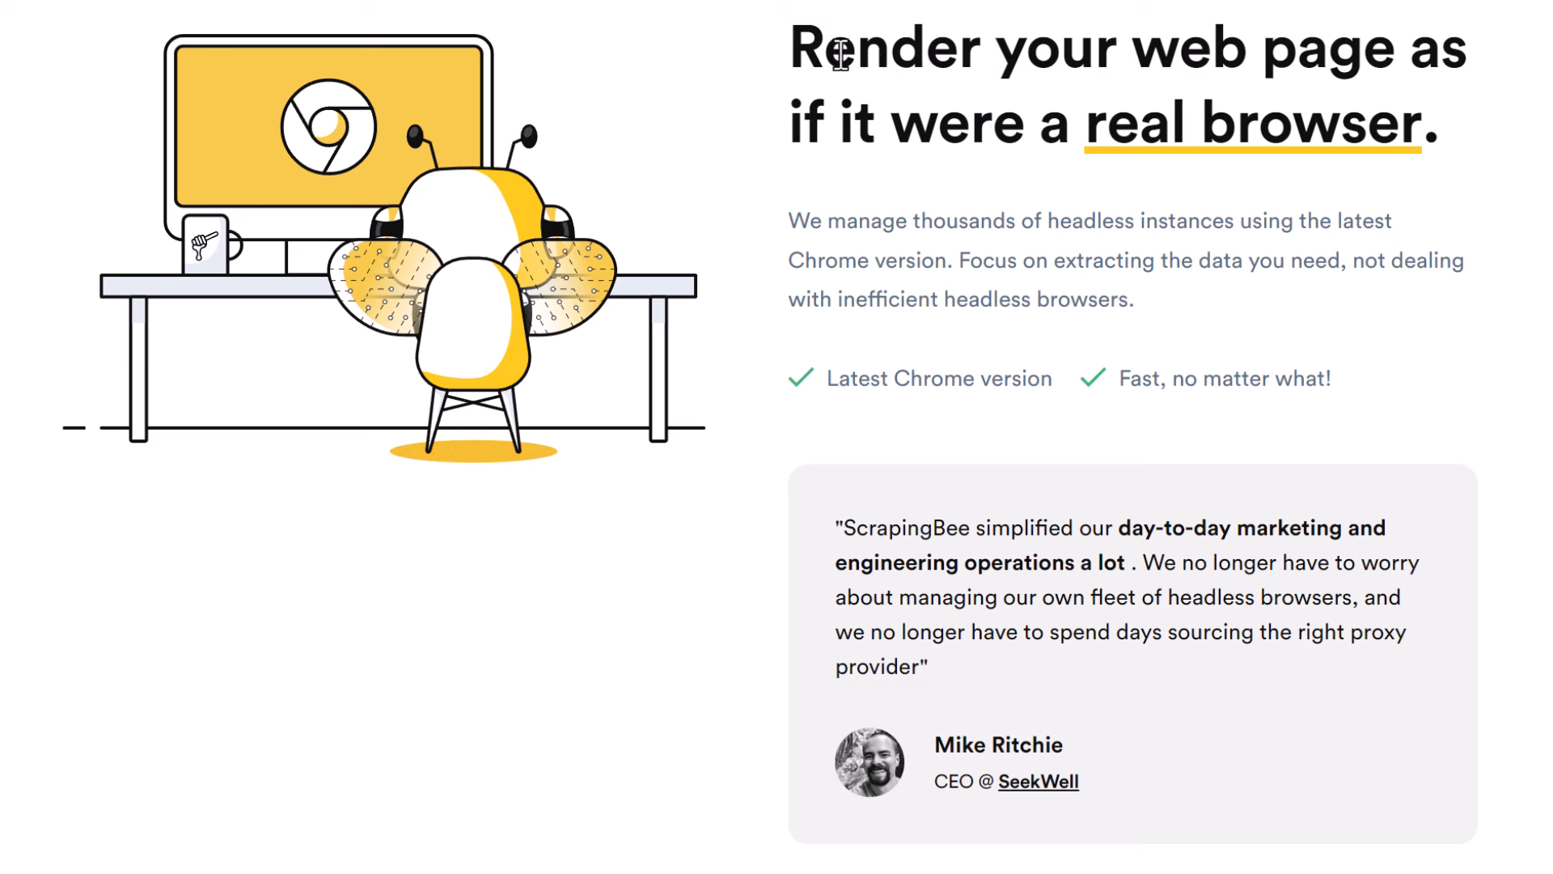
{"action": "scroll", "scroll_direction": "down", "scroll_amount": 3}
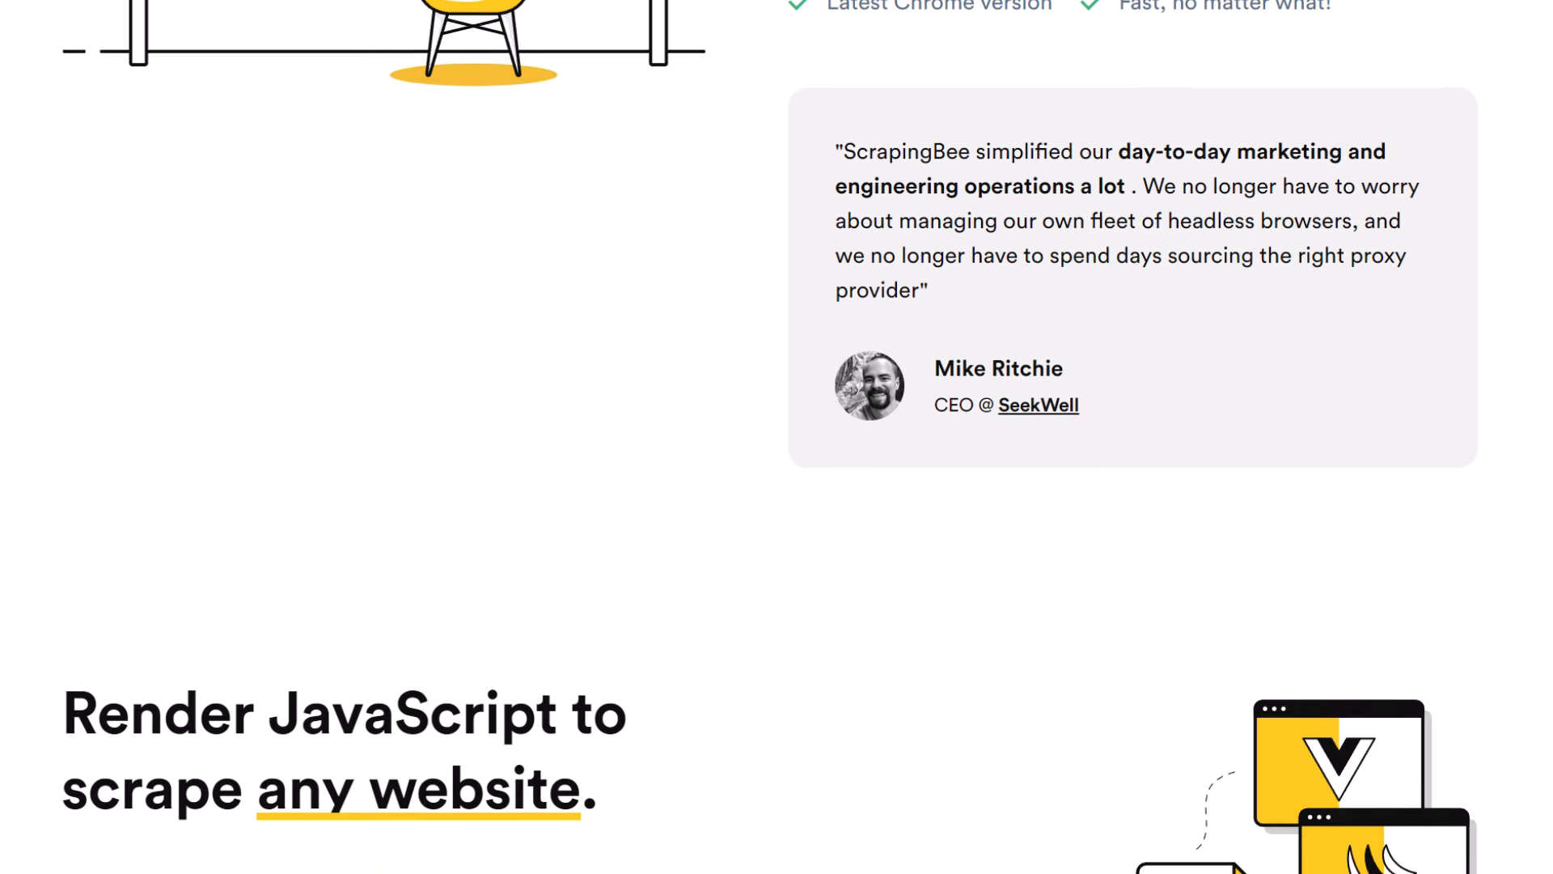
{"action": "scroll", "scroll_direction": "down", "scroll_amount": 3}
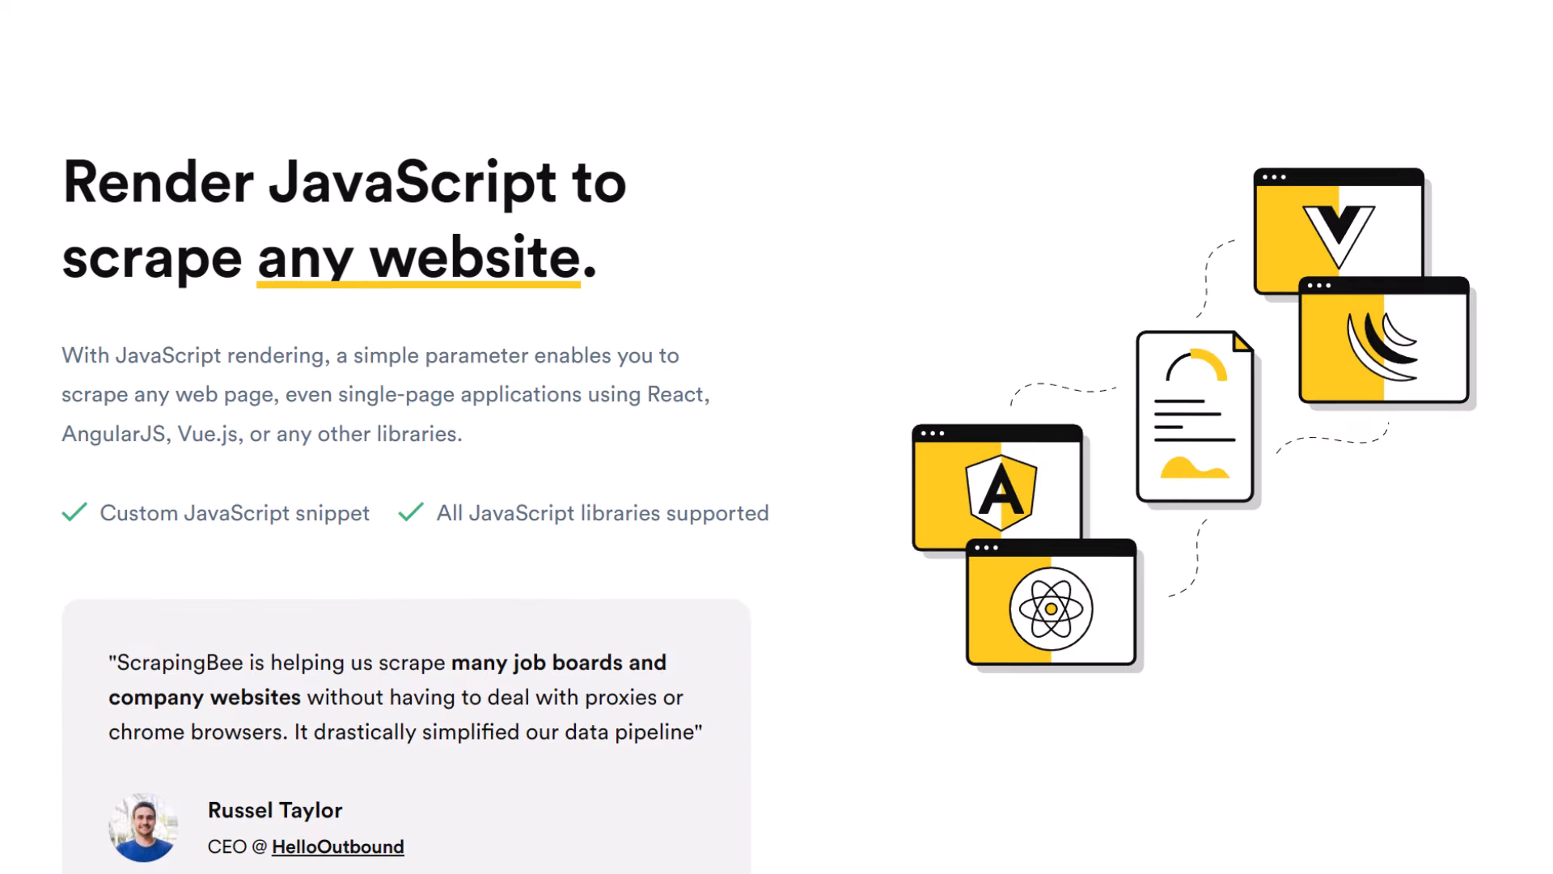
{"action": "scroll", "scroll_direction": "down", "scroll_amount": 3}
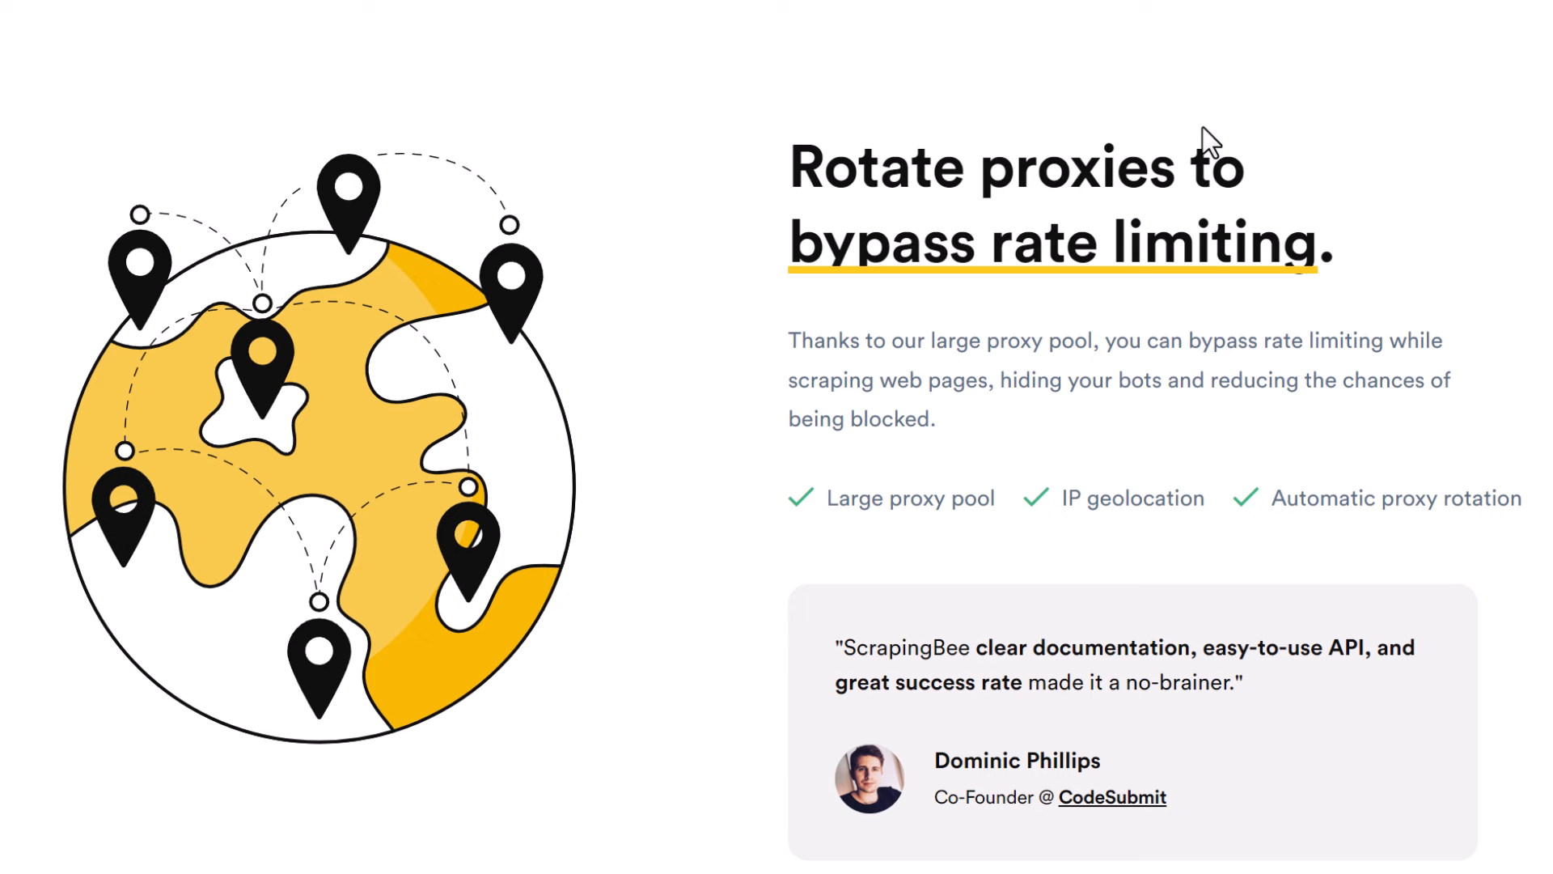
{"action": "left_click_drag", "start_coordinate": [817, 165], "coordinate": [1332, 243]}
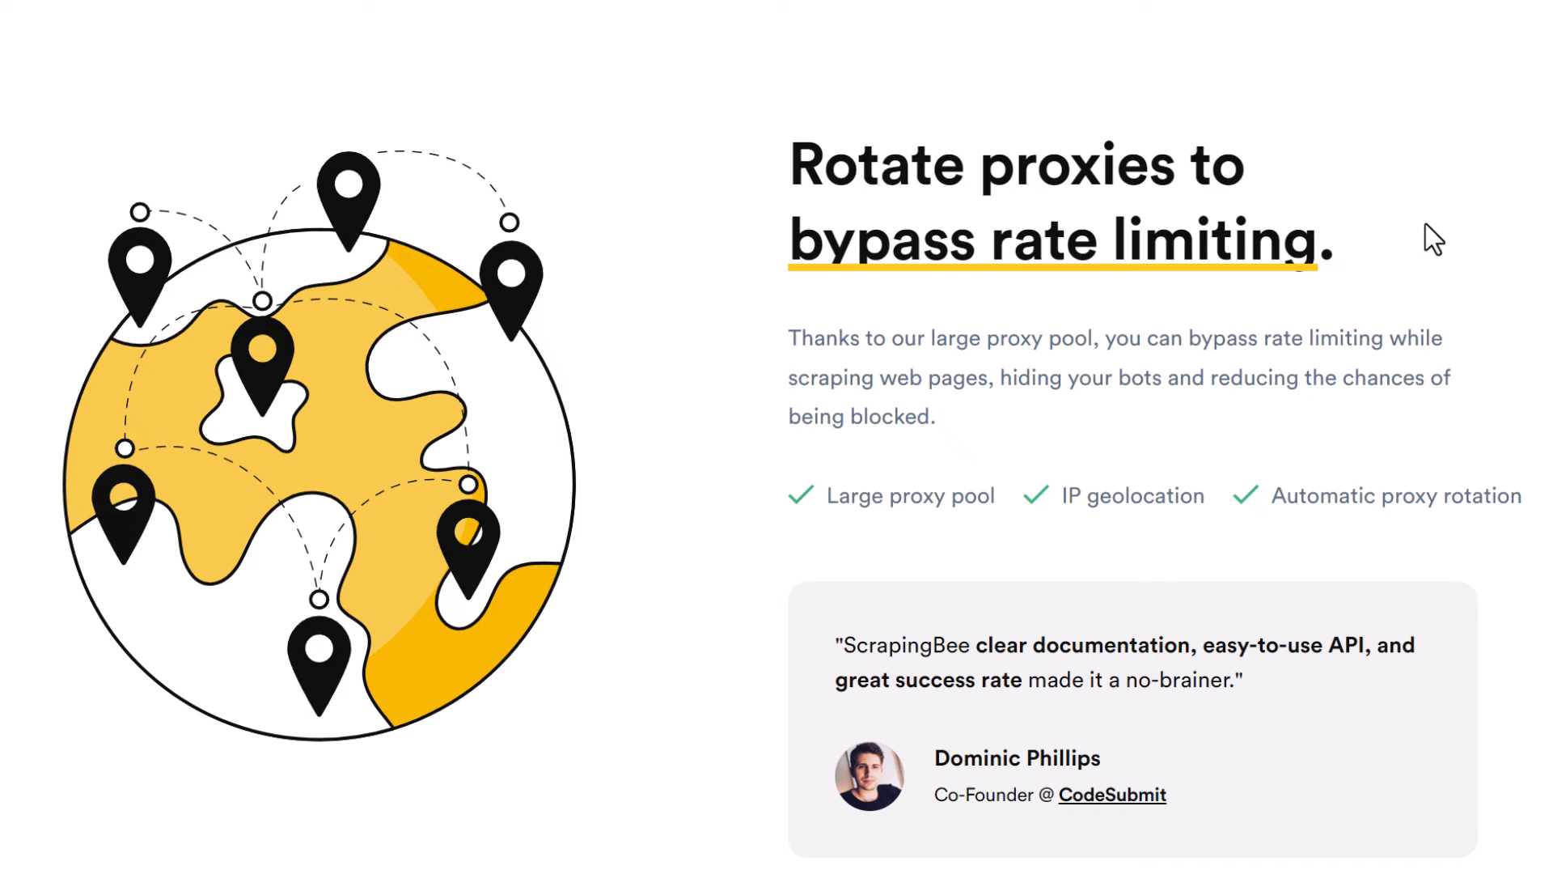
{"action": "mouse_move", "coordinate": [1409, 267]}
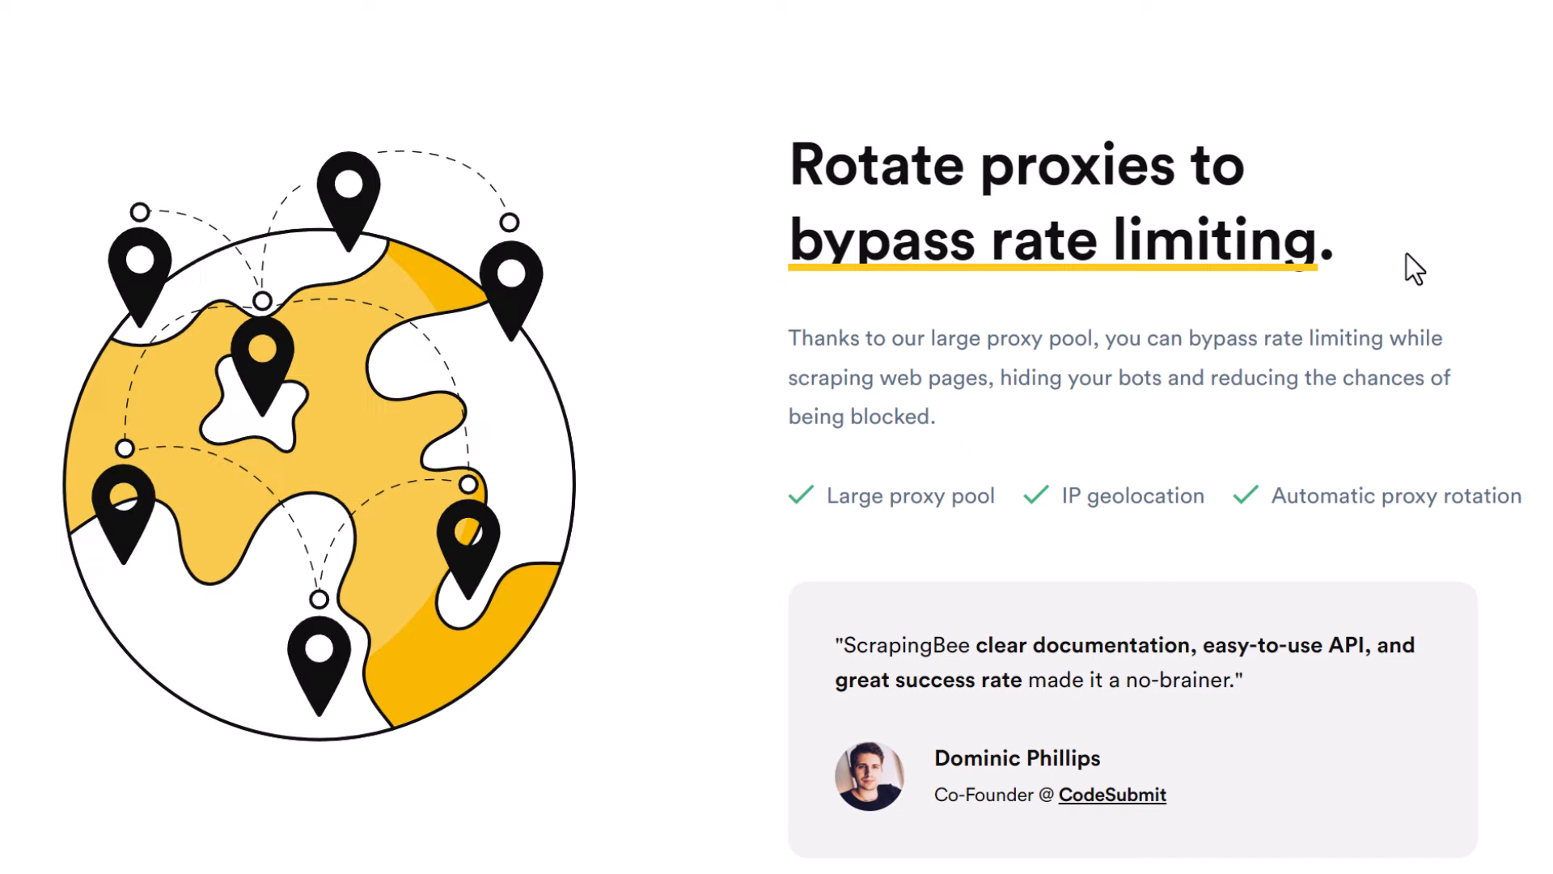
{"action": "mouse_move", "coordinate": [1533, 257]}
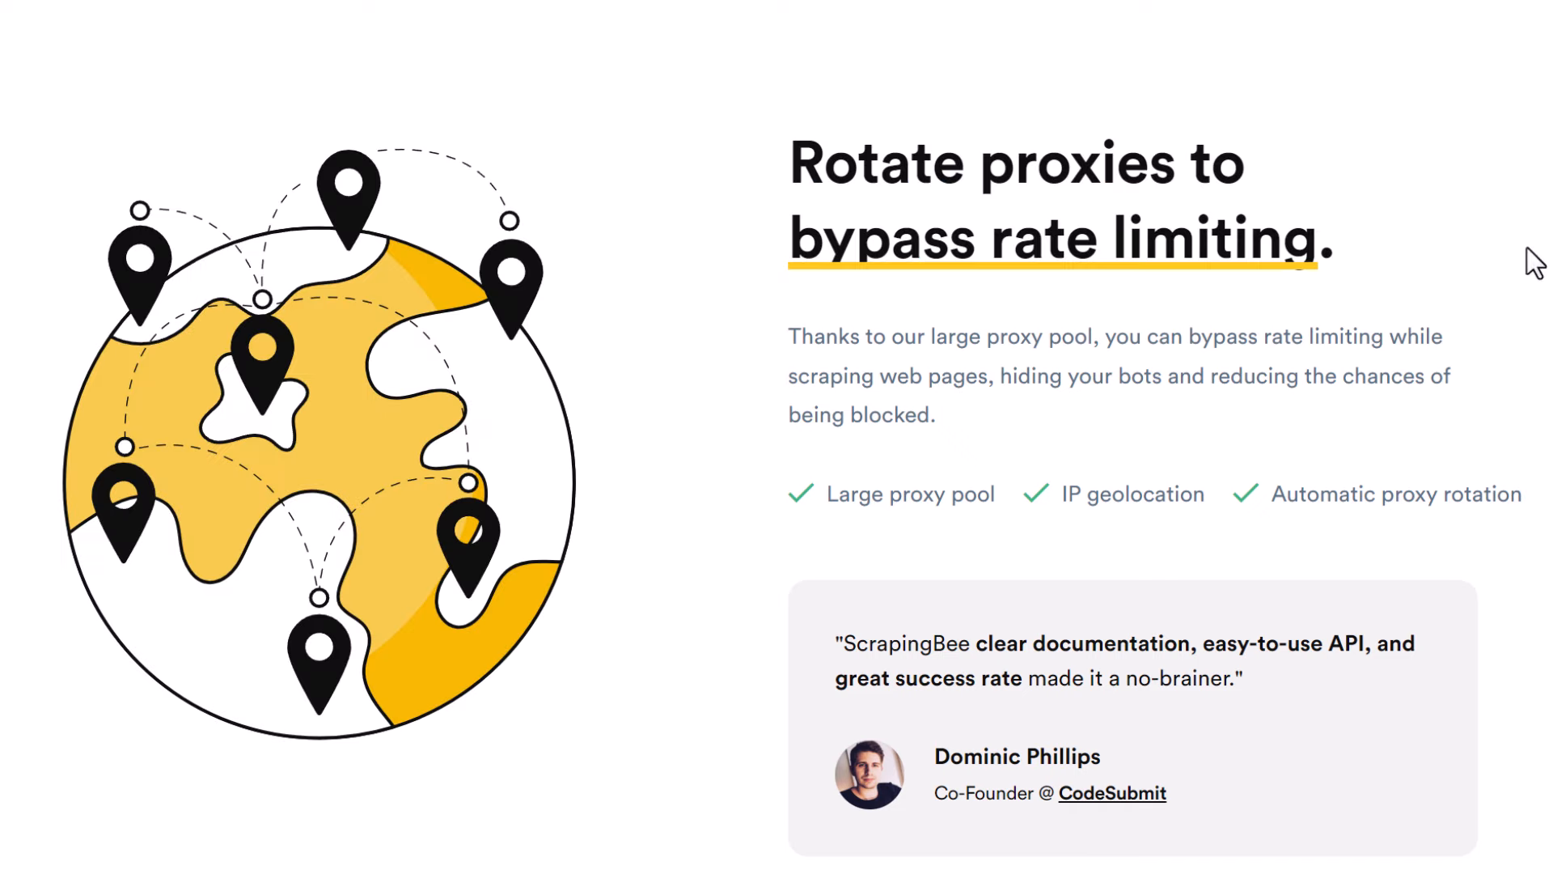
{"action": "scroll", "scroll_direction": "down", "scroll_amount": 3}
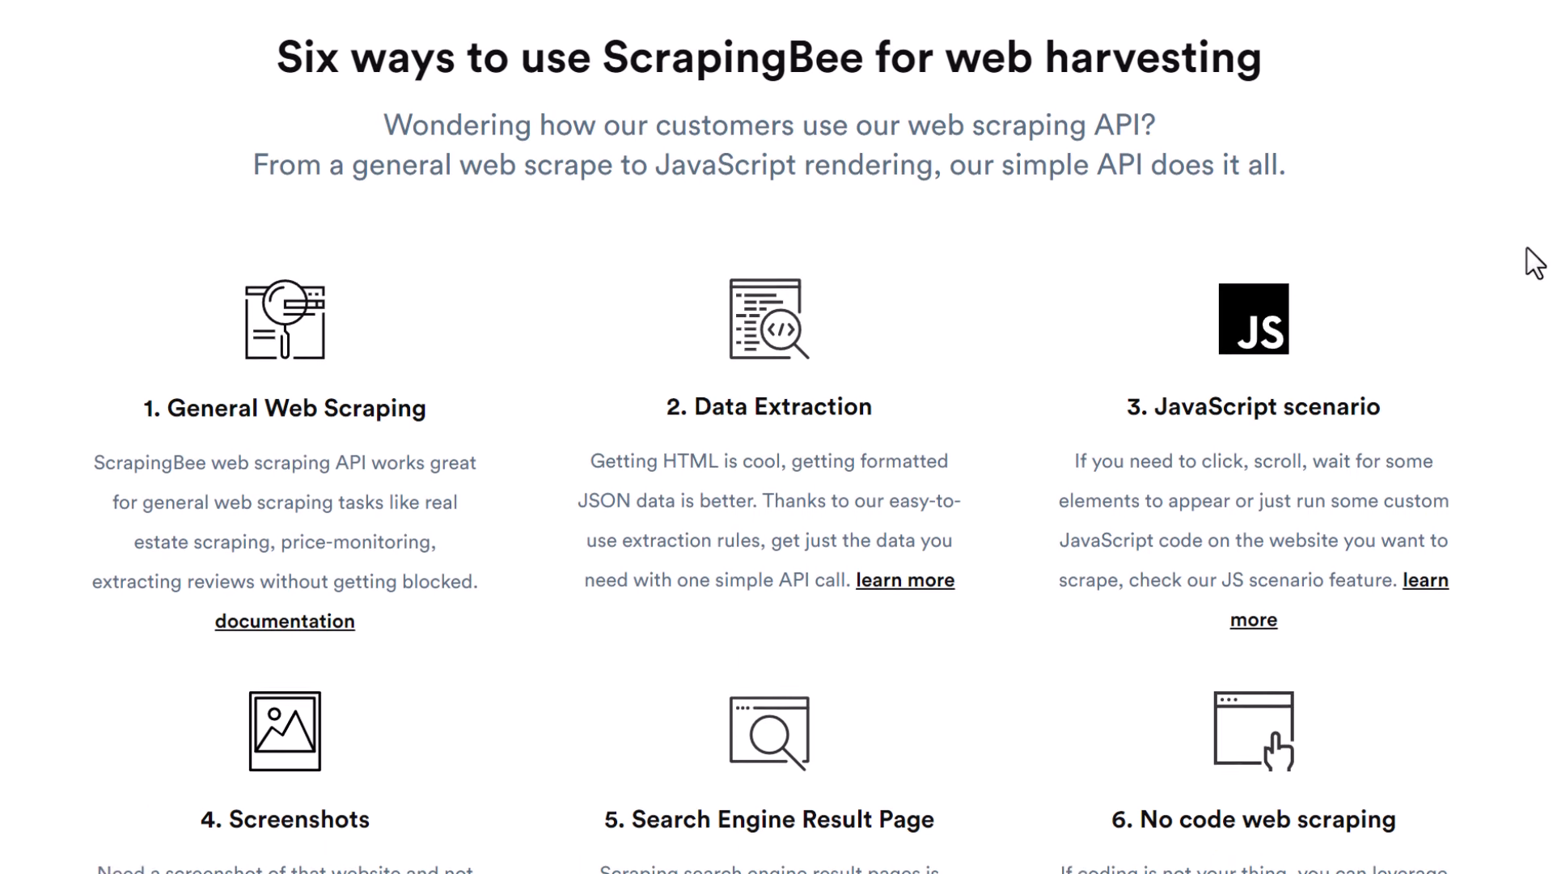
Scroll down to reveal all six ScrapingBee use-case cards.
{"action": "scroll", "scroll_direction": "down", "scroll_amount": 3}
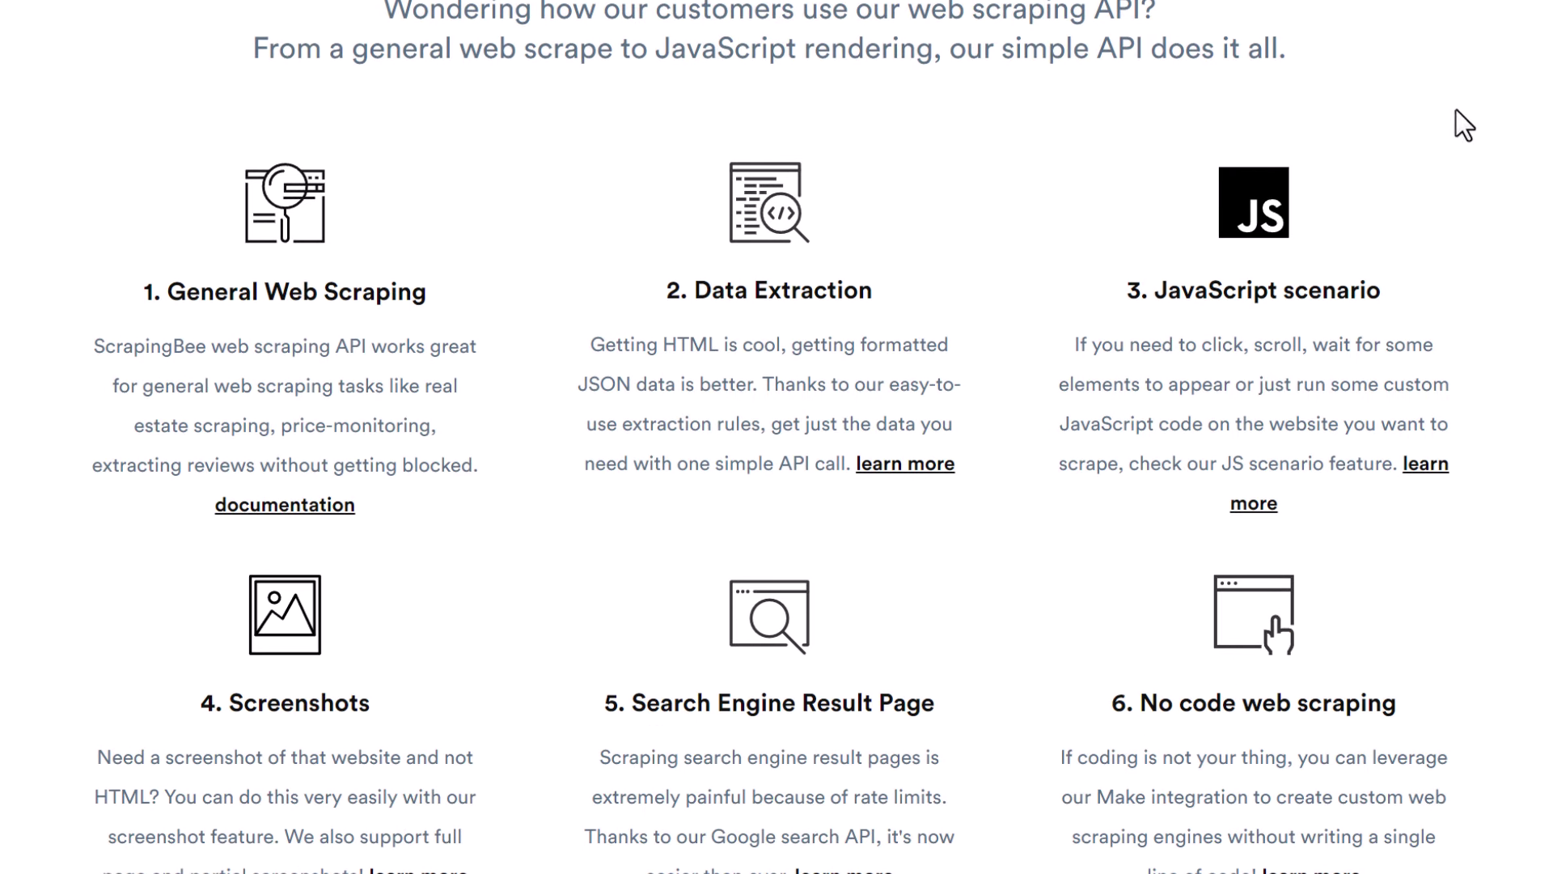
{"action": "mouse_move", "coordinate": [1492, 184]}
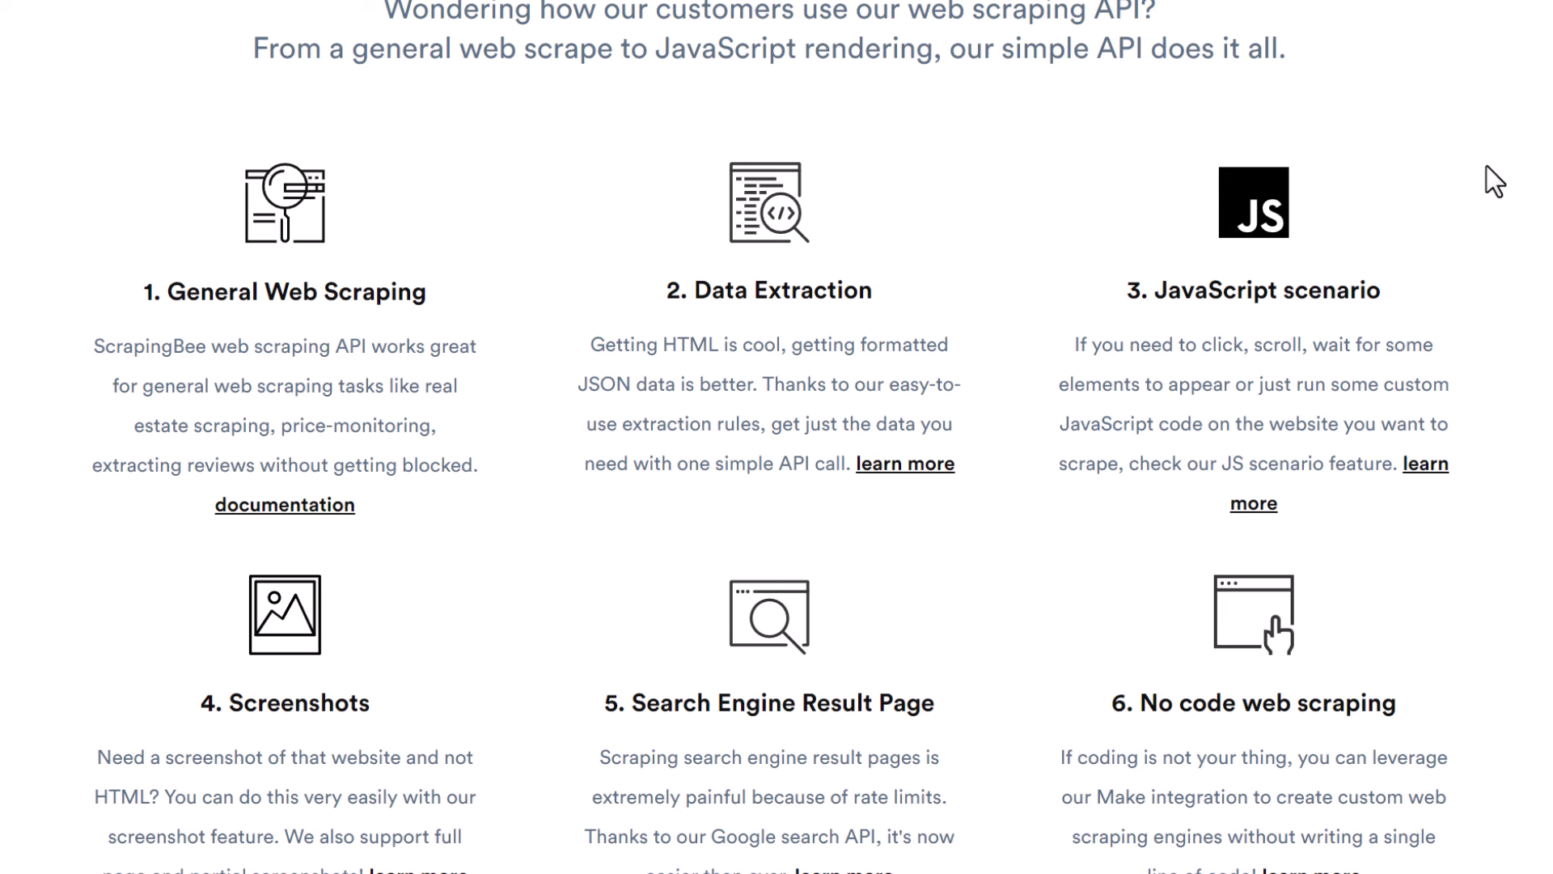
{"action": "mouse_move", "coordinate": [90, 278]}
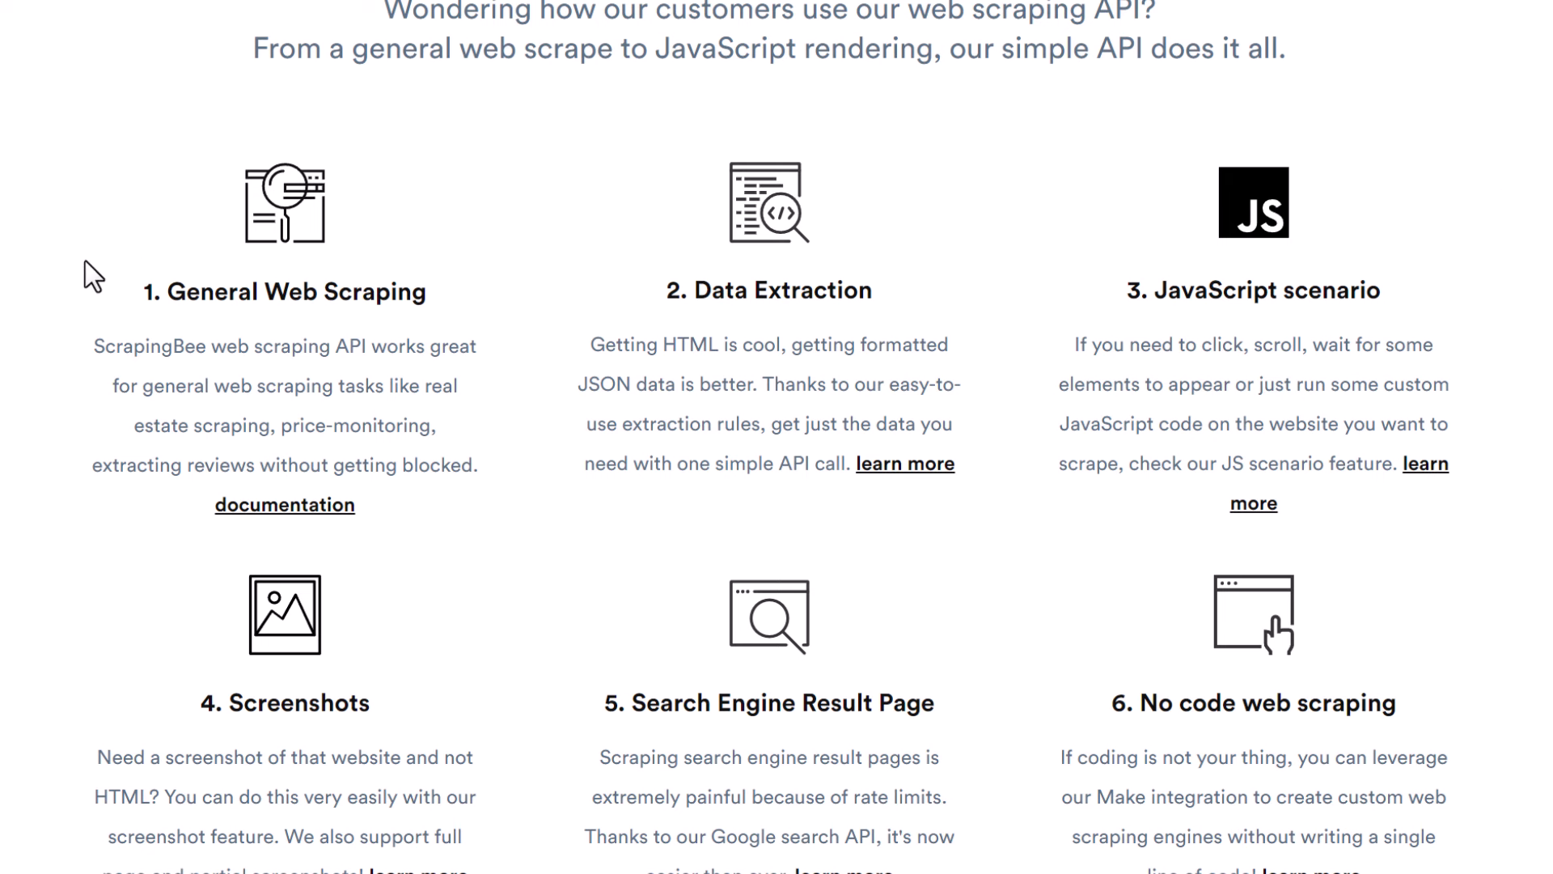
{"action": "mouse_move", "coordinate": [1511, 502]}
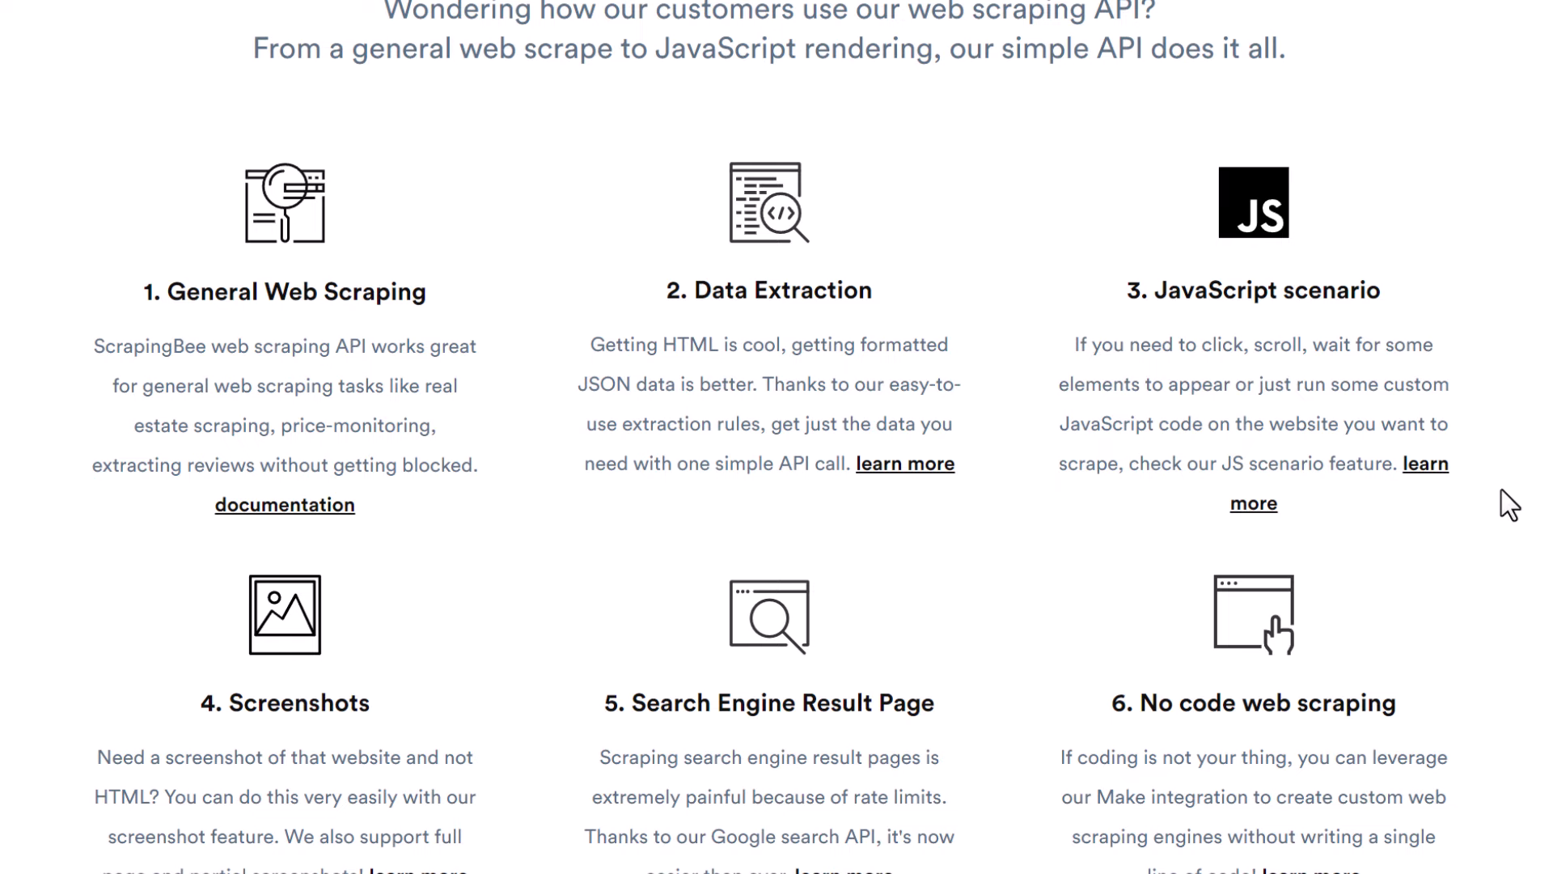
{"action": "mouse_move", "coordinate": [817, 267]}
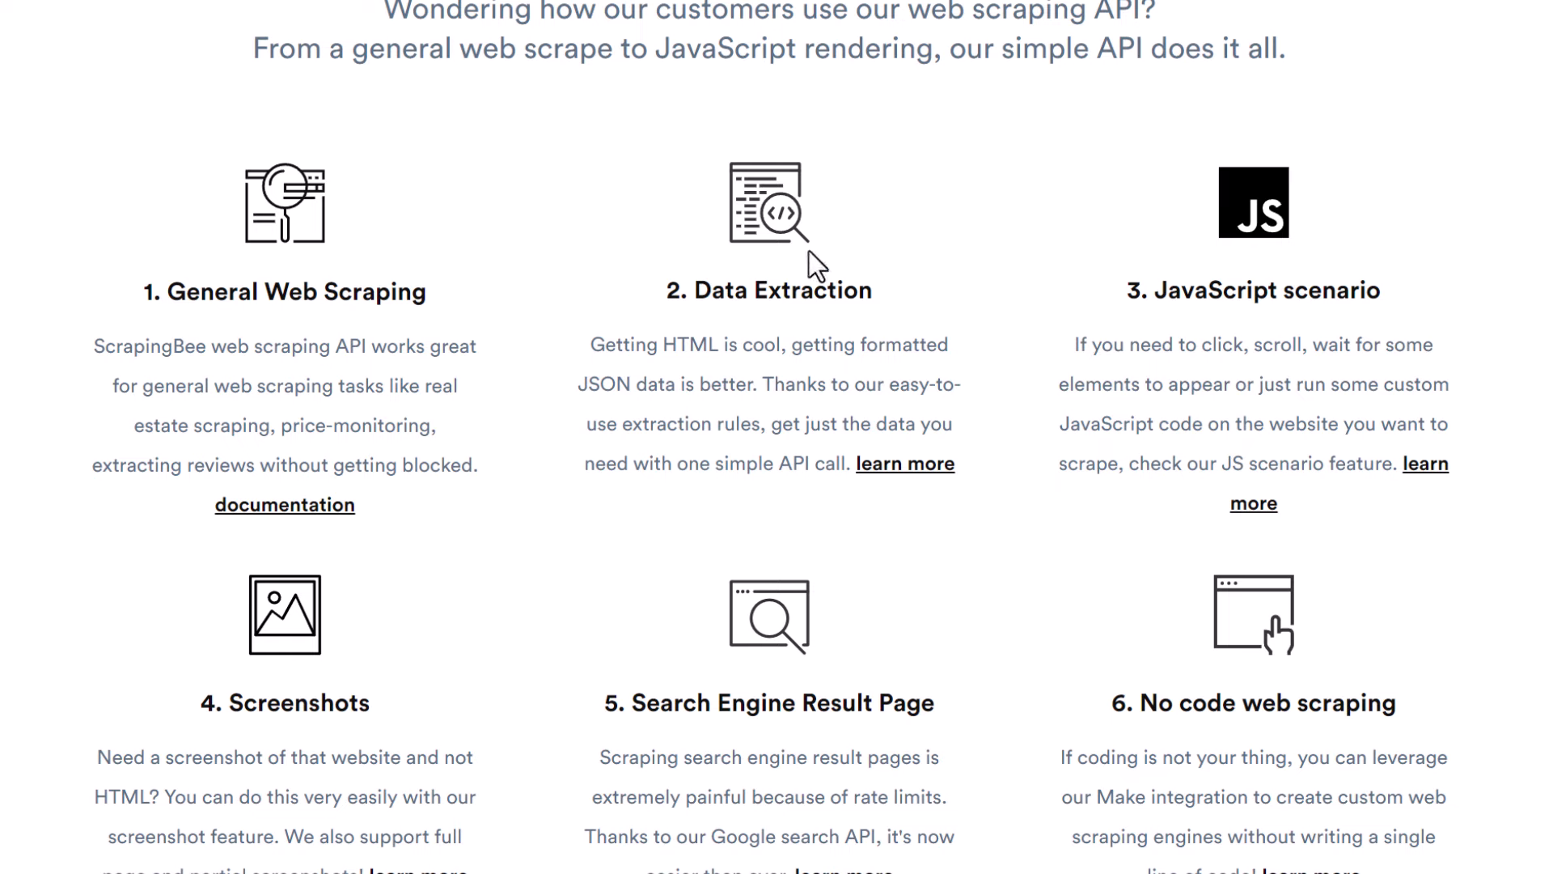
{"action": "mouse_move", "coordinate": [245, 39]}
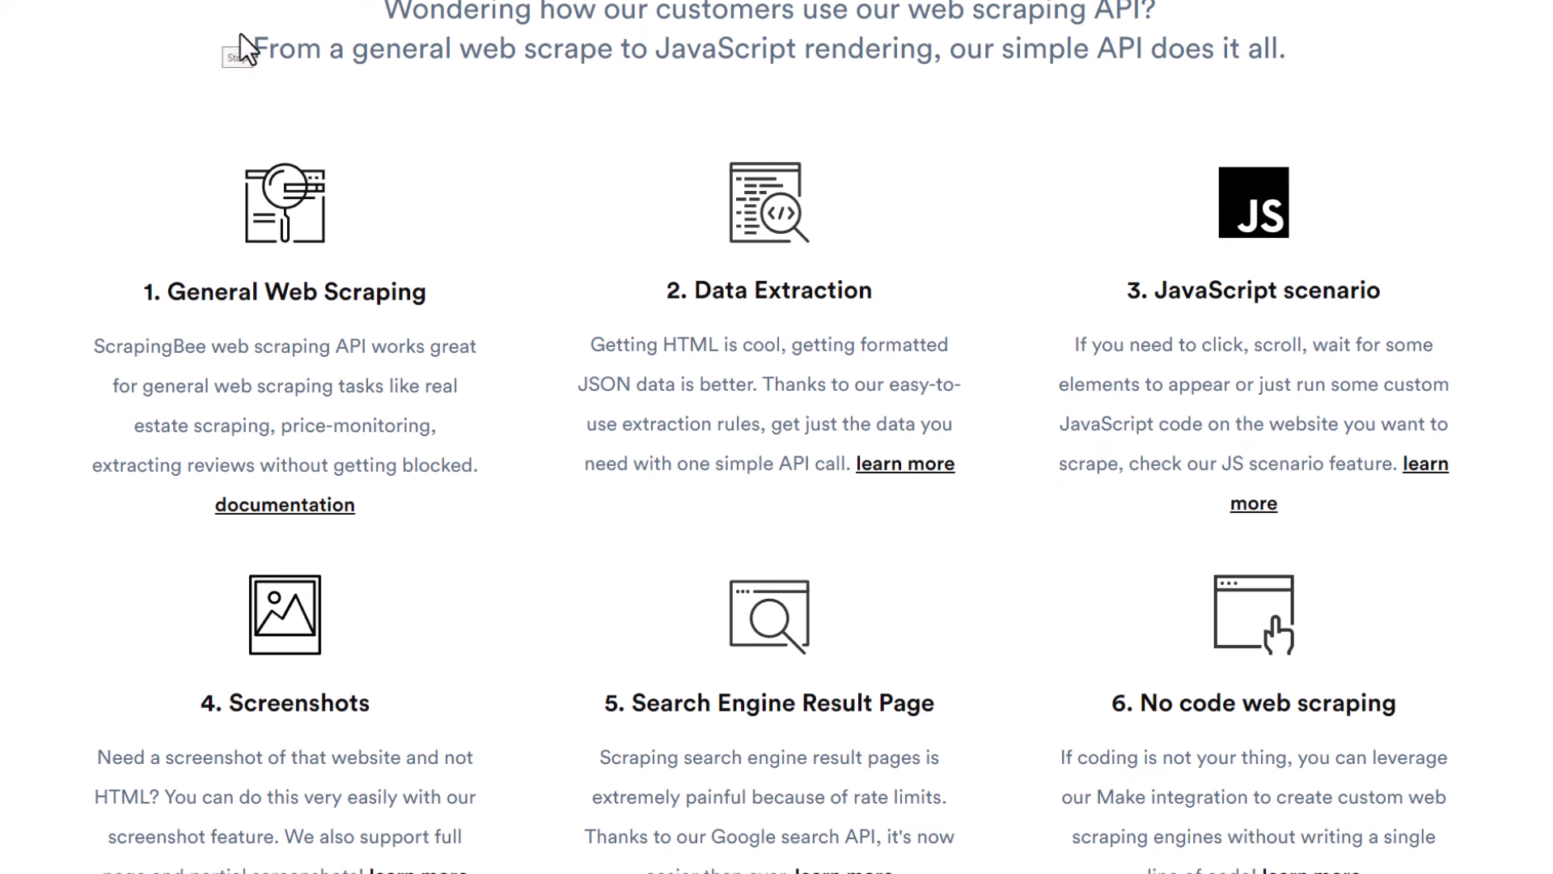
{"action": "mouse_move", "coordinate": [218, 152]}
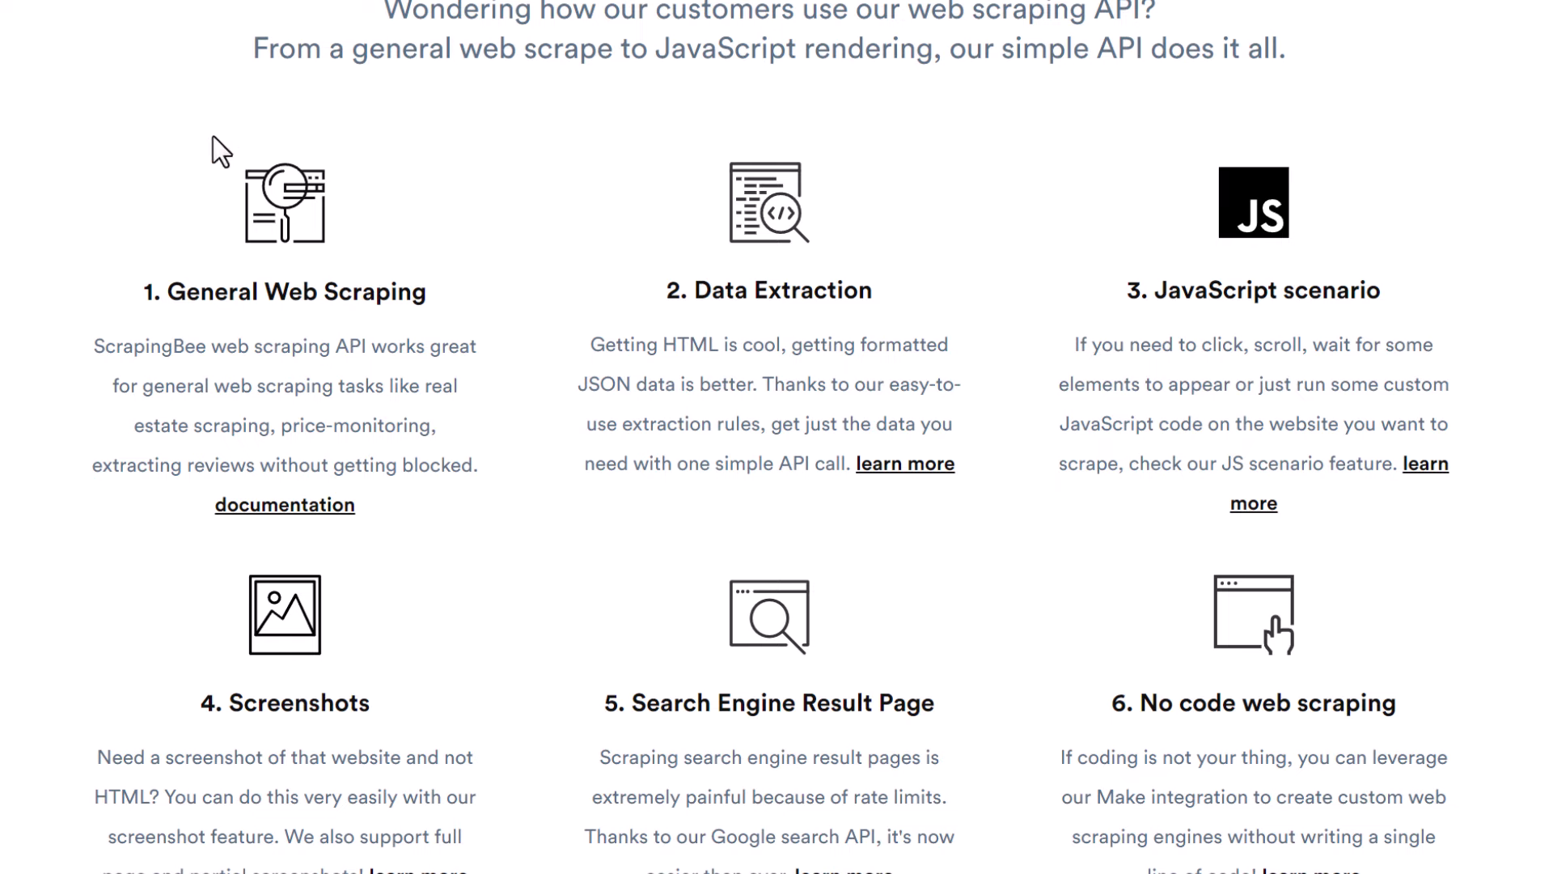
{"action": "mouse_move", "coordinate": [145, 180]}
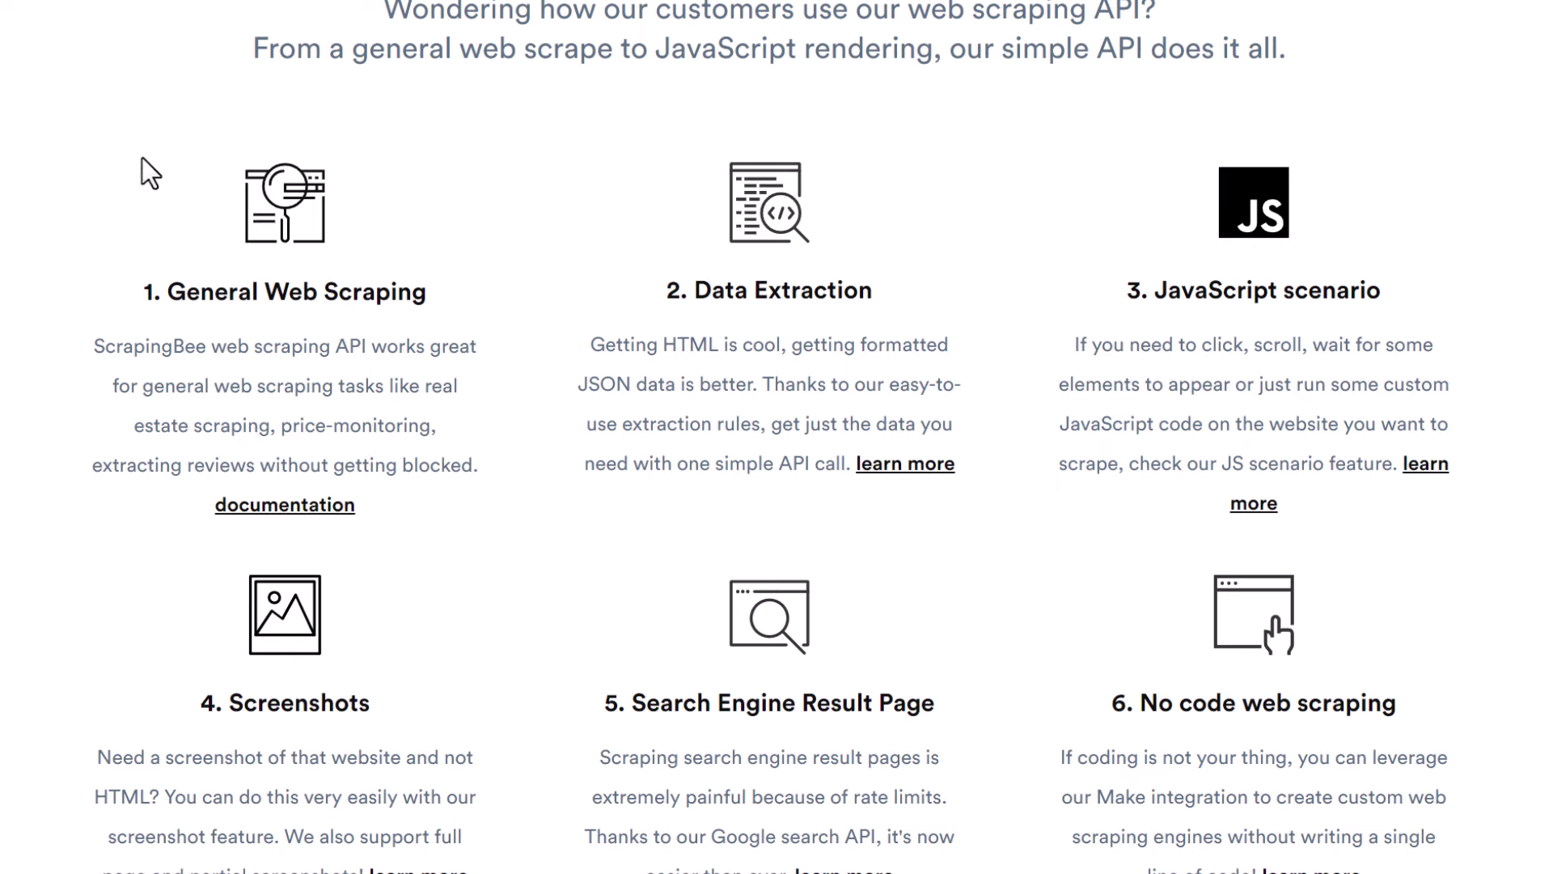
{"action": "mouse_move", "coordinate": [236, 478]}
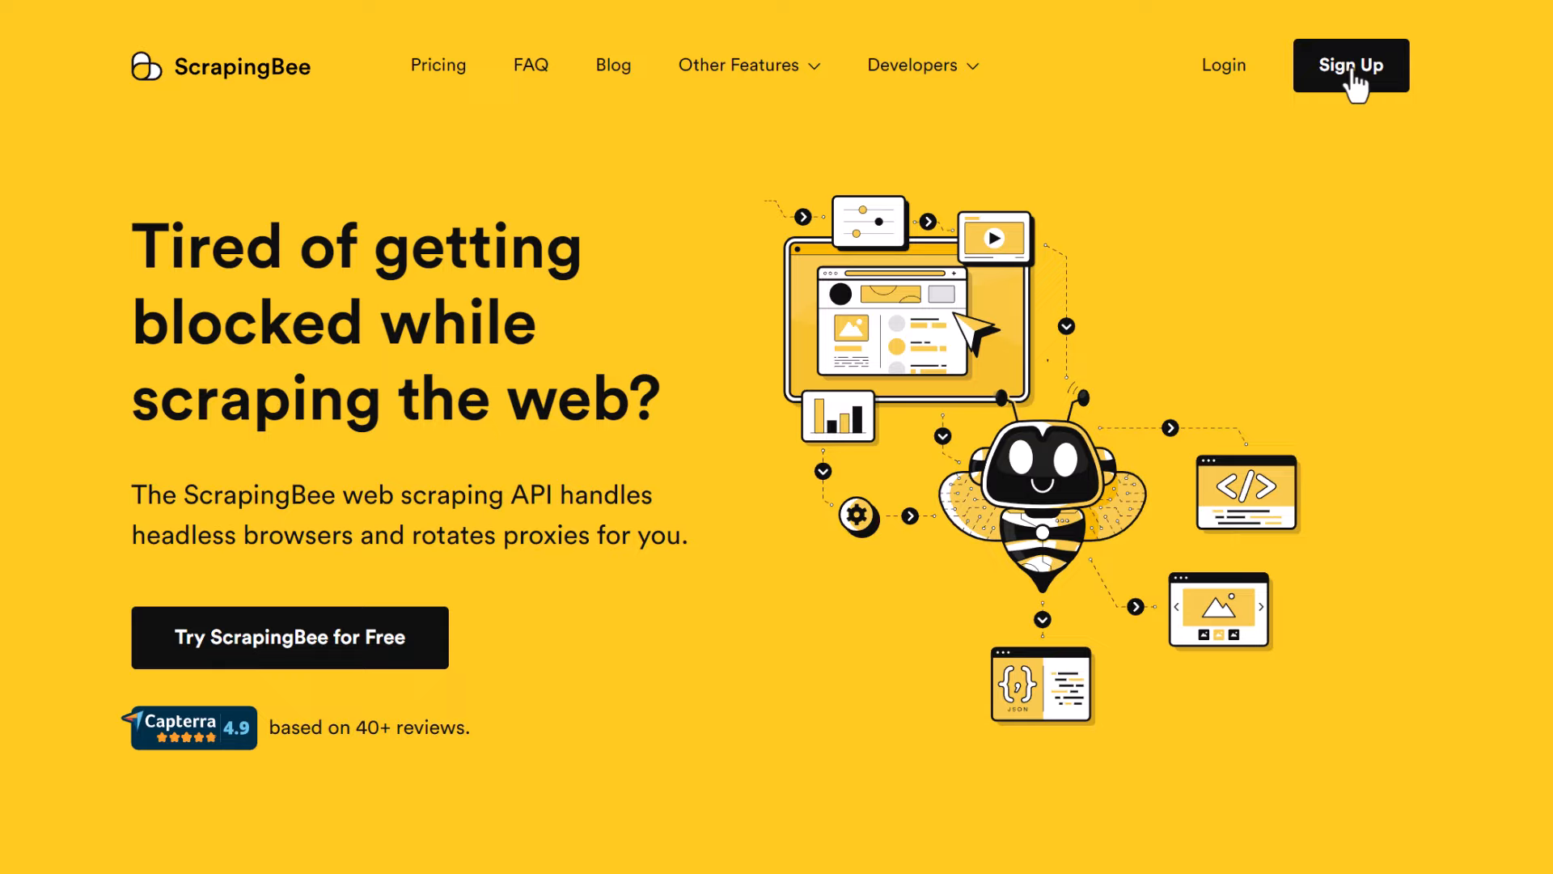
Start signing up for a ScrapingBee account from the top navigation.
{"action": "left_click", "coordinate": [1351, 65]}
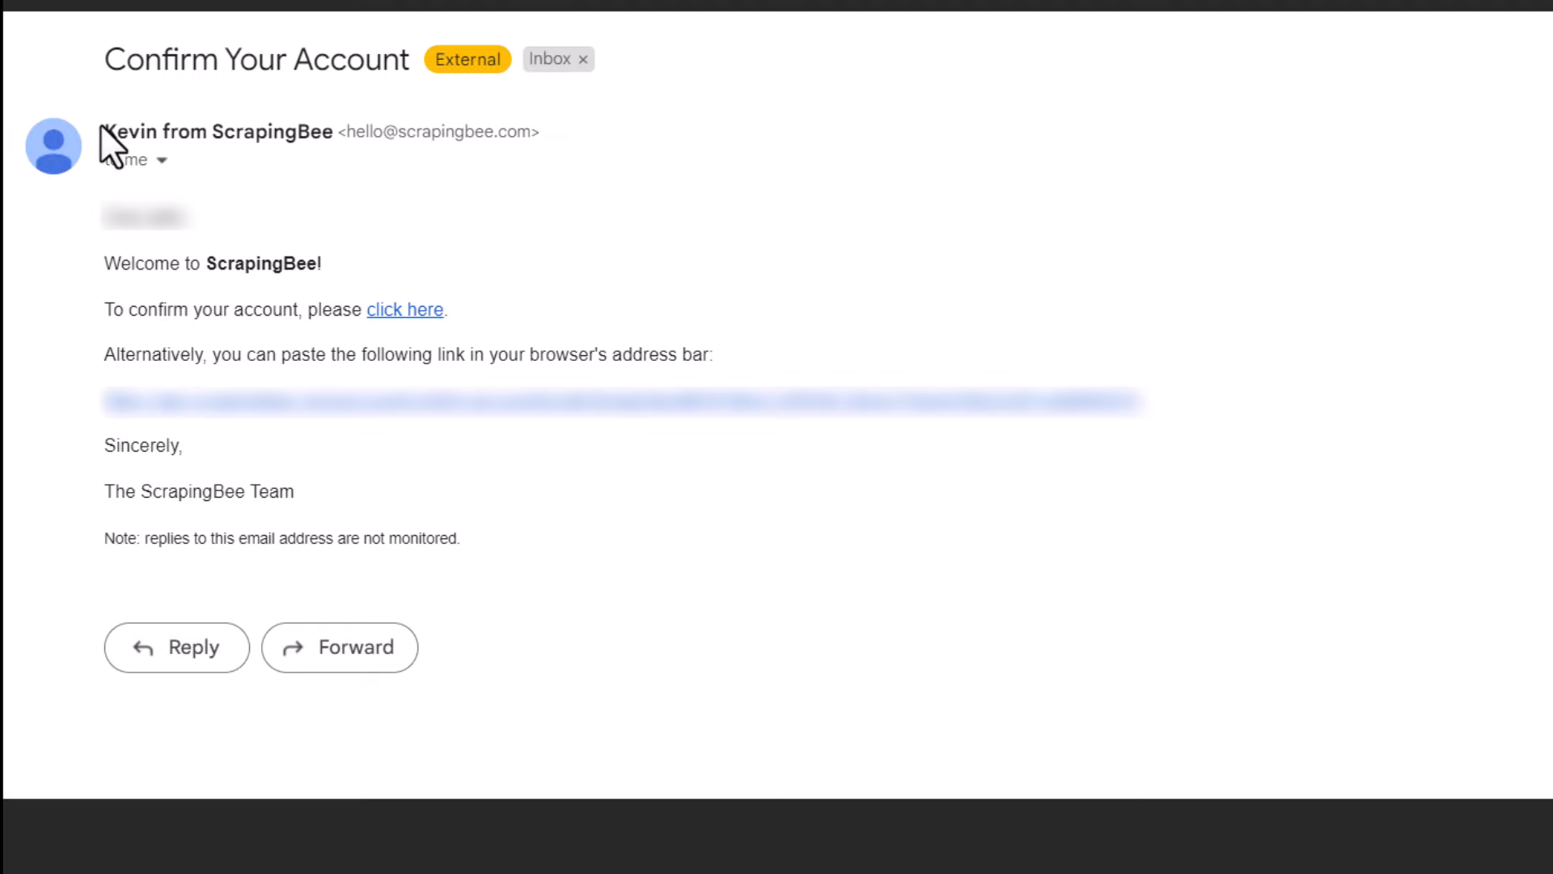
{"action": "mouse_move", "coordinate": [90, 234]}
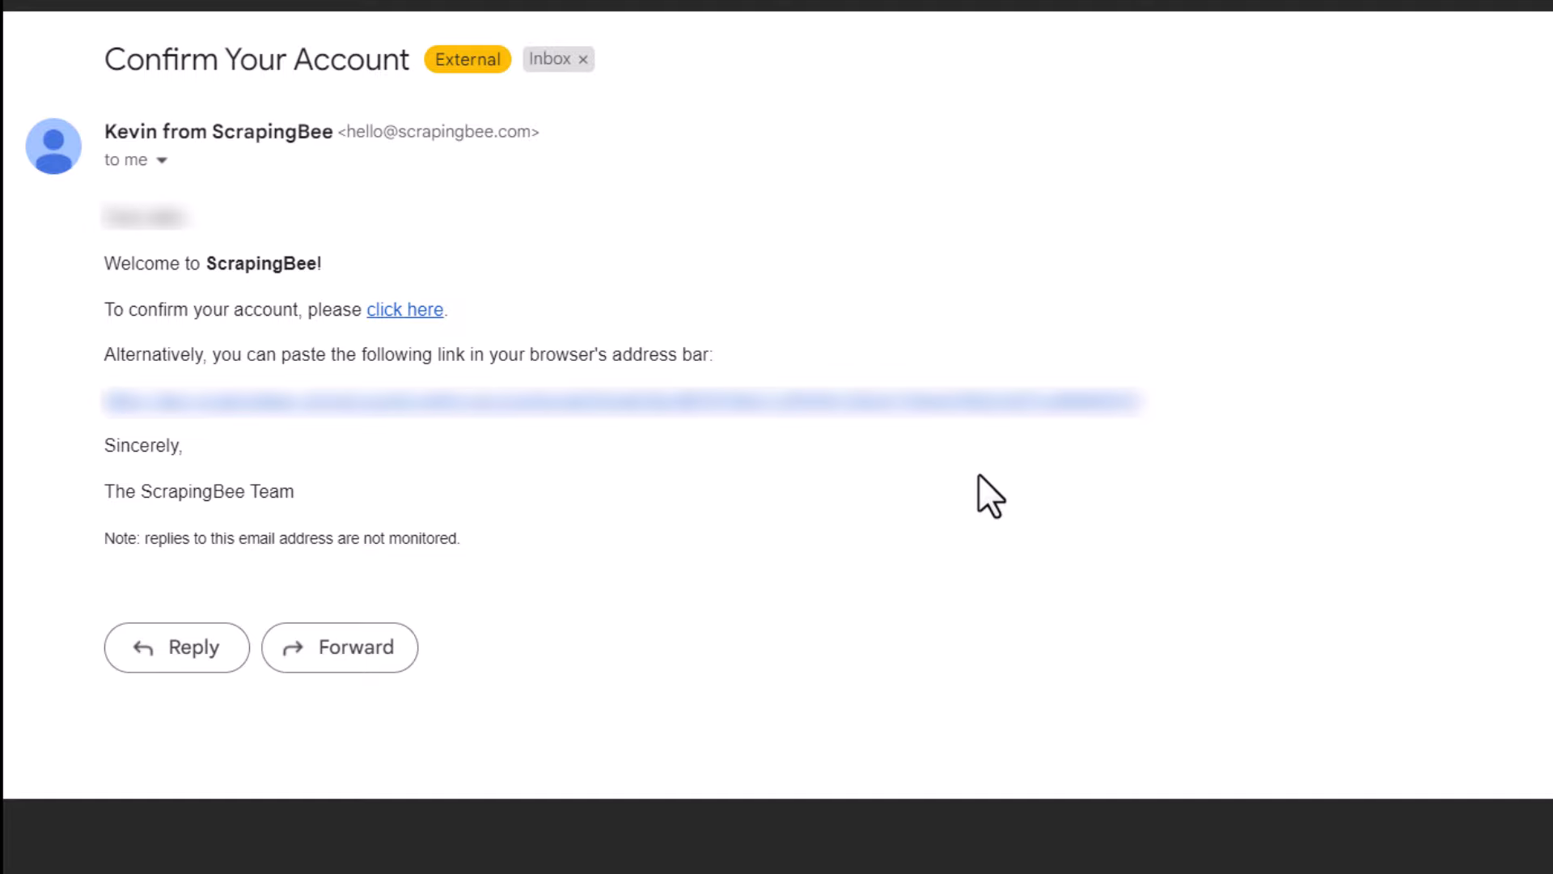
Open the ScrapingBee 'Confirm Your Account' email in the Gmail inbox.
{"action": "left_click", "coordinate": [404, 309]}
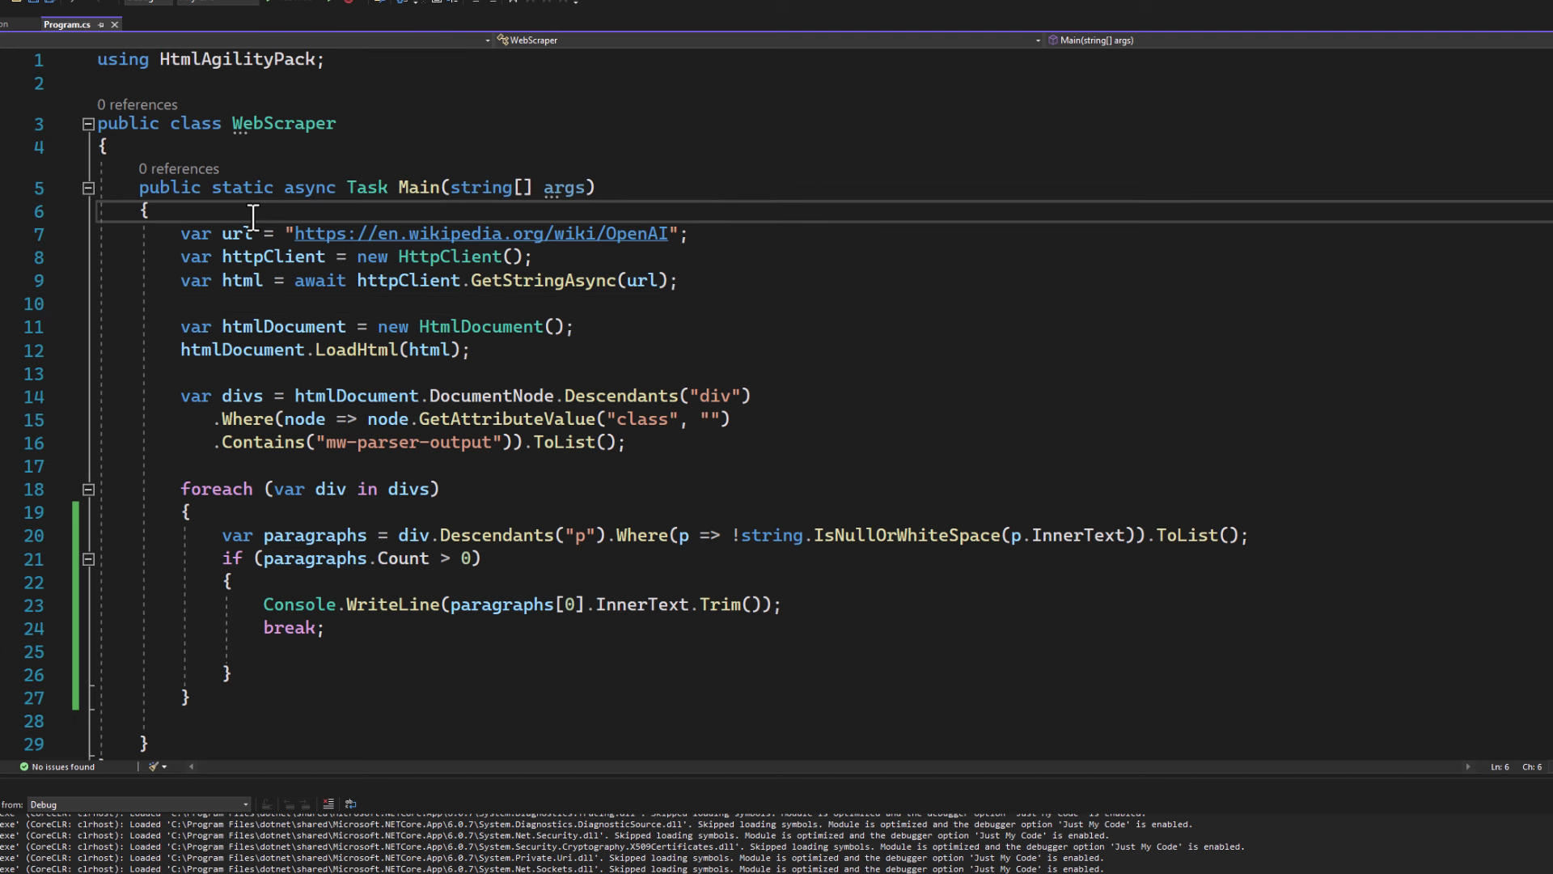
Add apiKey = "KEY" and an interpolated app.scrapingbee.com/api/v1 apiURL with api_key and url, then run the scraper.
{"action": "type", "text": "var apiKey = \"KEY\";"}
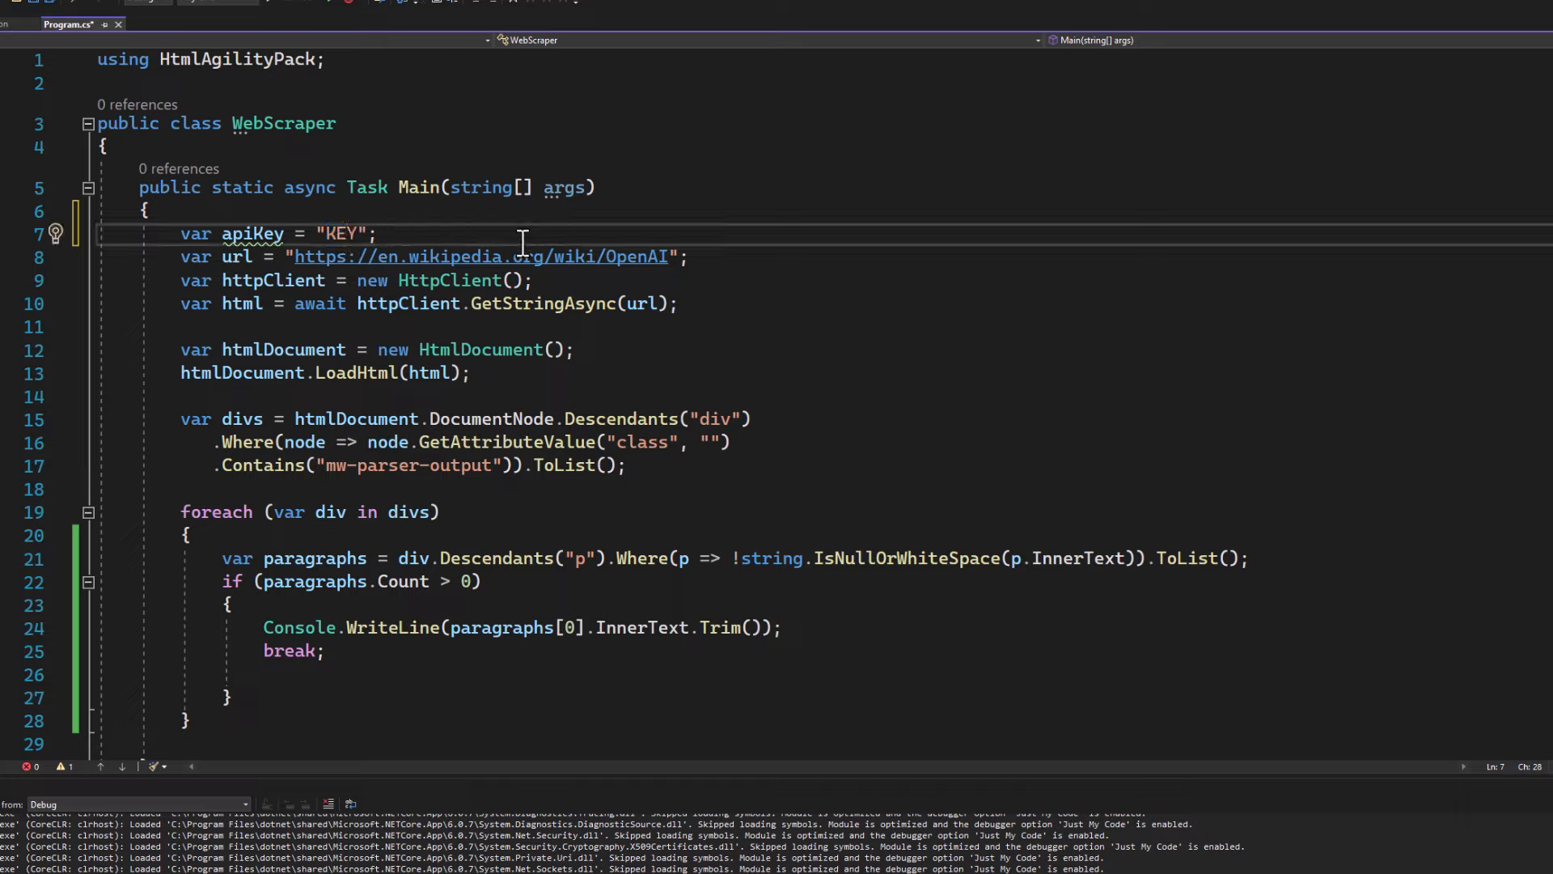
{"action": "type", "text": "var apiURL = $\"https://app.scrapingbee.com/api/v1/?api_key={apiKey}&url={url}\";"}
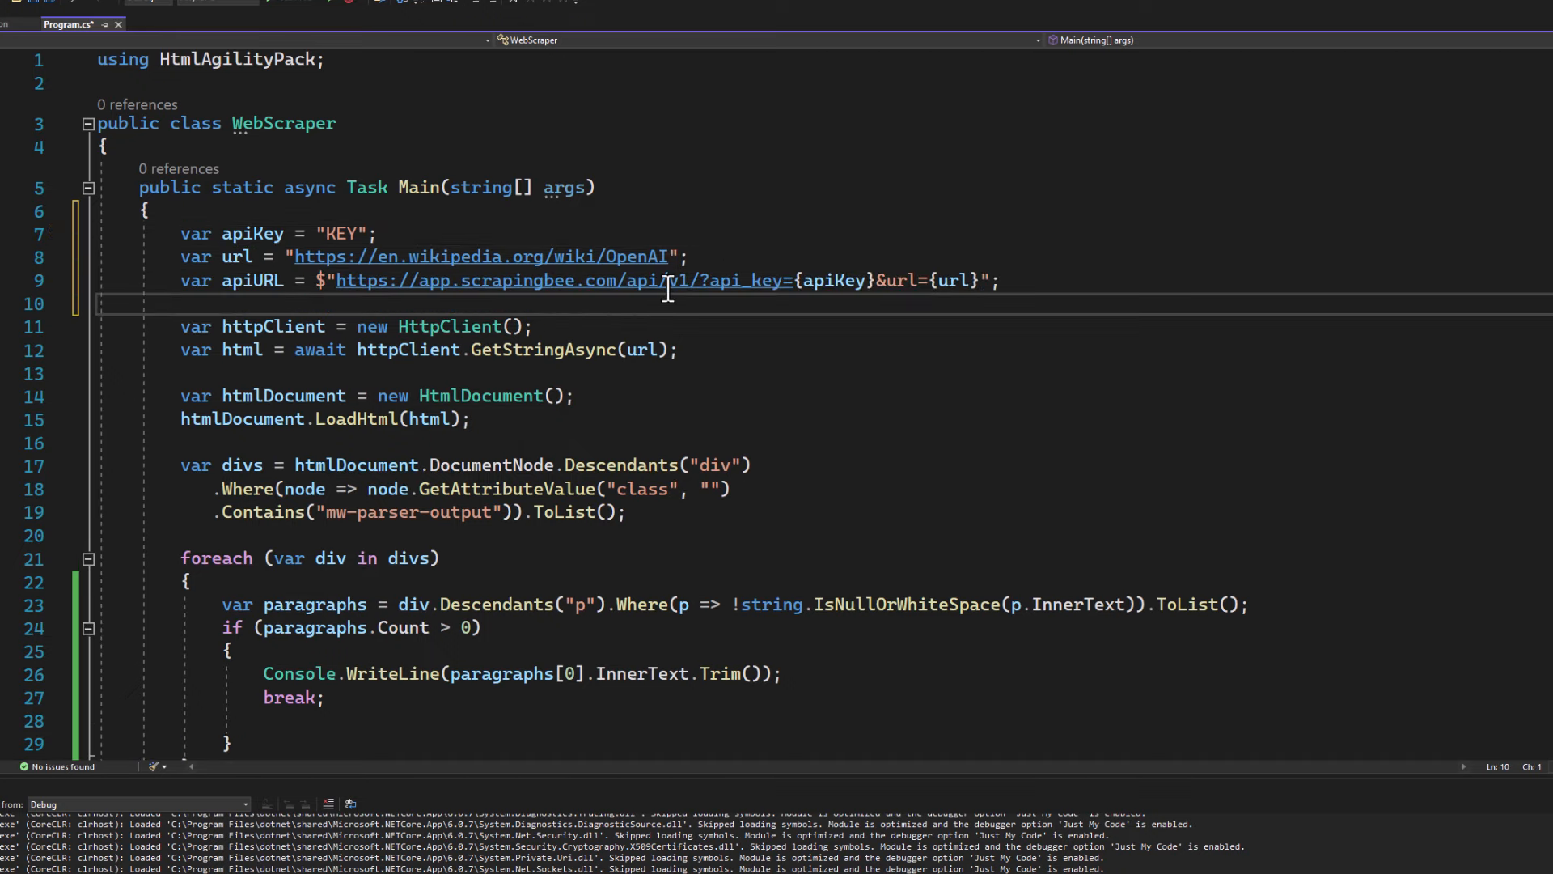
{"action": "left_click", "coordinate": [1025, 282]}
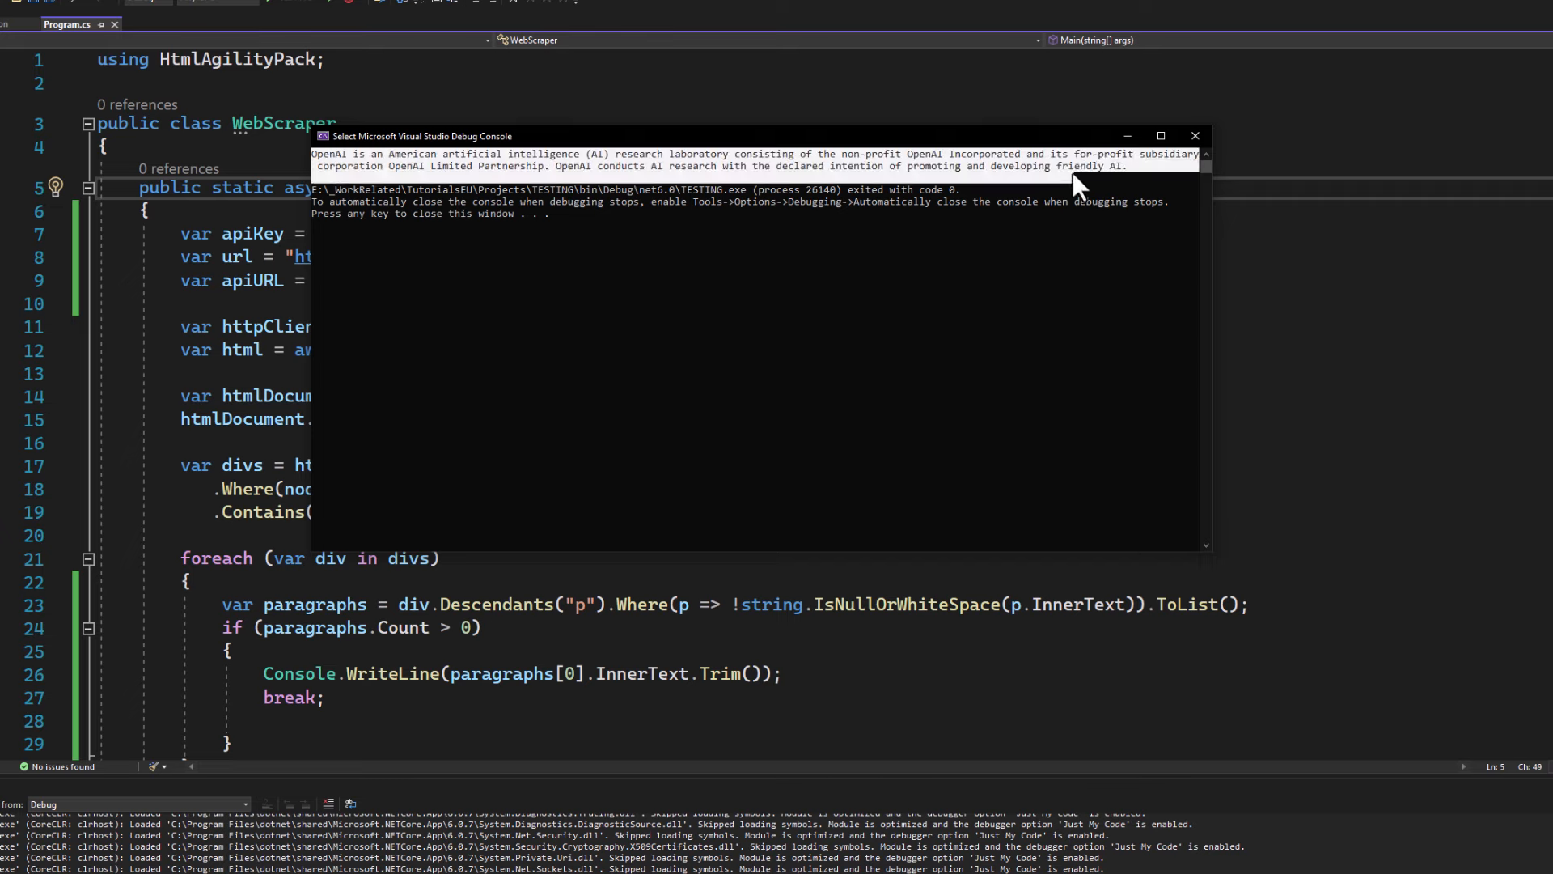
{"action": "mouse_move", "coordinate": [1122, 230]}
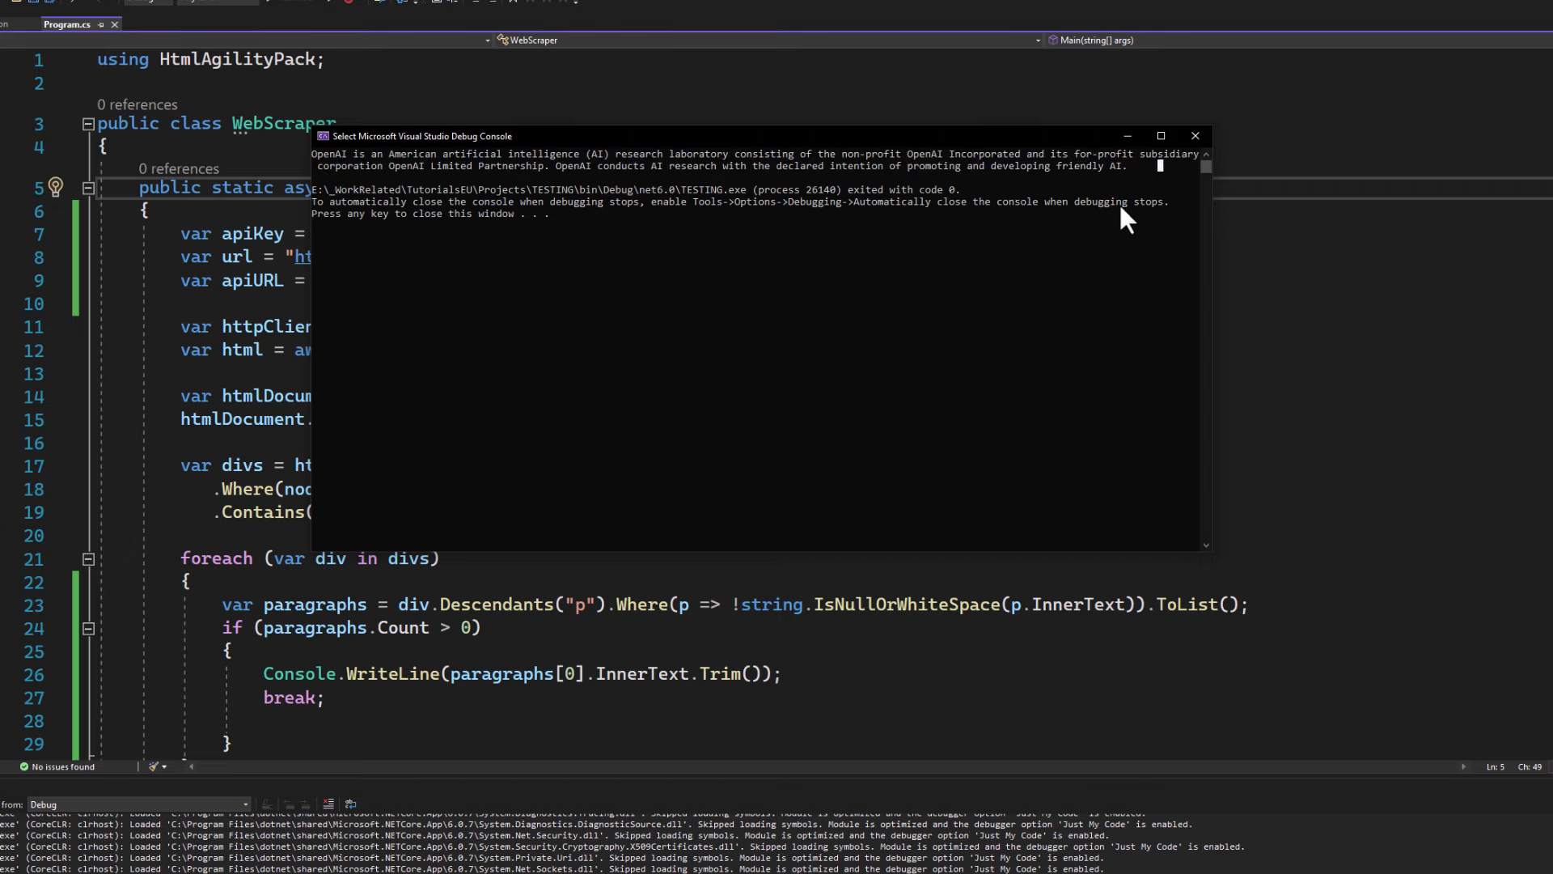
{"action": "mouse_move", "coordinate": [1108, 200]}
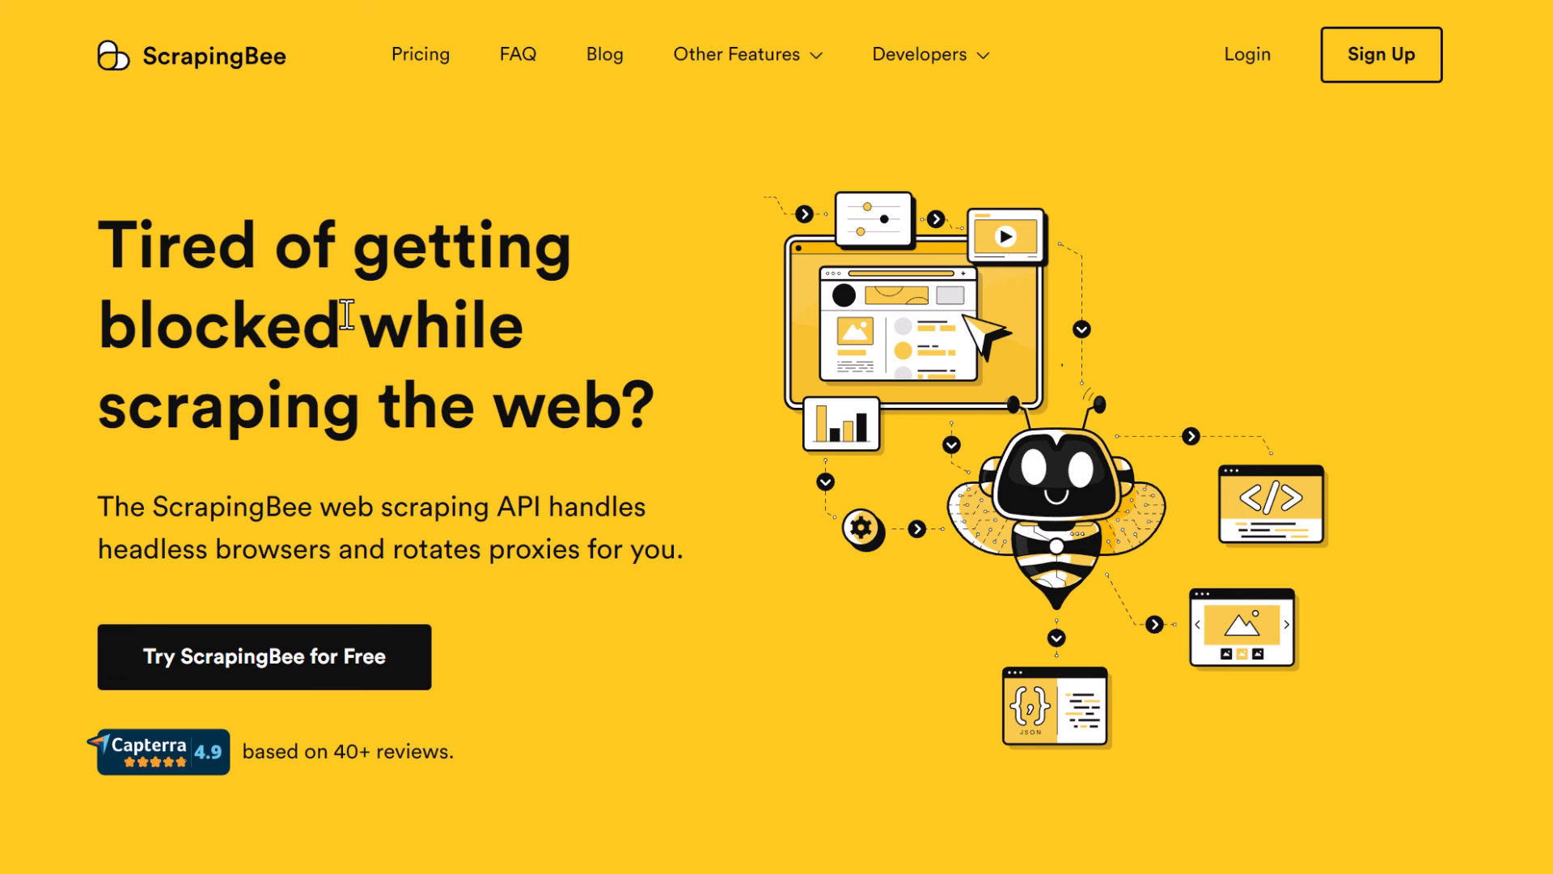
{"action": "mouse_move", "coordinate": [418, 422]}
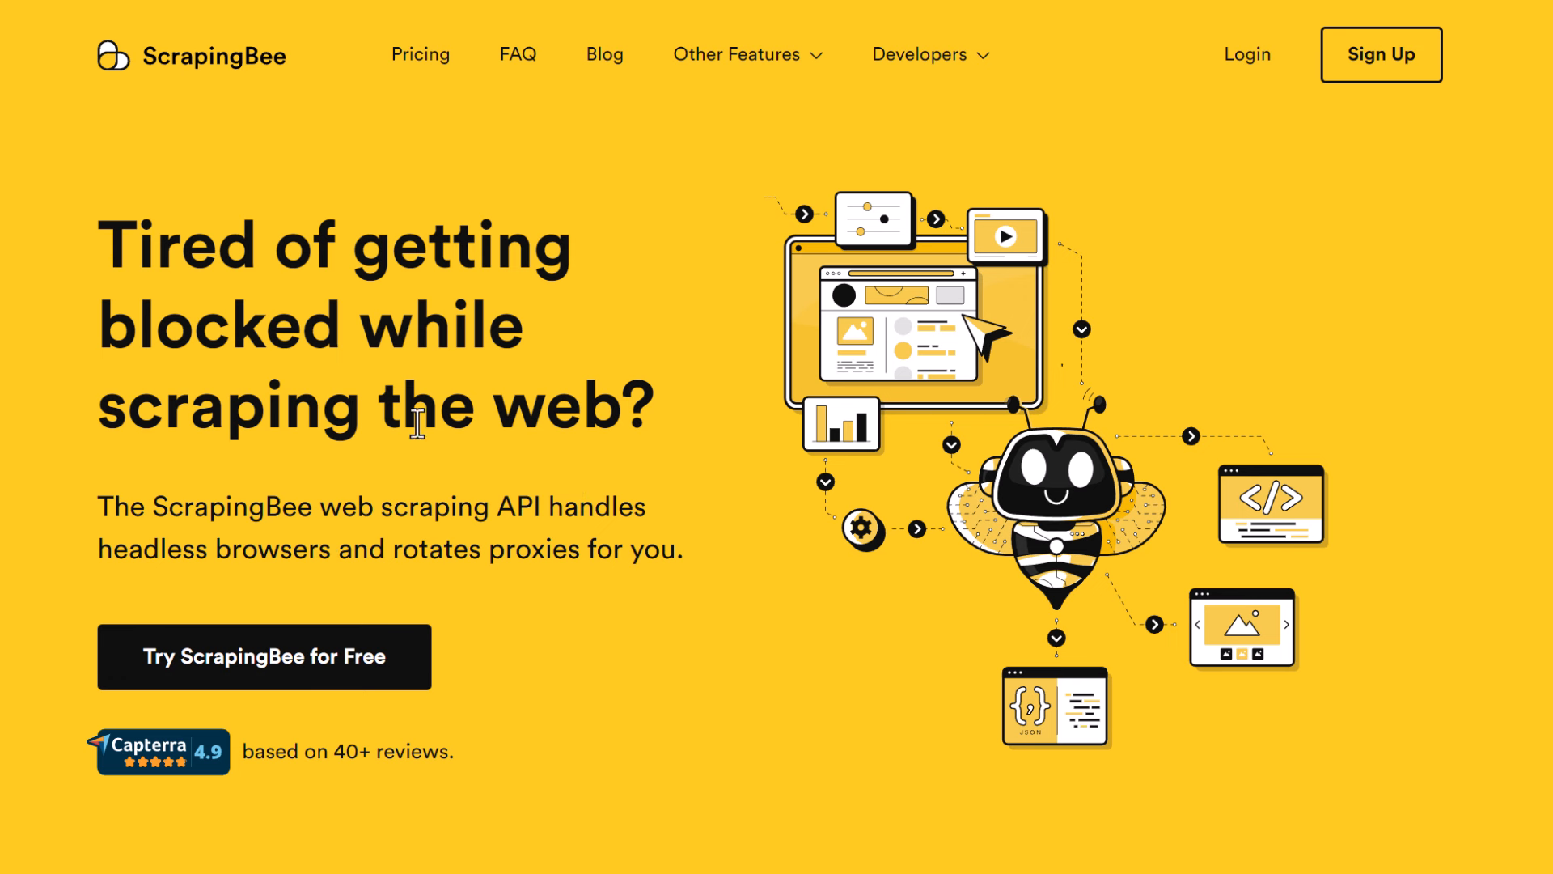
{"action": "mouse_move", "coordinate": [79, 340]}
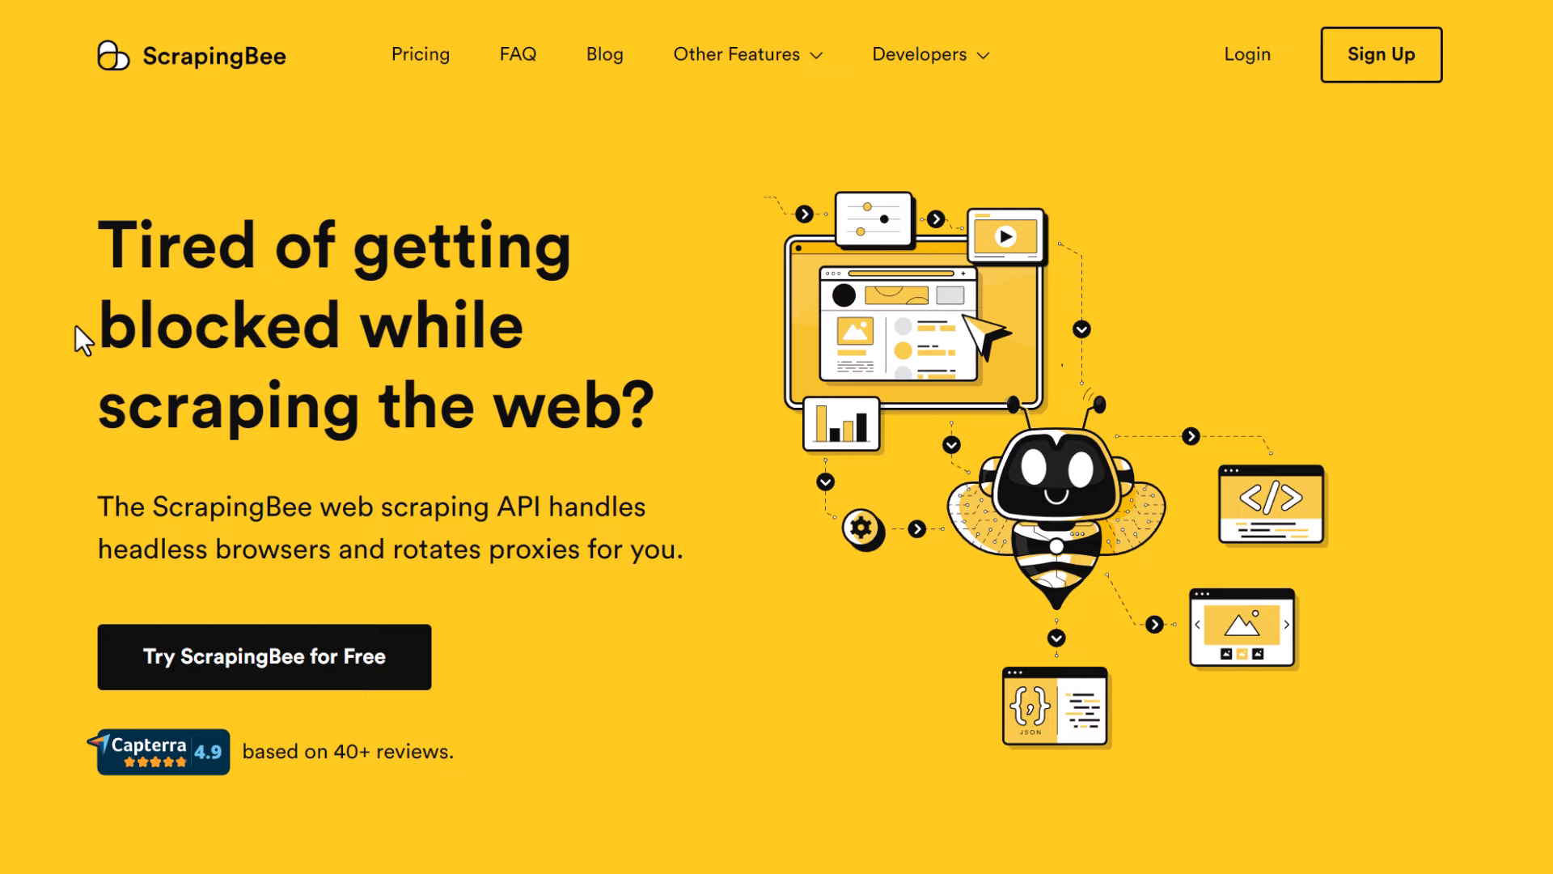
Scroll the ScrapingBee homepage to the 'Rotate proxies to bypass rate limiting' section and select its heading.
{"action": "double_click", "coordinate": [218, 326]}
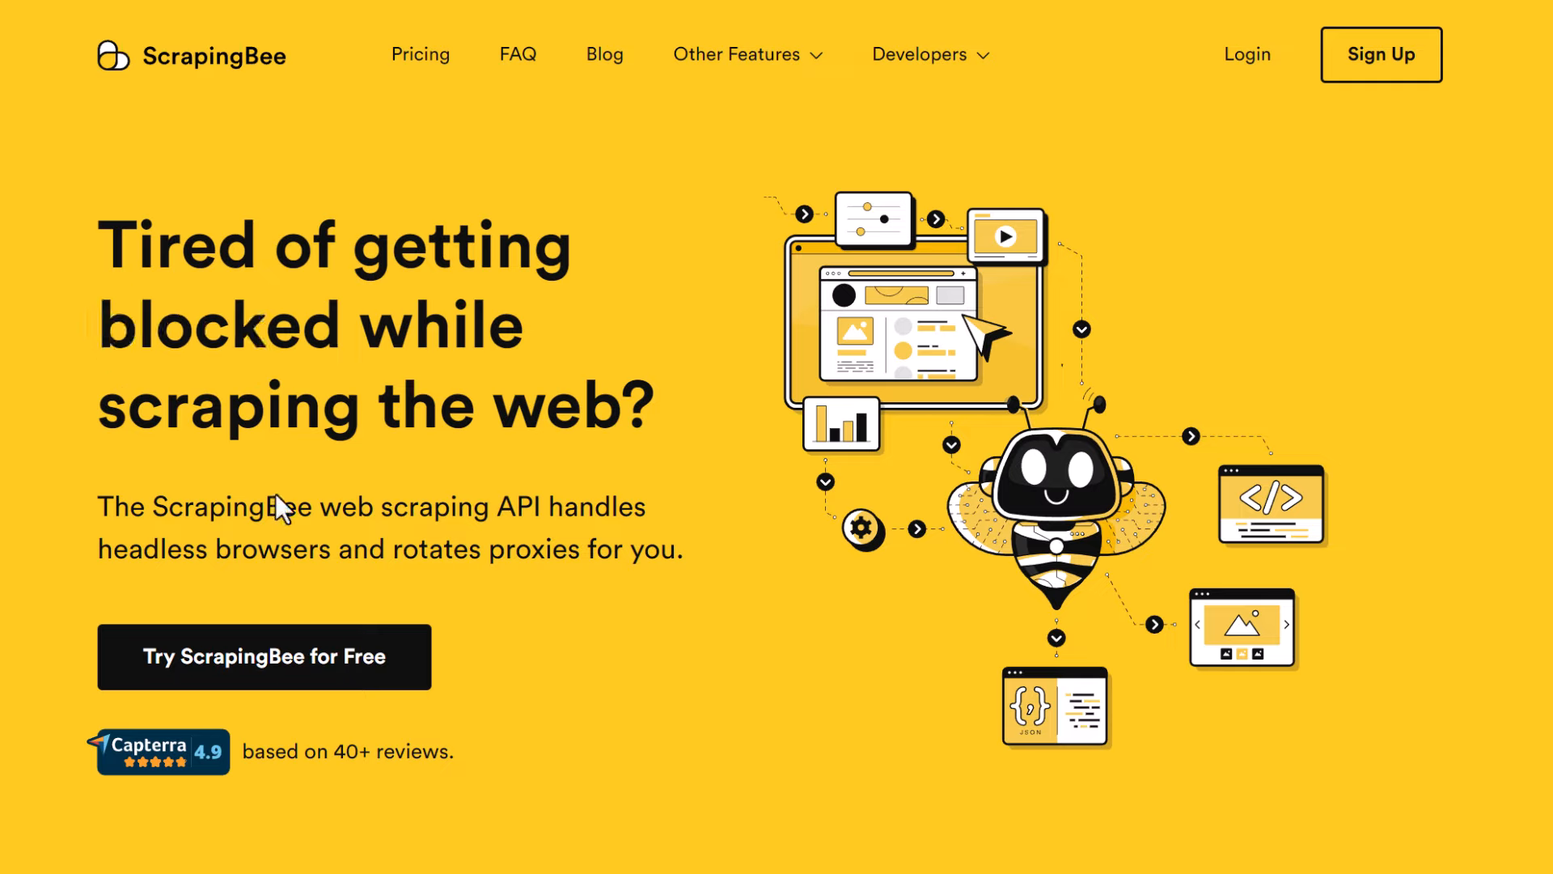
{"action": "mouse_move", "coordinate": [678, 490]}
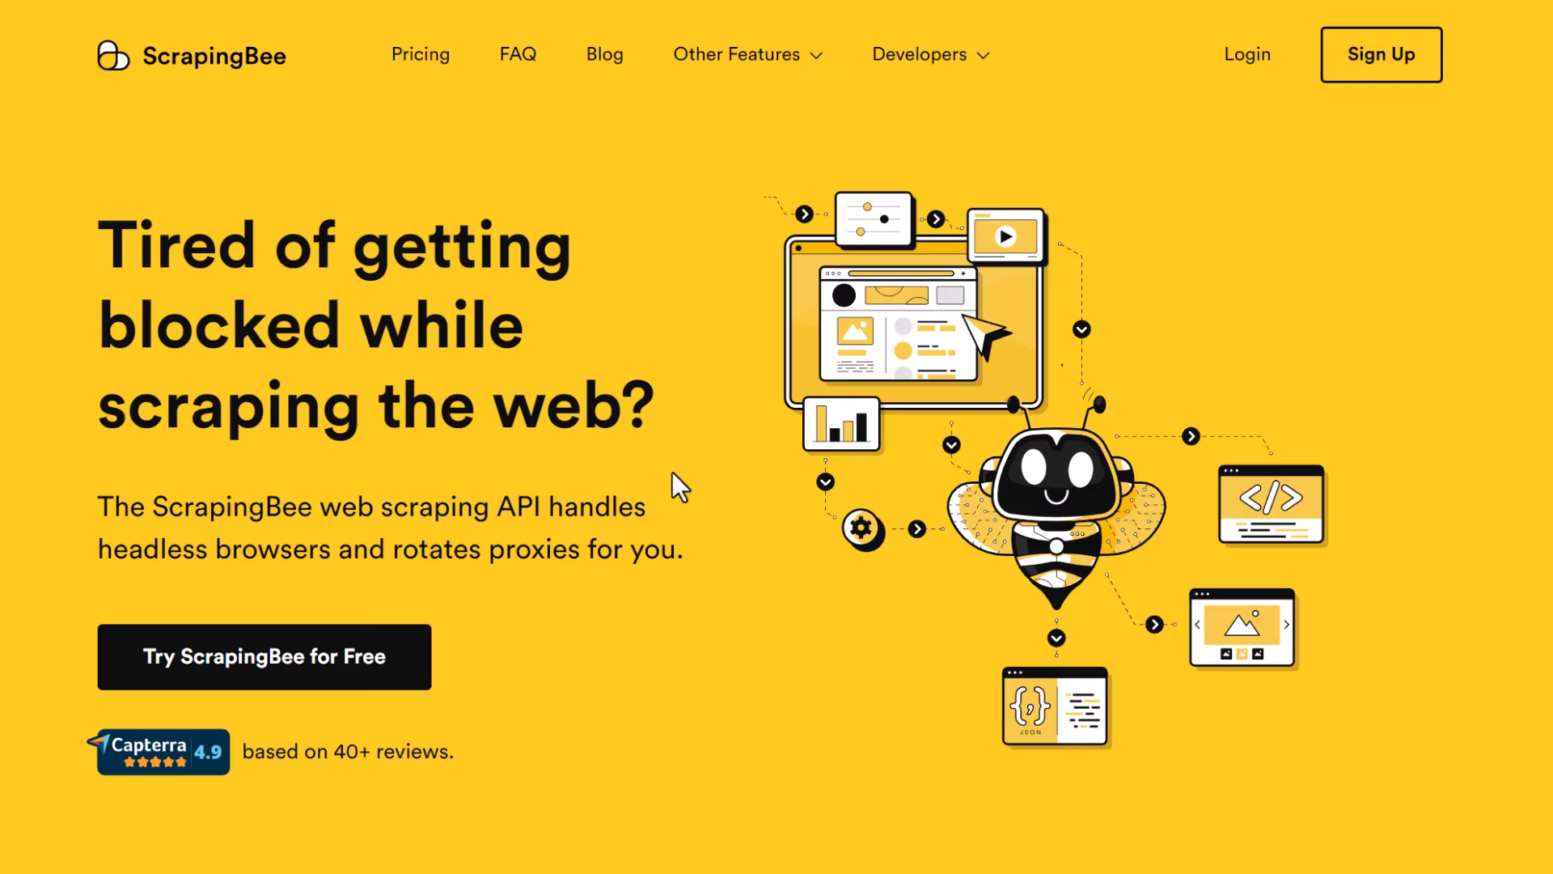
{"action": "mouse_move", "coordinate": [814, 718]}
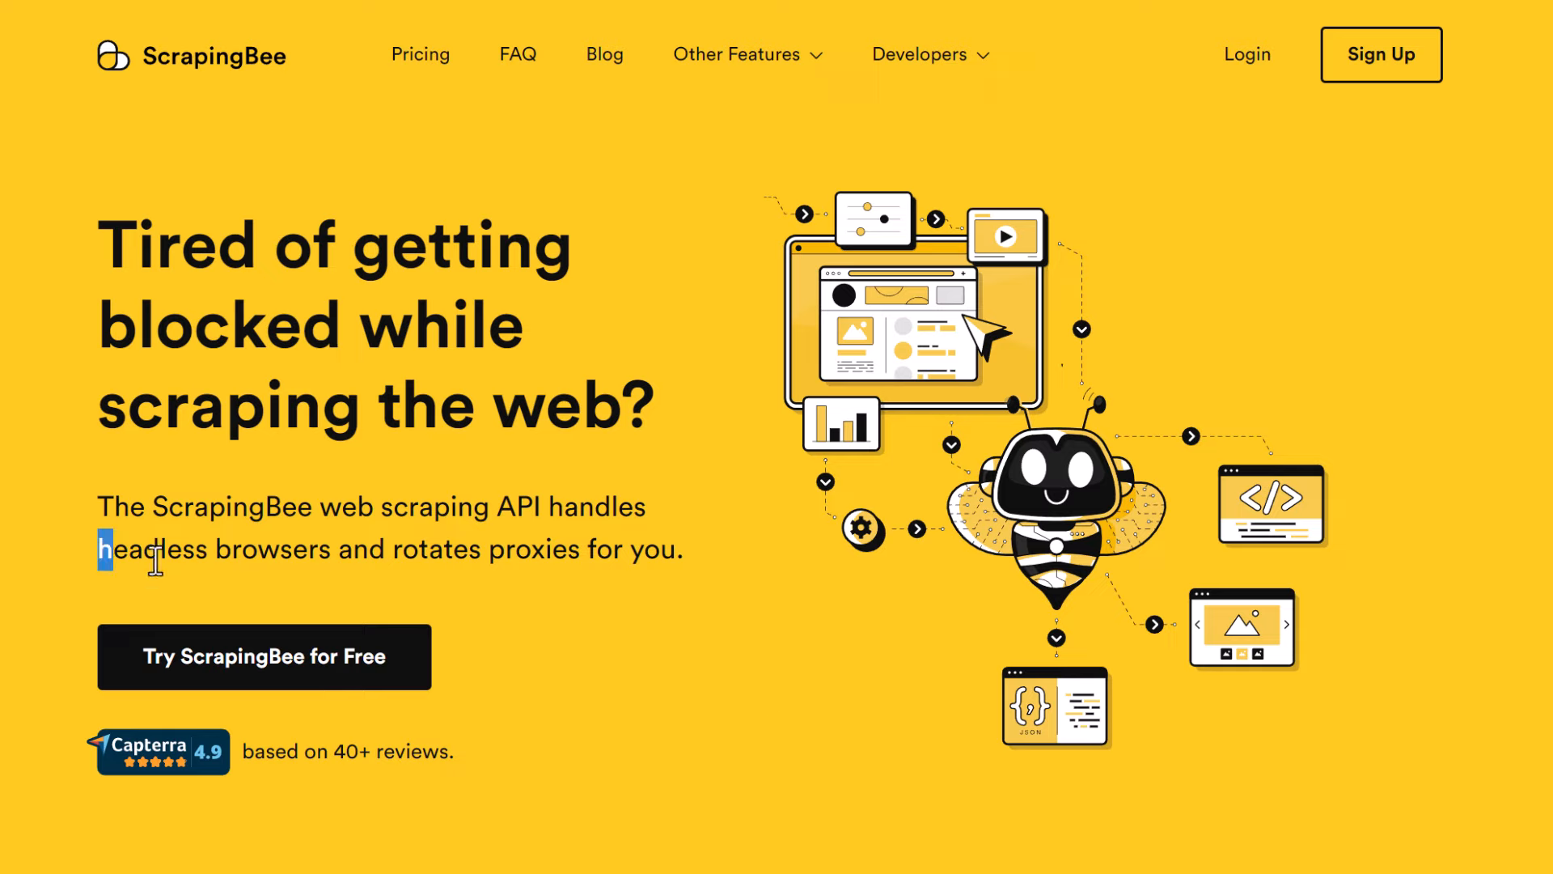
{"action": "scroll", "scroll_direction": "down", "scroll_amount": 3}
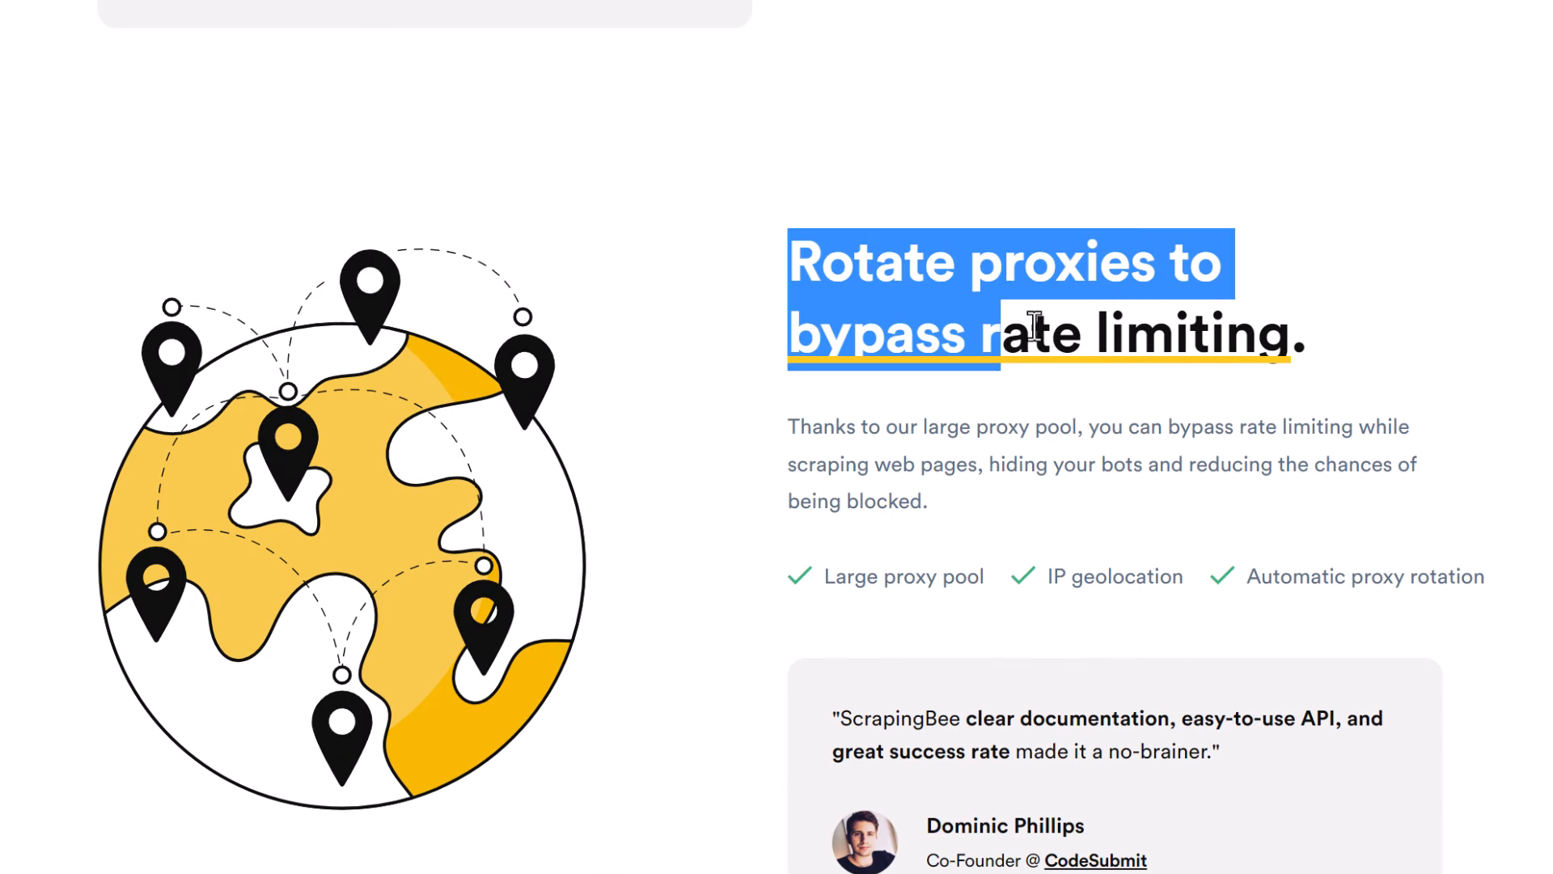
{"action": "left_click", "coordinate": [785, 385]}
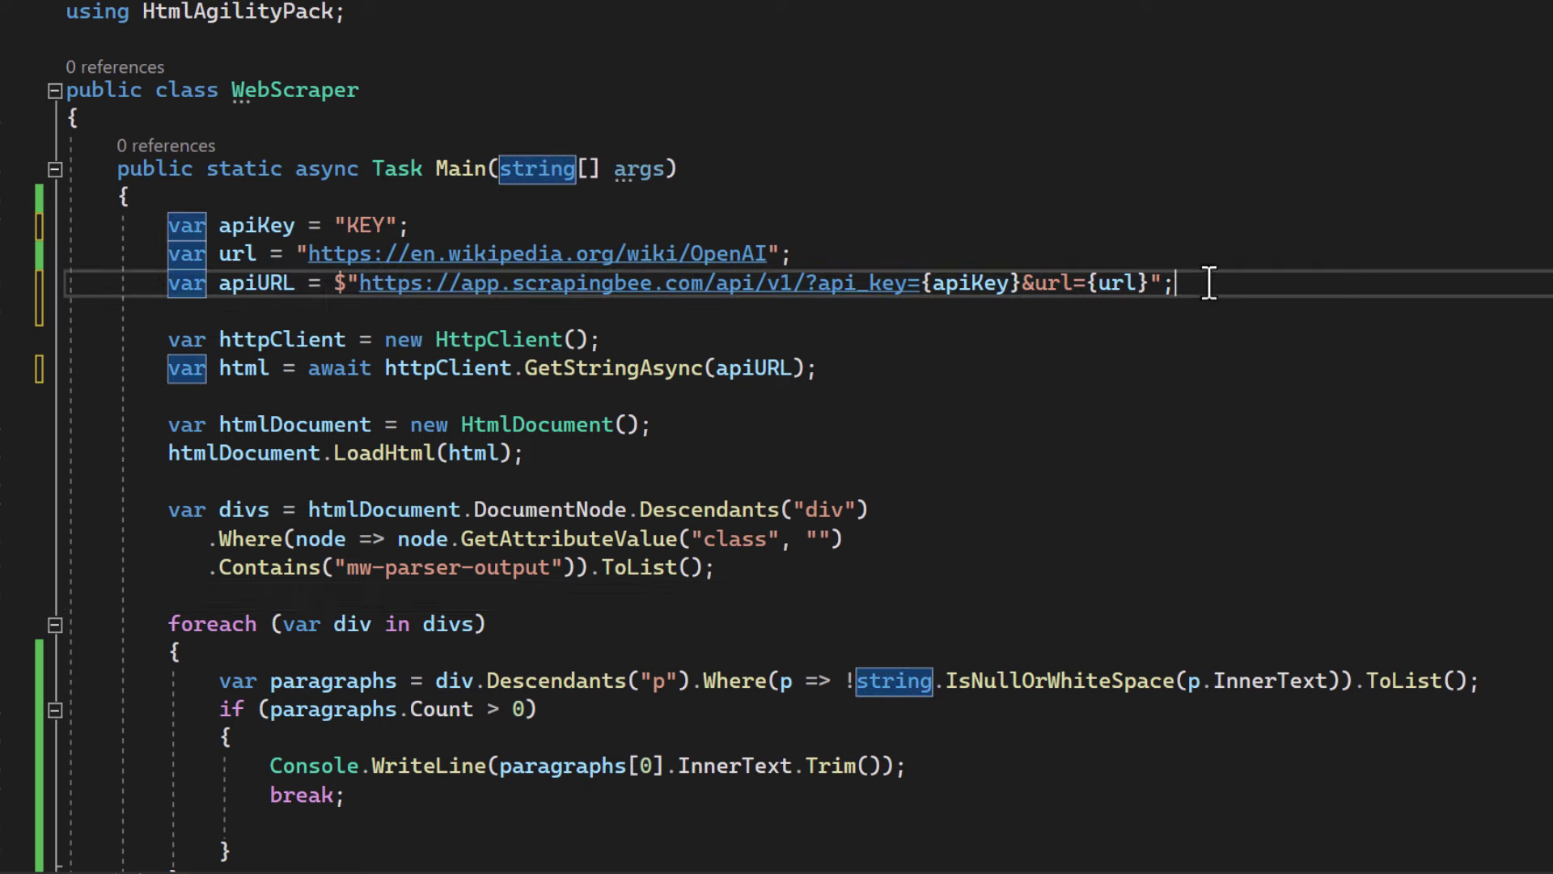
Append &premium_proxy=true to the apiURL string and highlight the new parameter.
{"action": "type", "text": "&premium_proxy=true"}
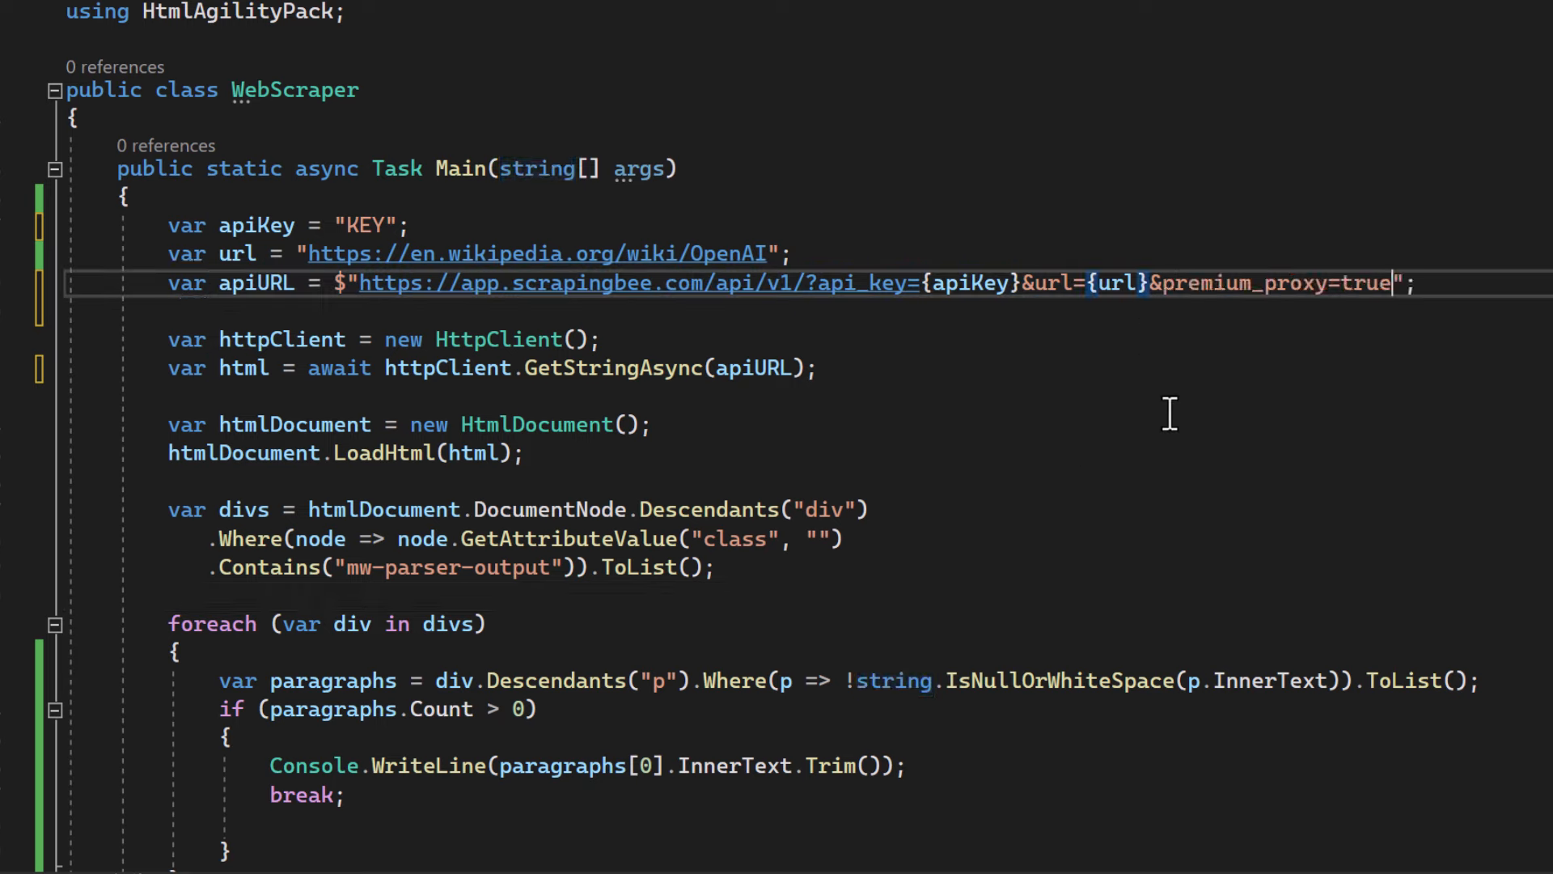
{"action": "left_click_drag", "start_coordinate": [1149, 283], "coordinate": [1401, 283]}
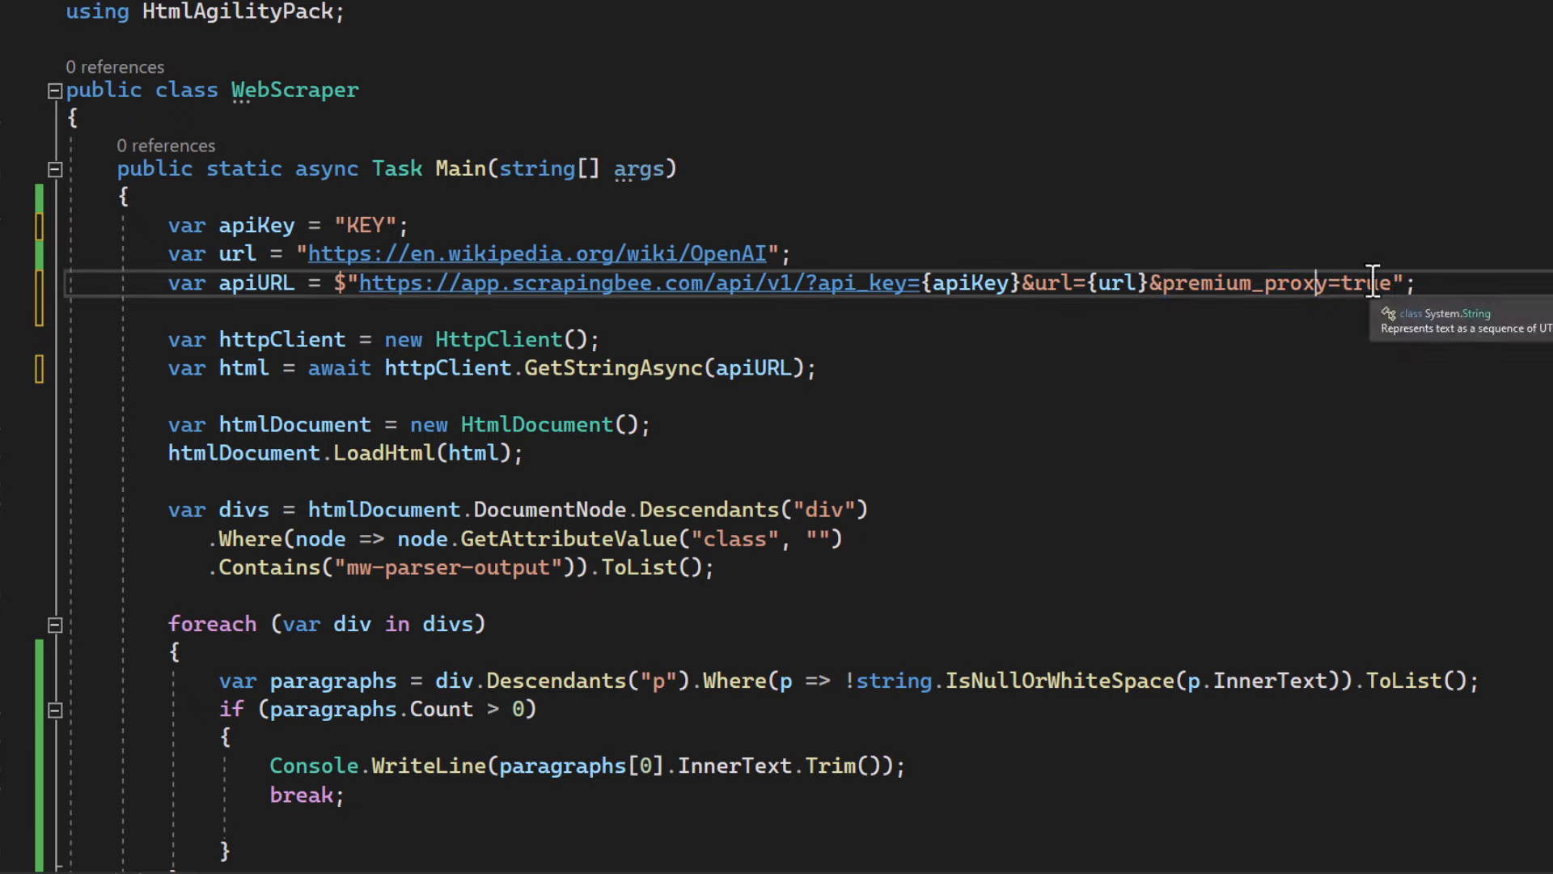
{"action": "mouse_move", "coordinate": [1339, 363]}
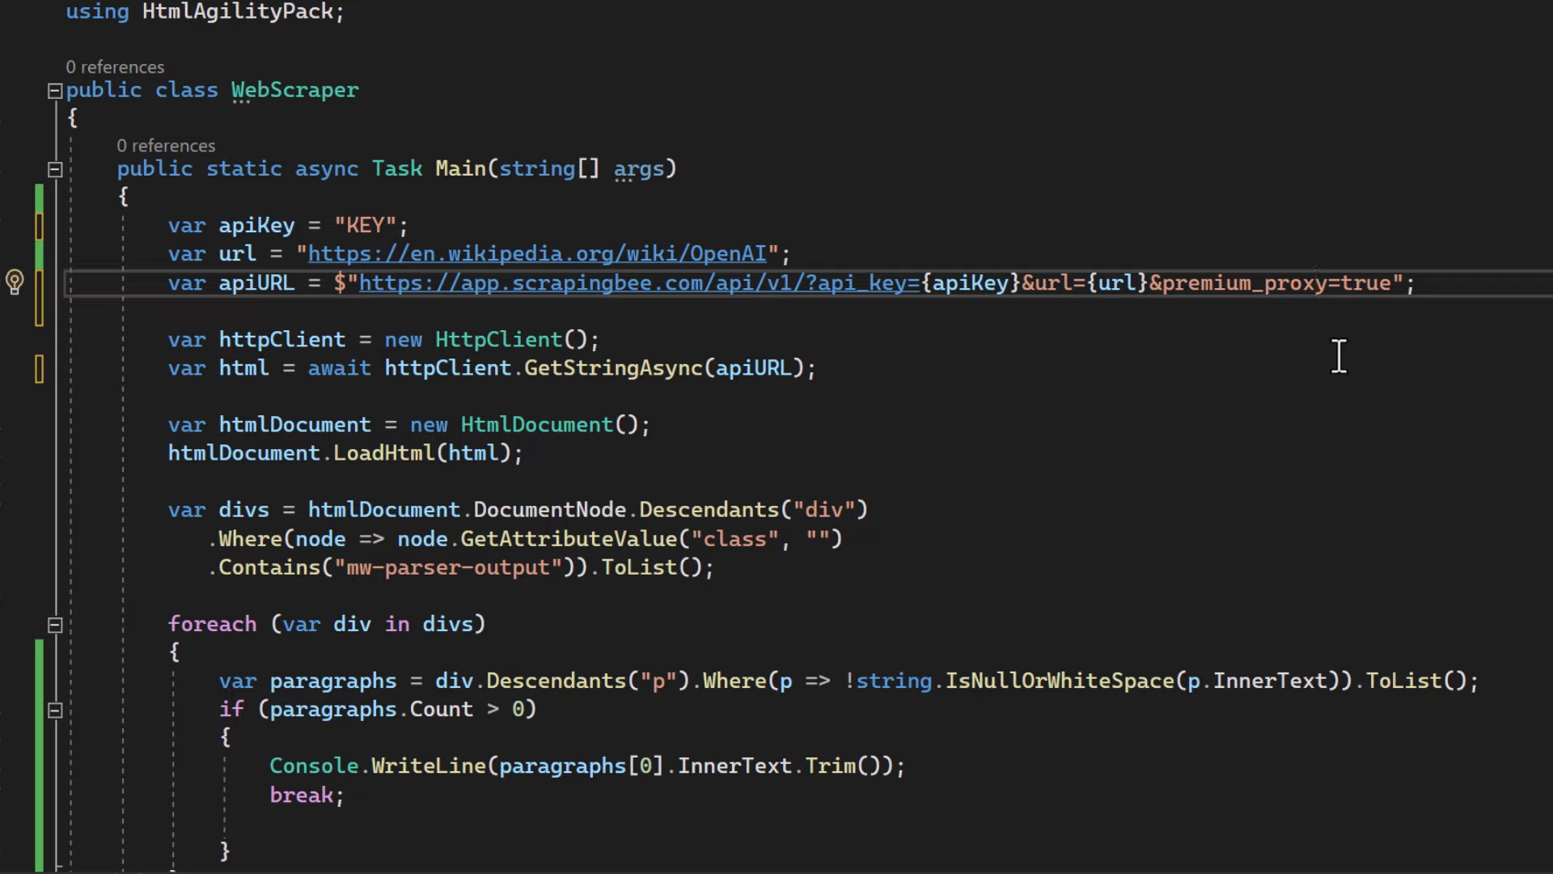
{"action": "mouse_move", "coordinate": [1326, 382]}
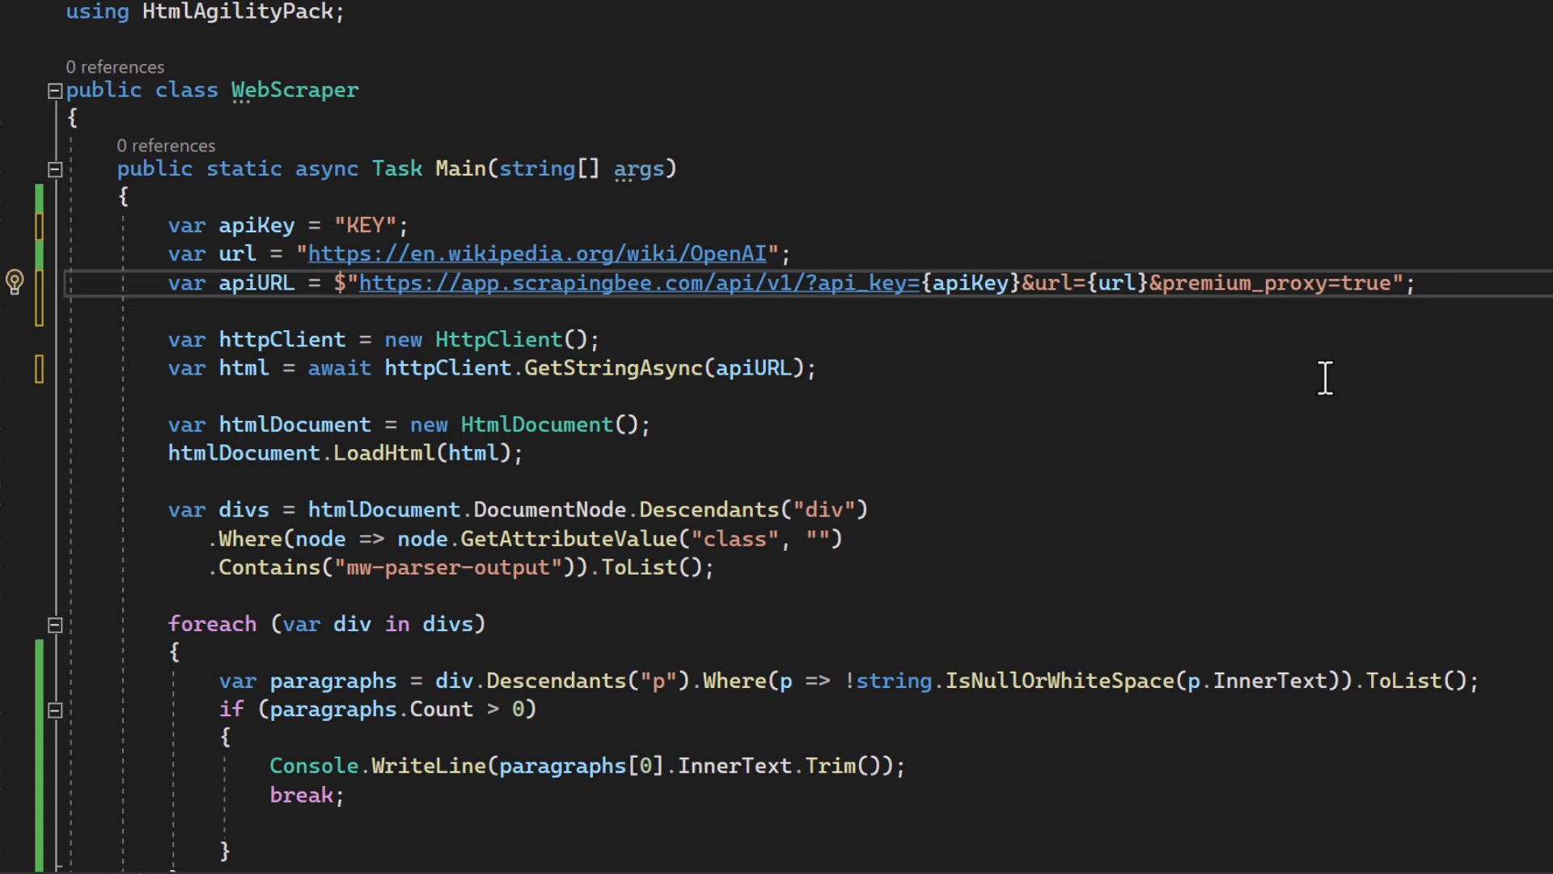
{"action": "mouse_move", "coordinate": [1273, 352]}
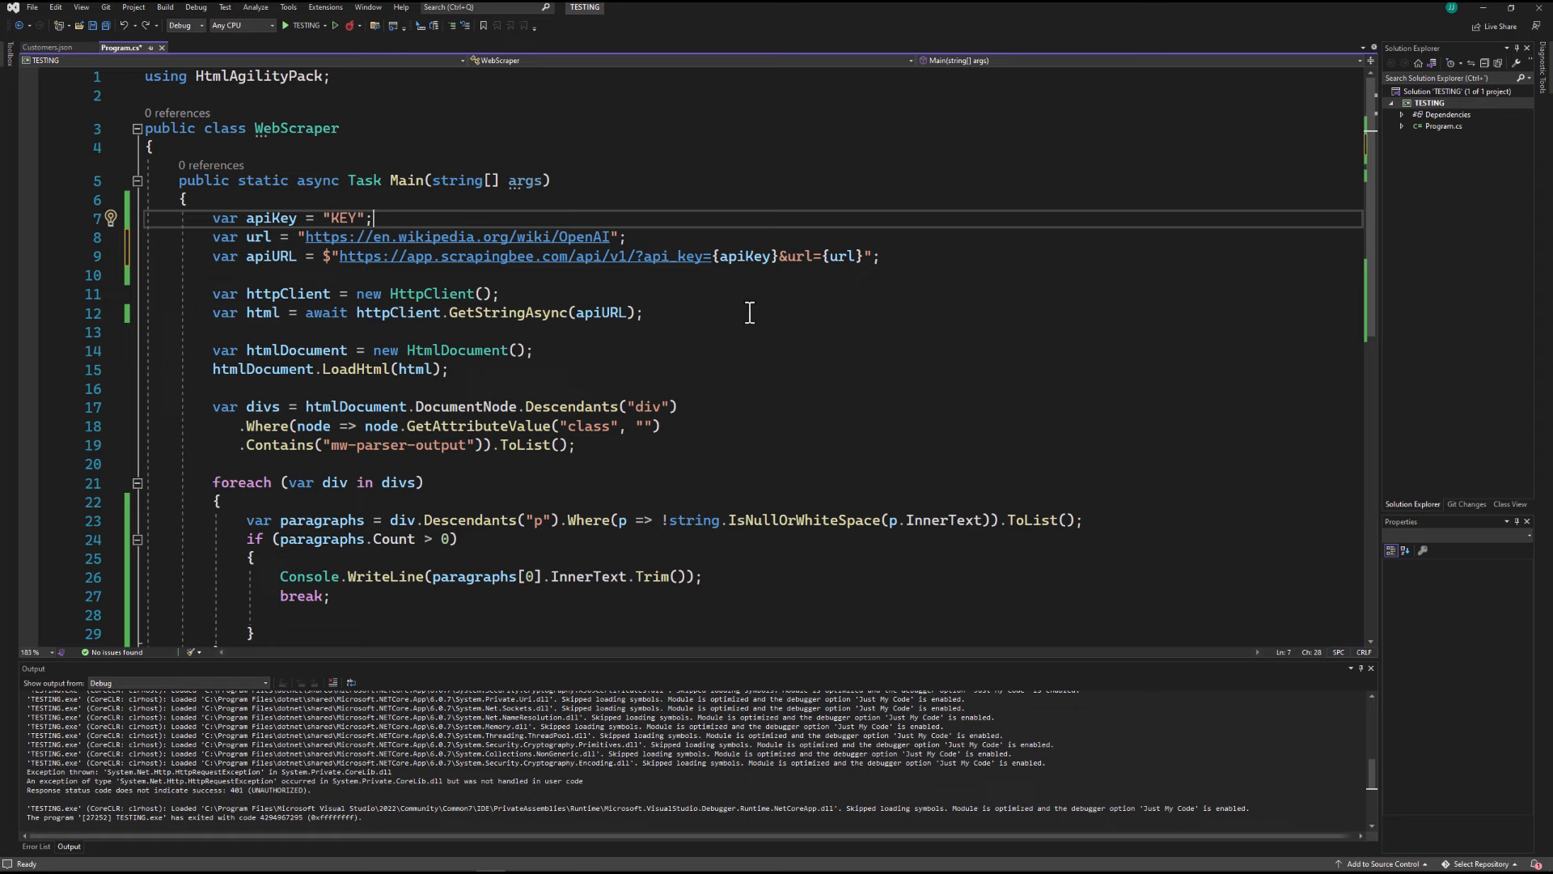
{"action": "mouse_move", "coordinate": [630, 293]}
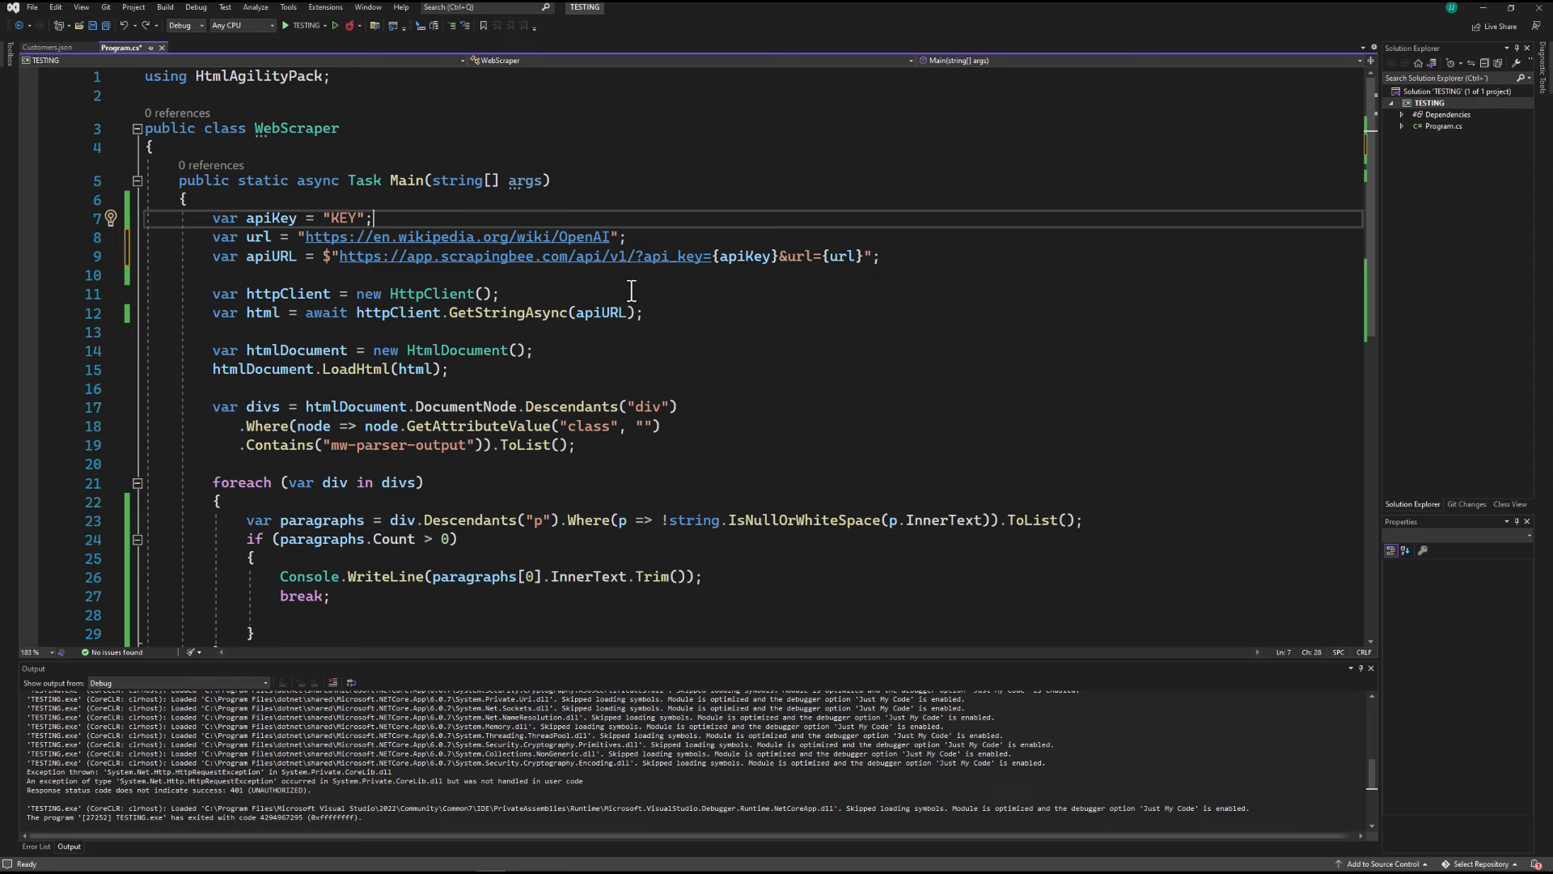
{"action": "mouse_move", "coordinate": [545, 284]}
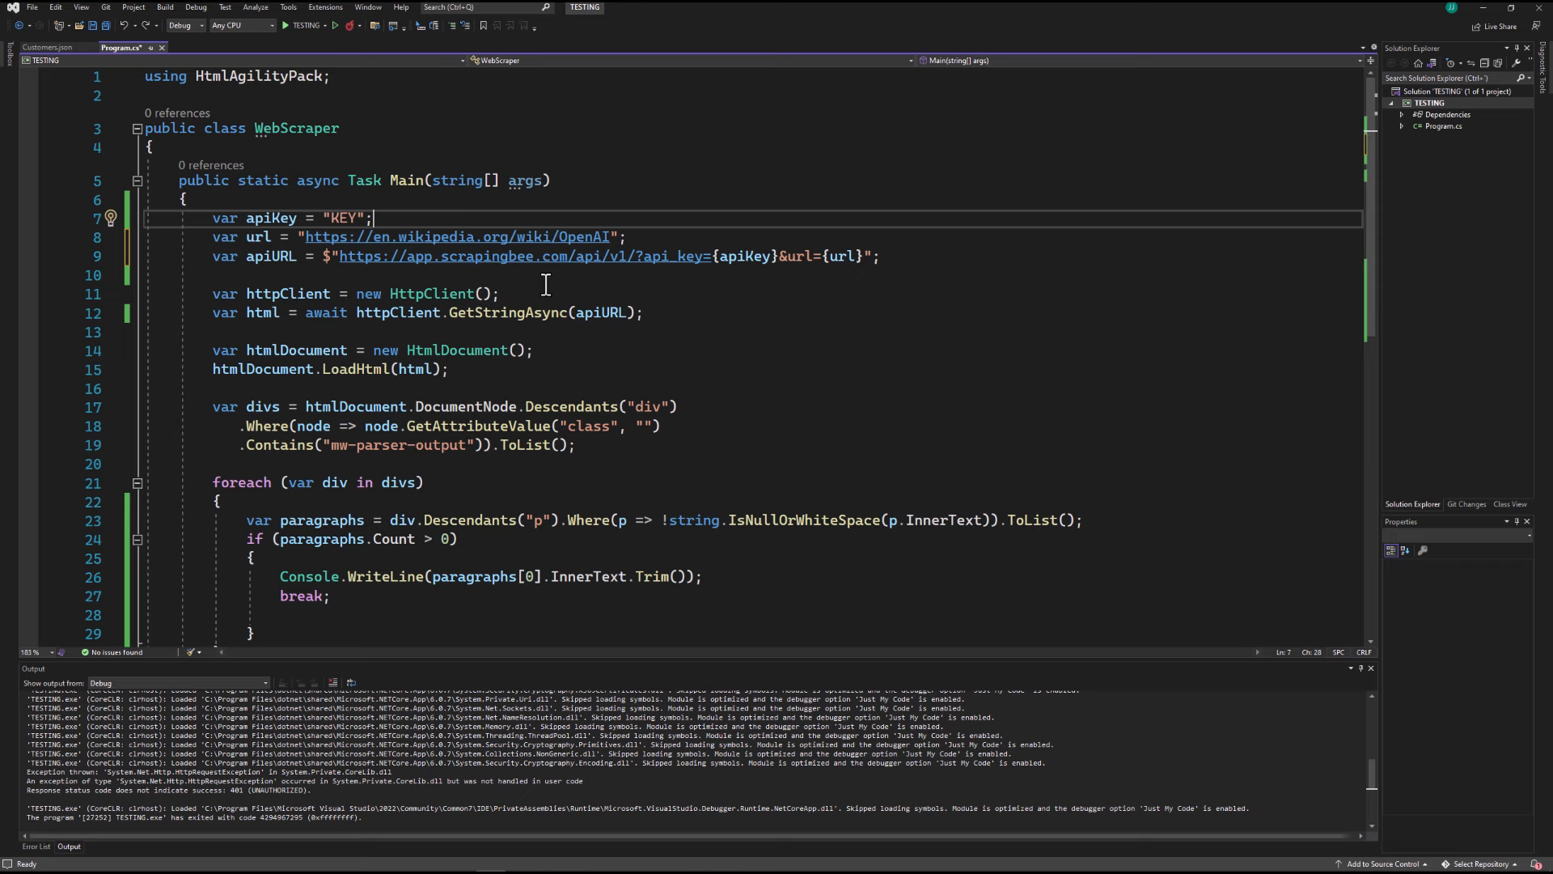
{"action": "mouse_move", "coordinate": [770, 302]}
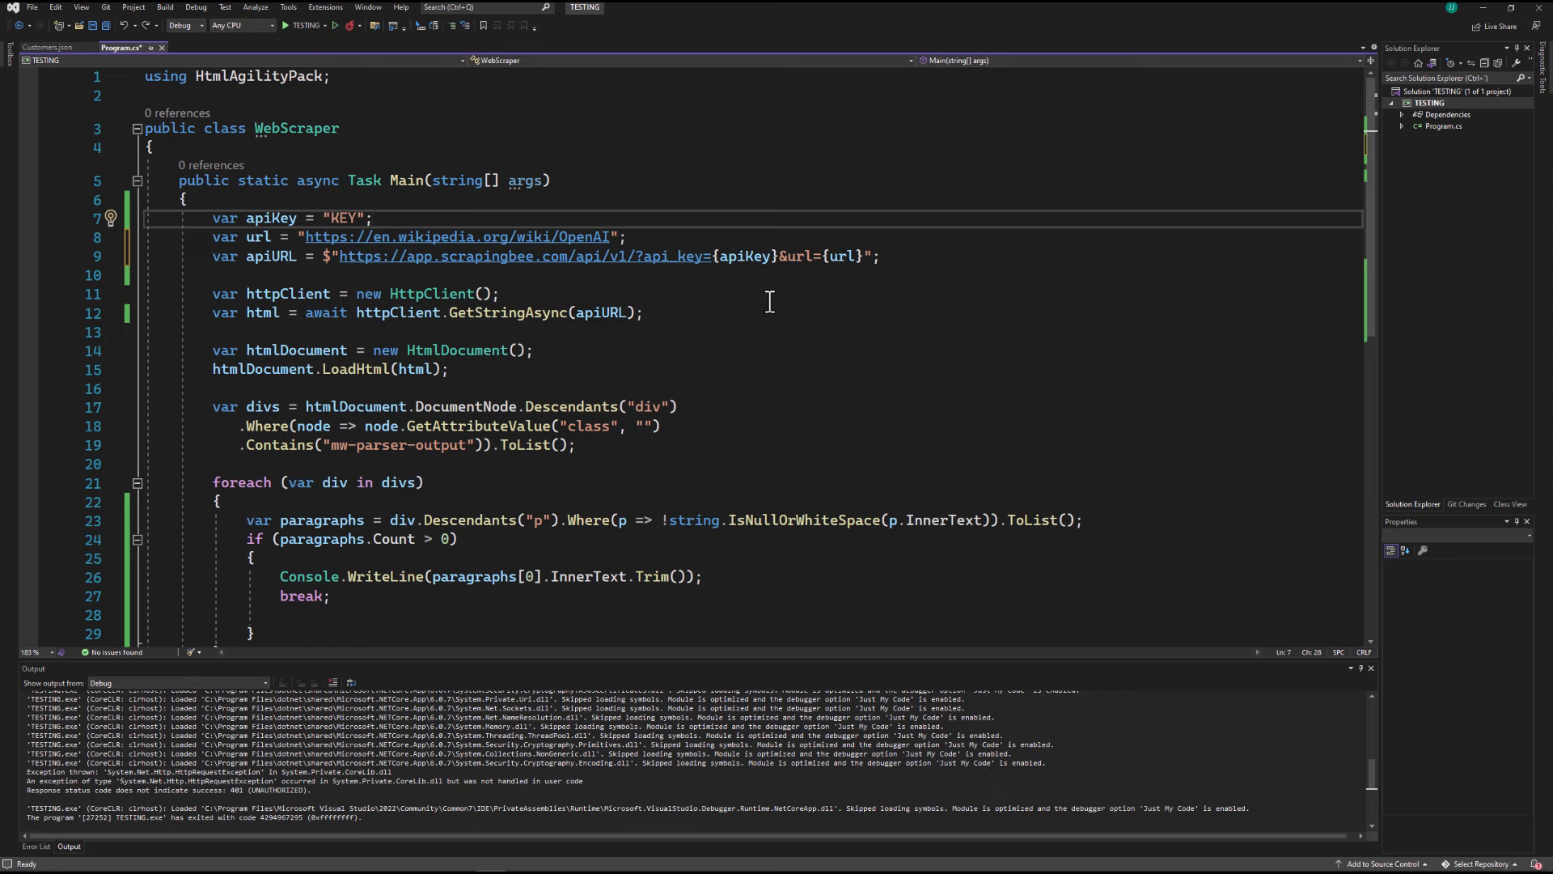
{"action": "mouse_move", "coordinate": [772, 308]}
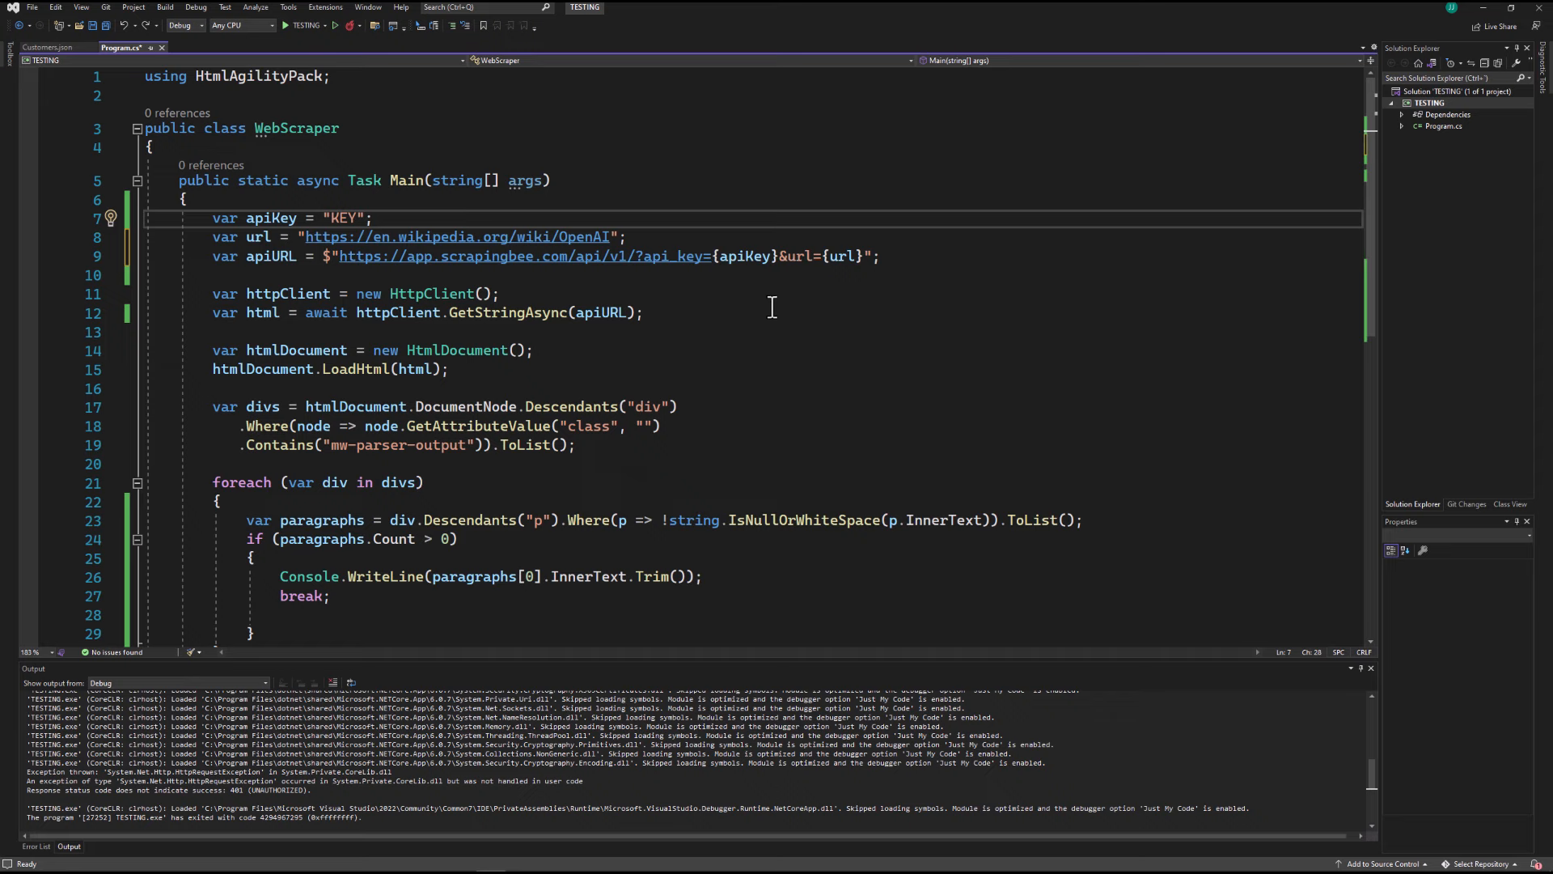
{"action": "mouse_move", "coordinate": [969, 322]}
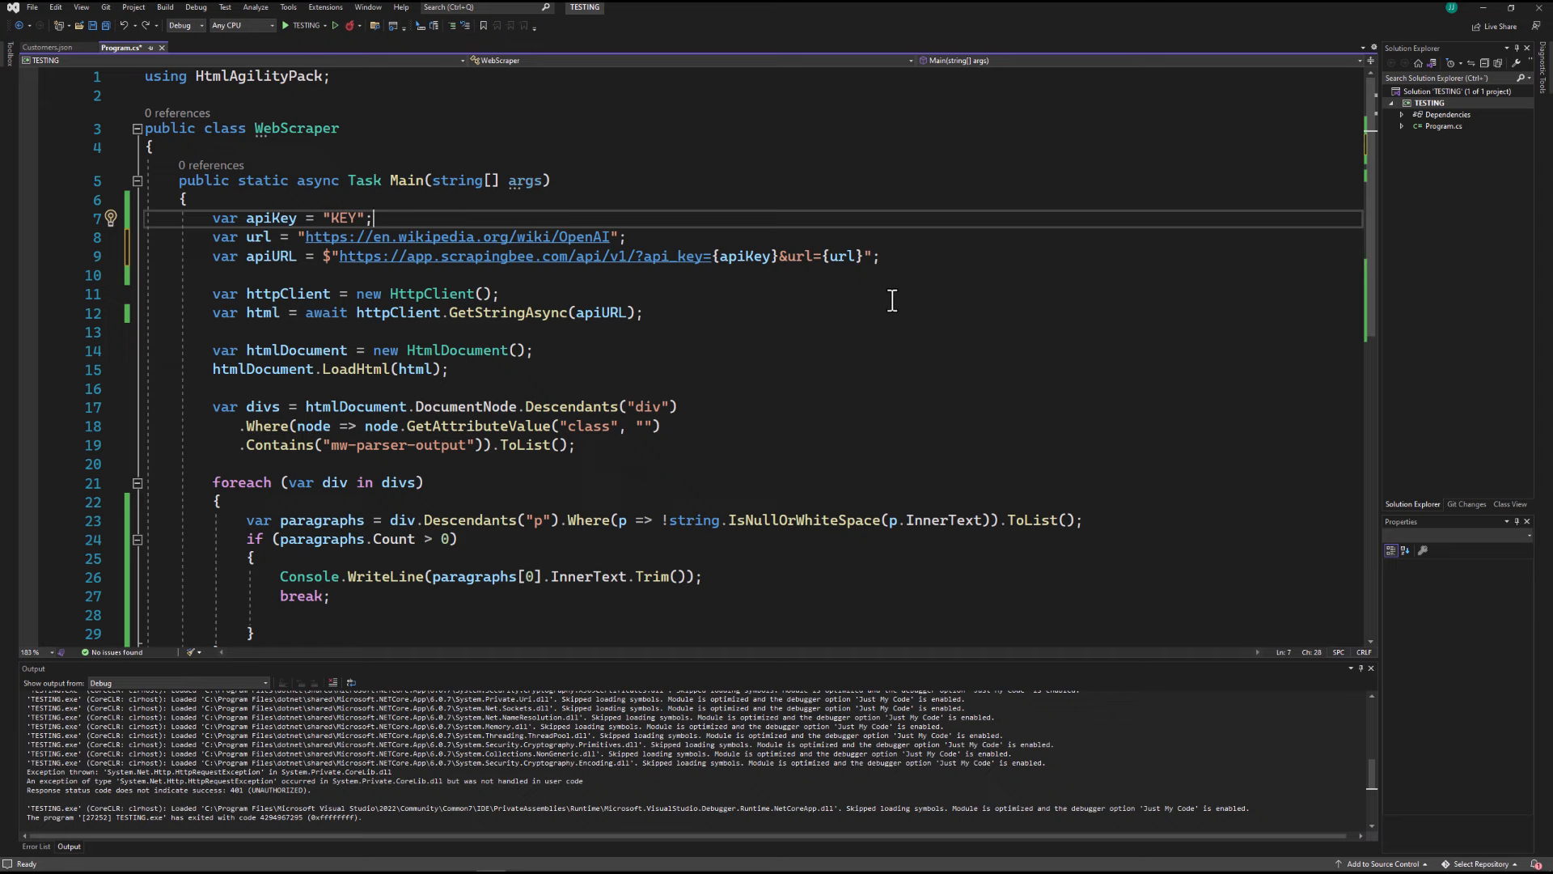
{"action": "mouse_move", "coordinate": [859, 285]}
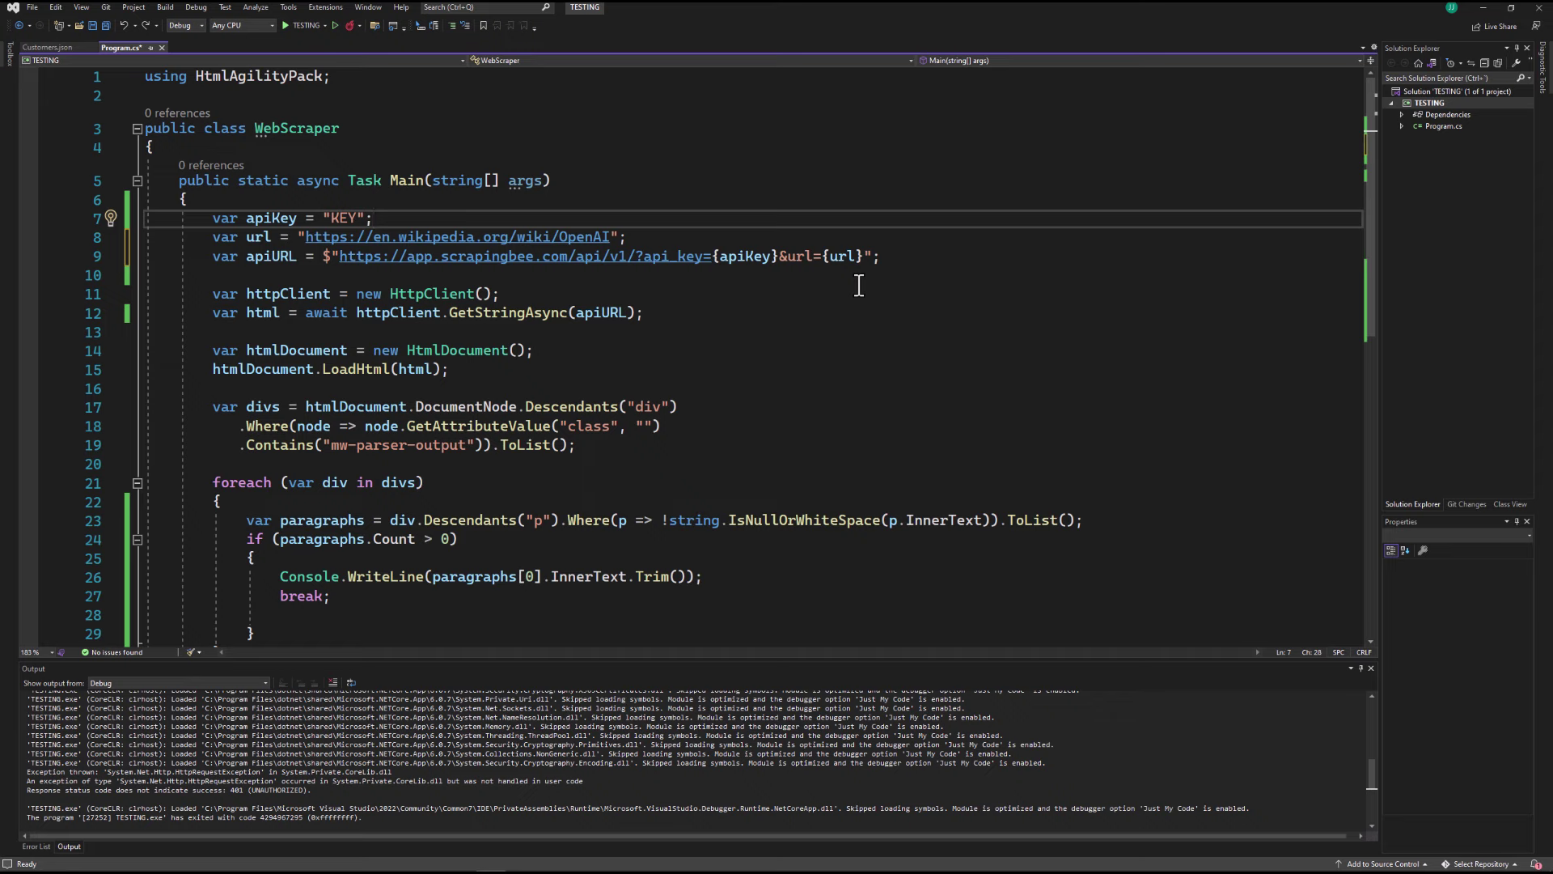
{"action": "mouse_move", "coordinate": [884, 324]}
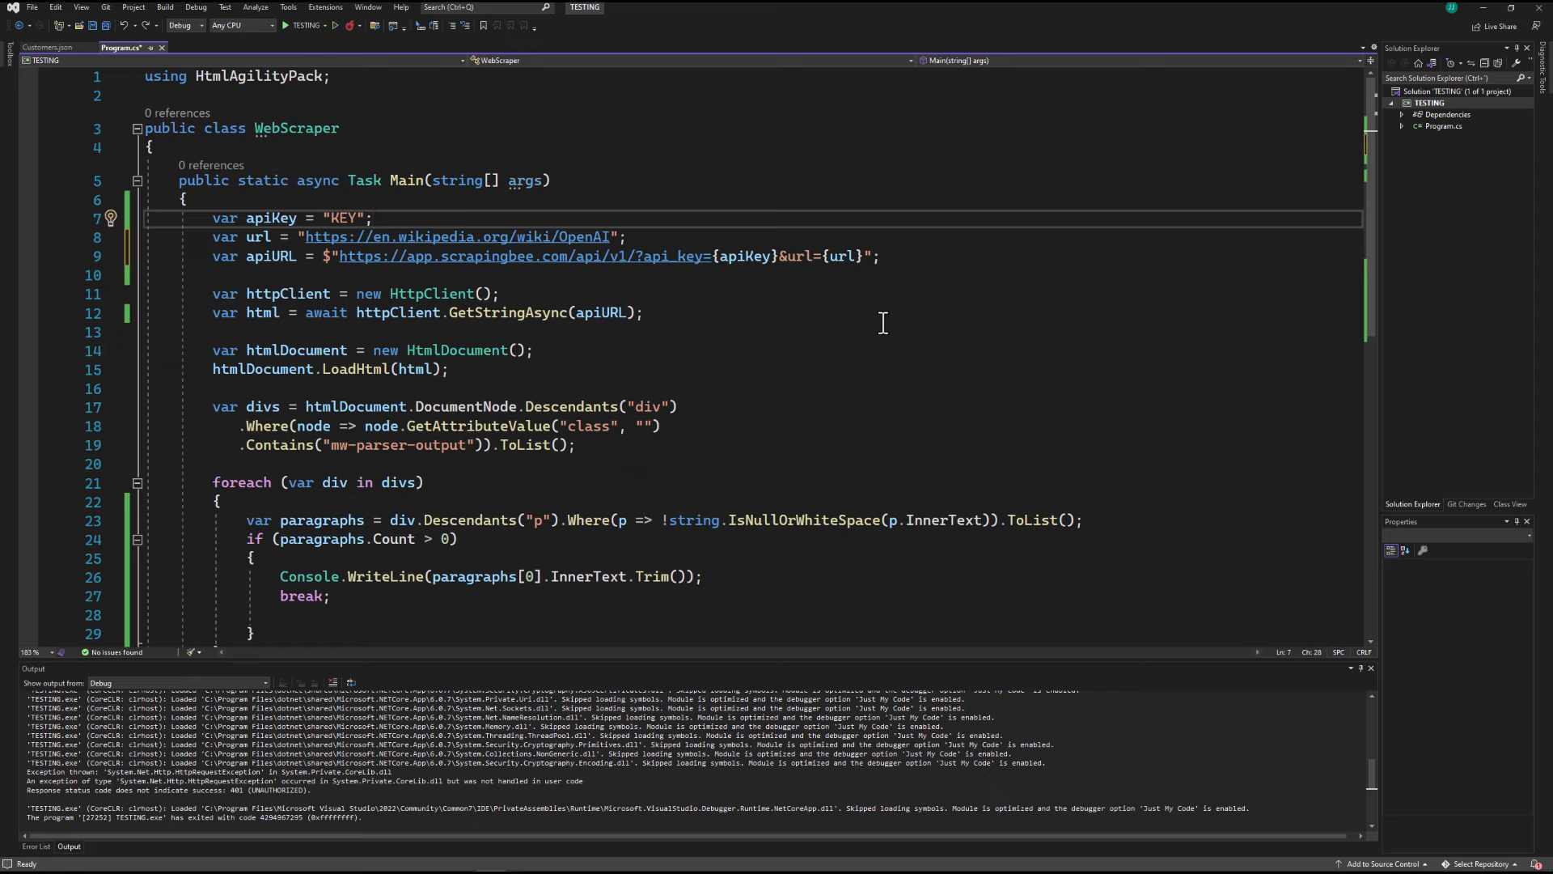
{"action": "mouse_move", "coordinate": [924, 304]}
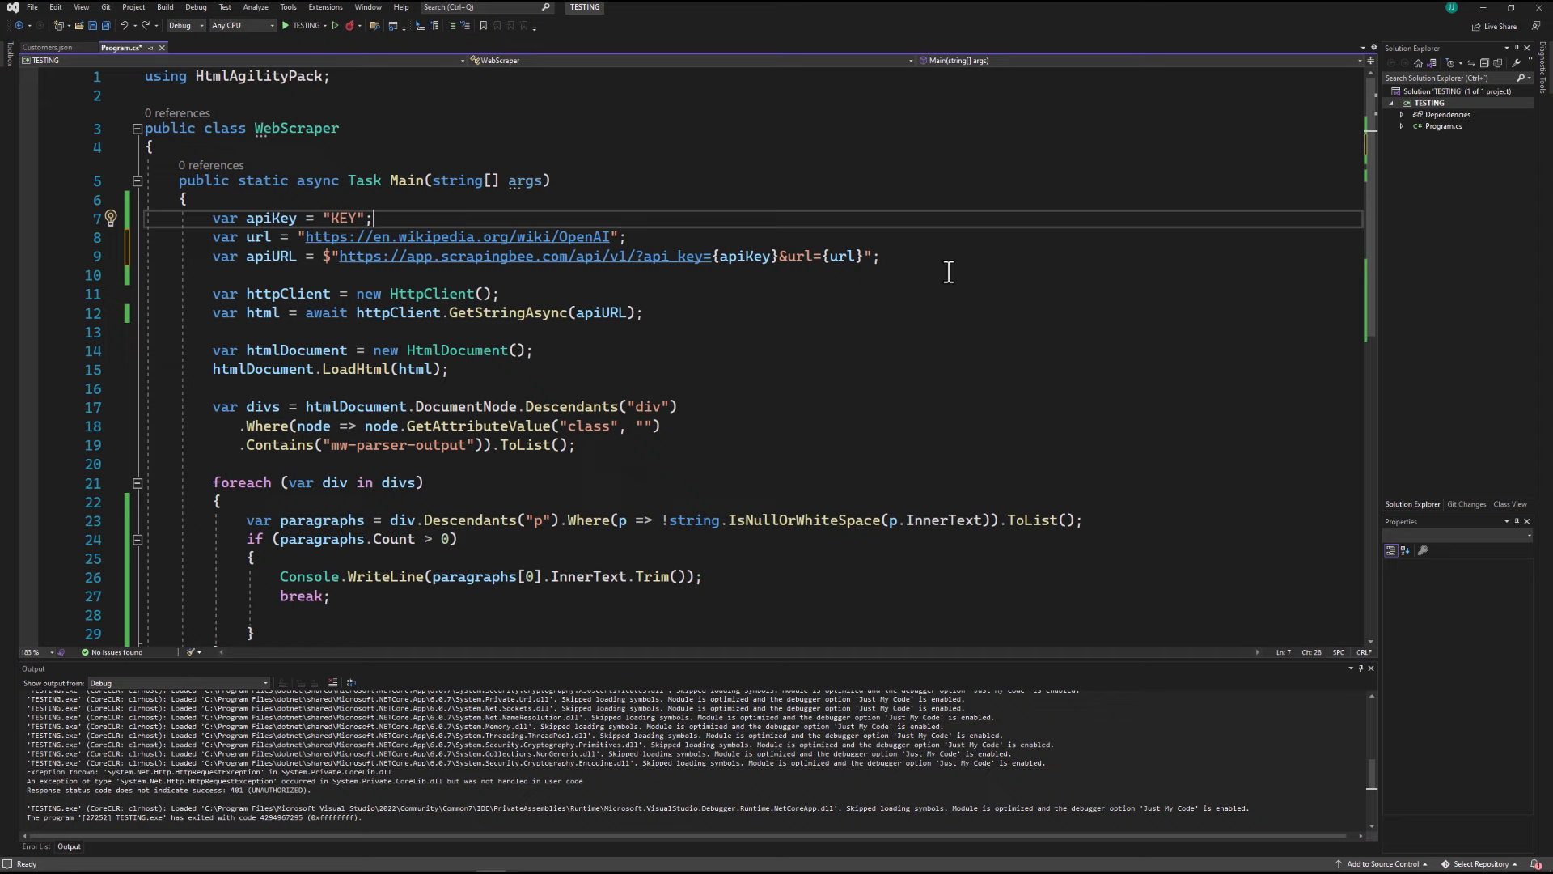
{"action": "mouse_move", "coordinate": [957, 285]}
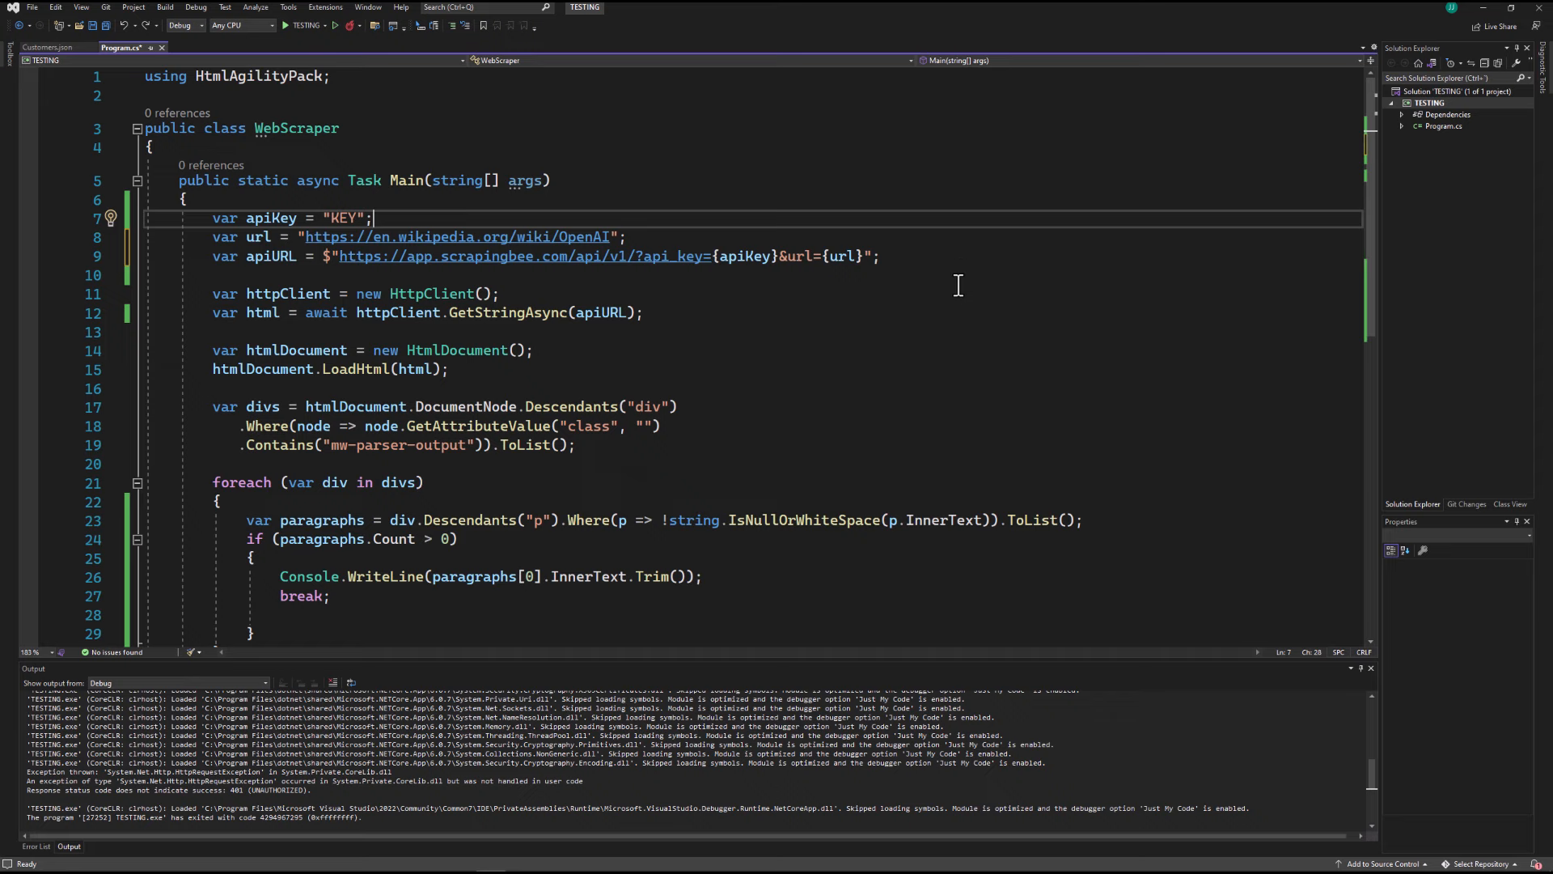
{"action": "mouse_move", "coordinate": [938, 275]}
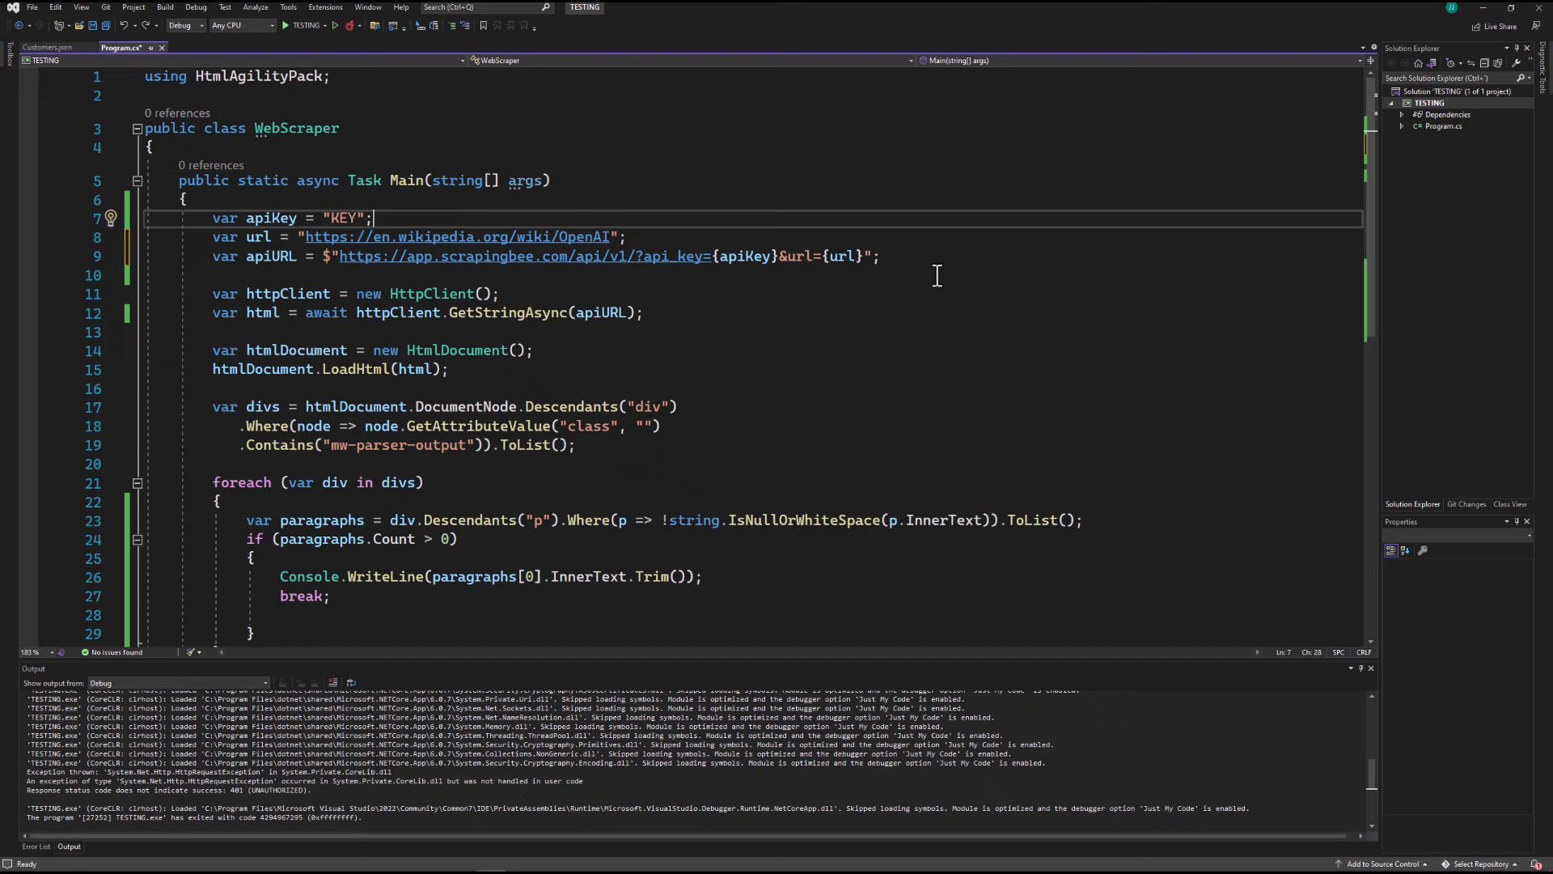
{"action": "mouse_move", "coordinate": [882, 291]}
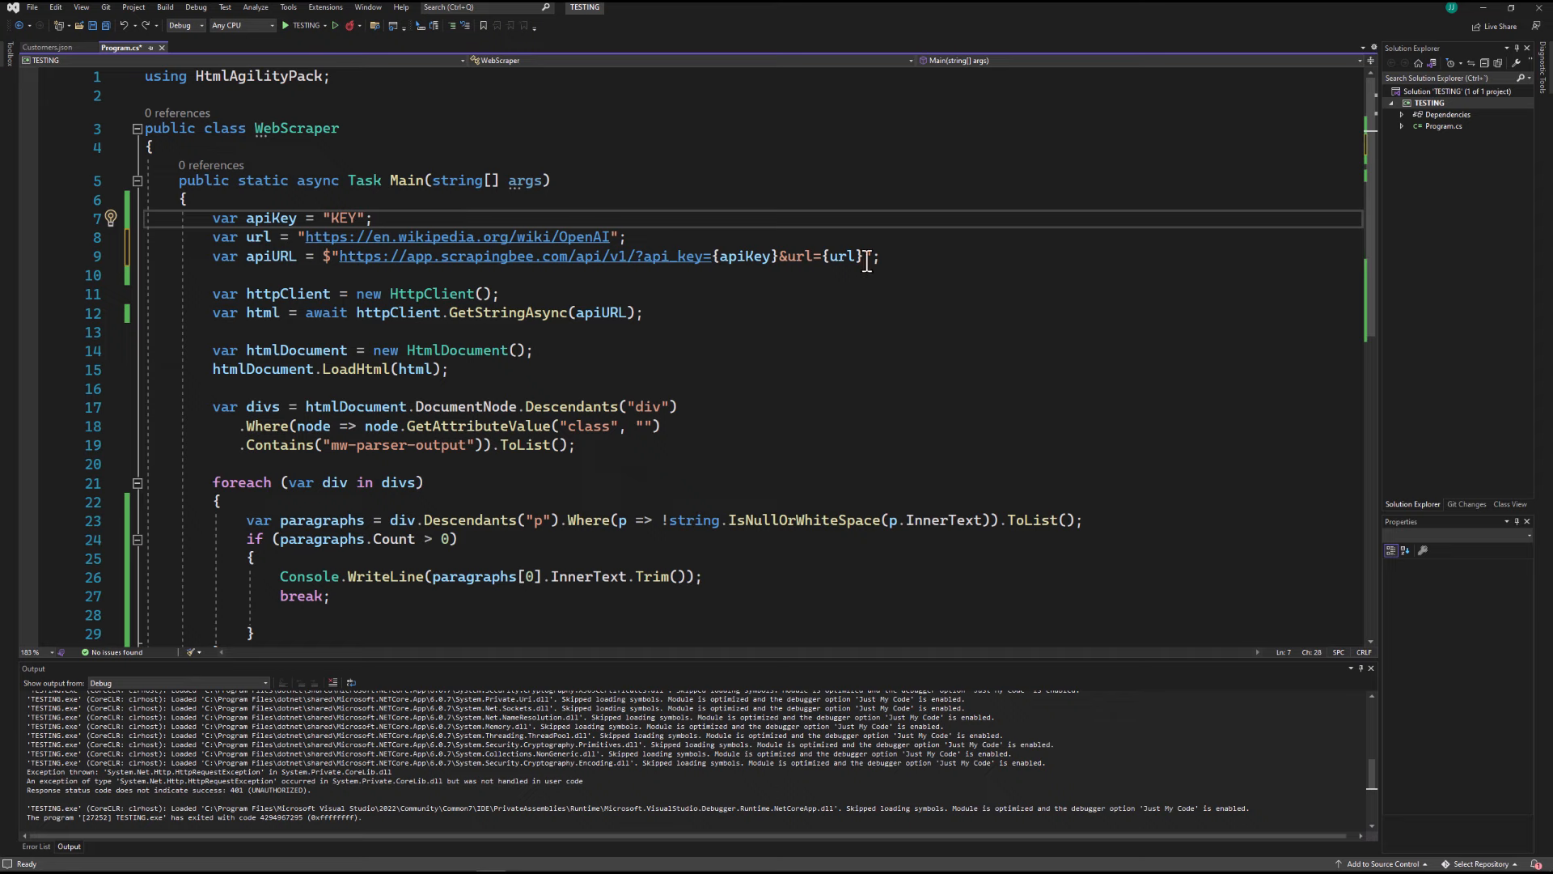
Append &render_js=true to the apiURL string after {url}.
{"action": "type", "text": "&render_js=true"}
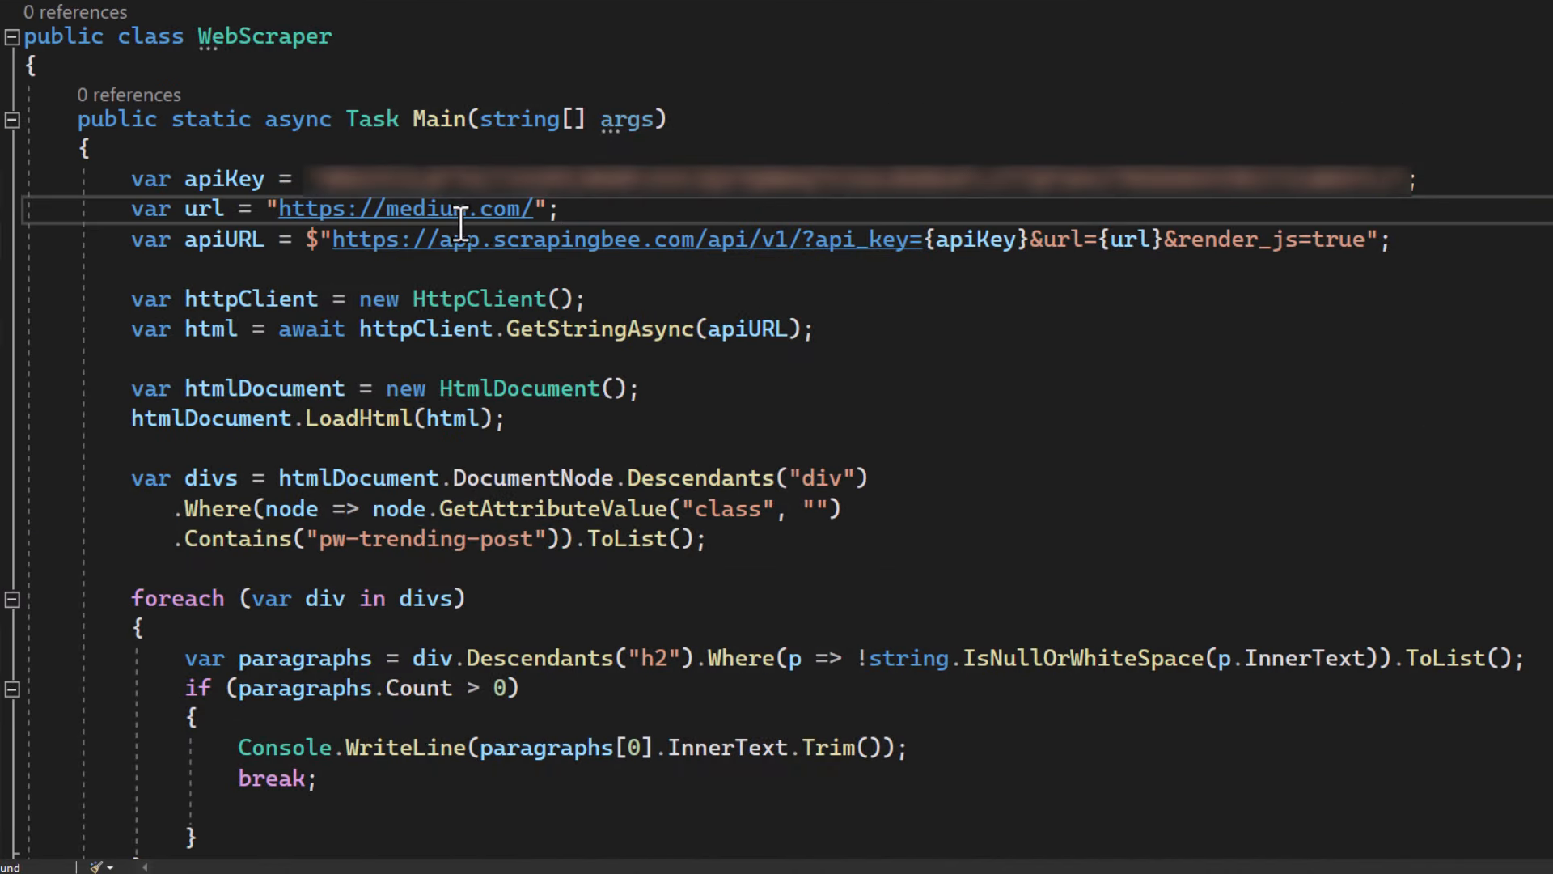
{"action": "mouse_move", "coordinate": [241, 576]}
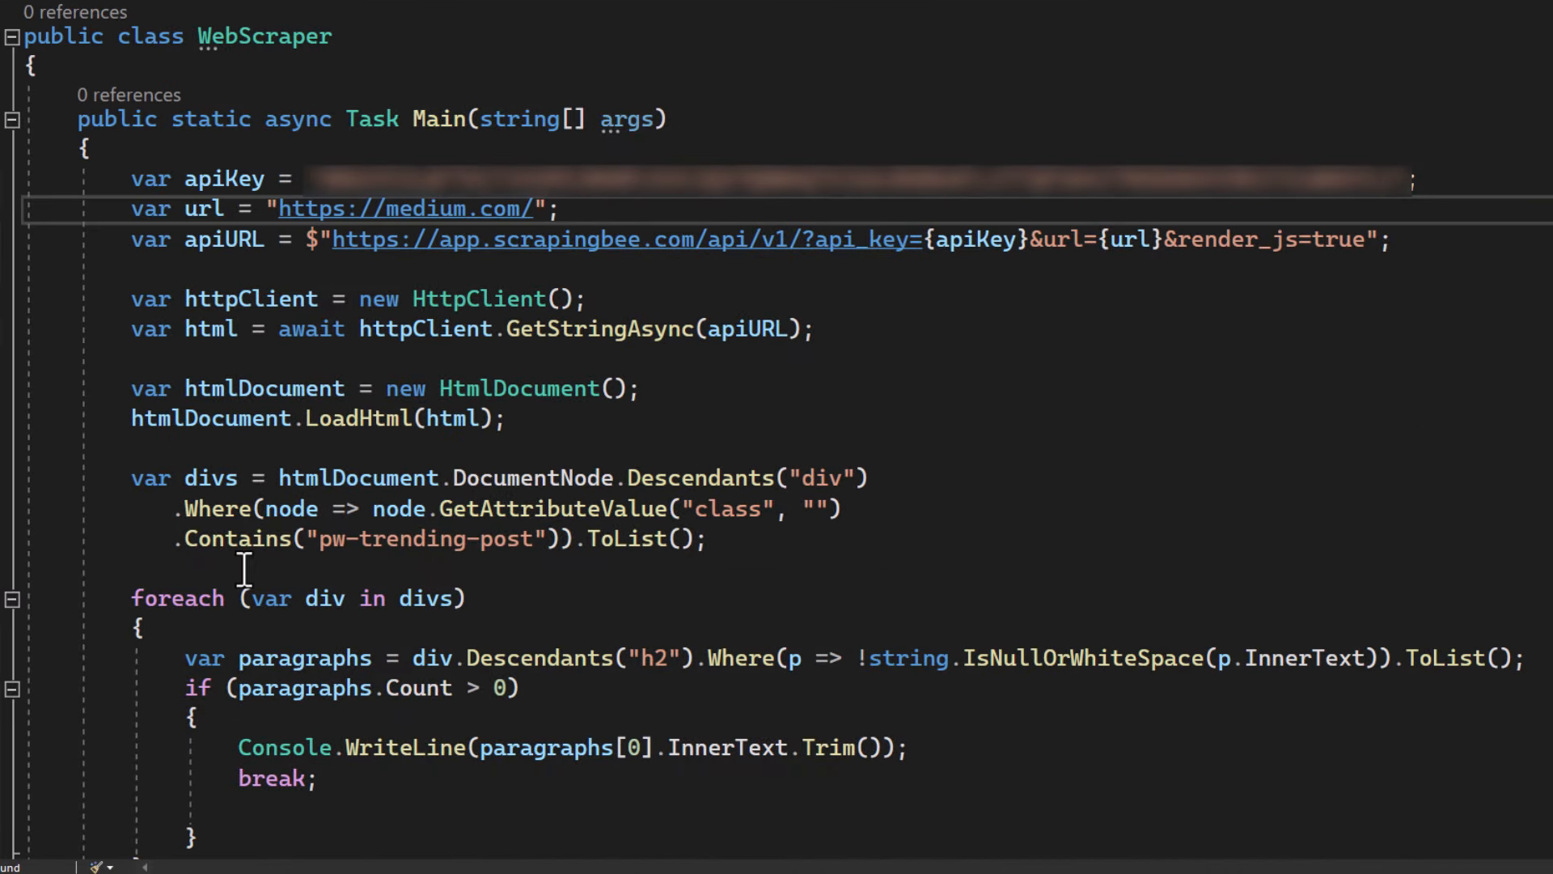
Run the medium.com JavaScript-rendering scraper and dismiss the finished debug console.
{"action": "double_click", "coordinate": [425, 539]}
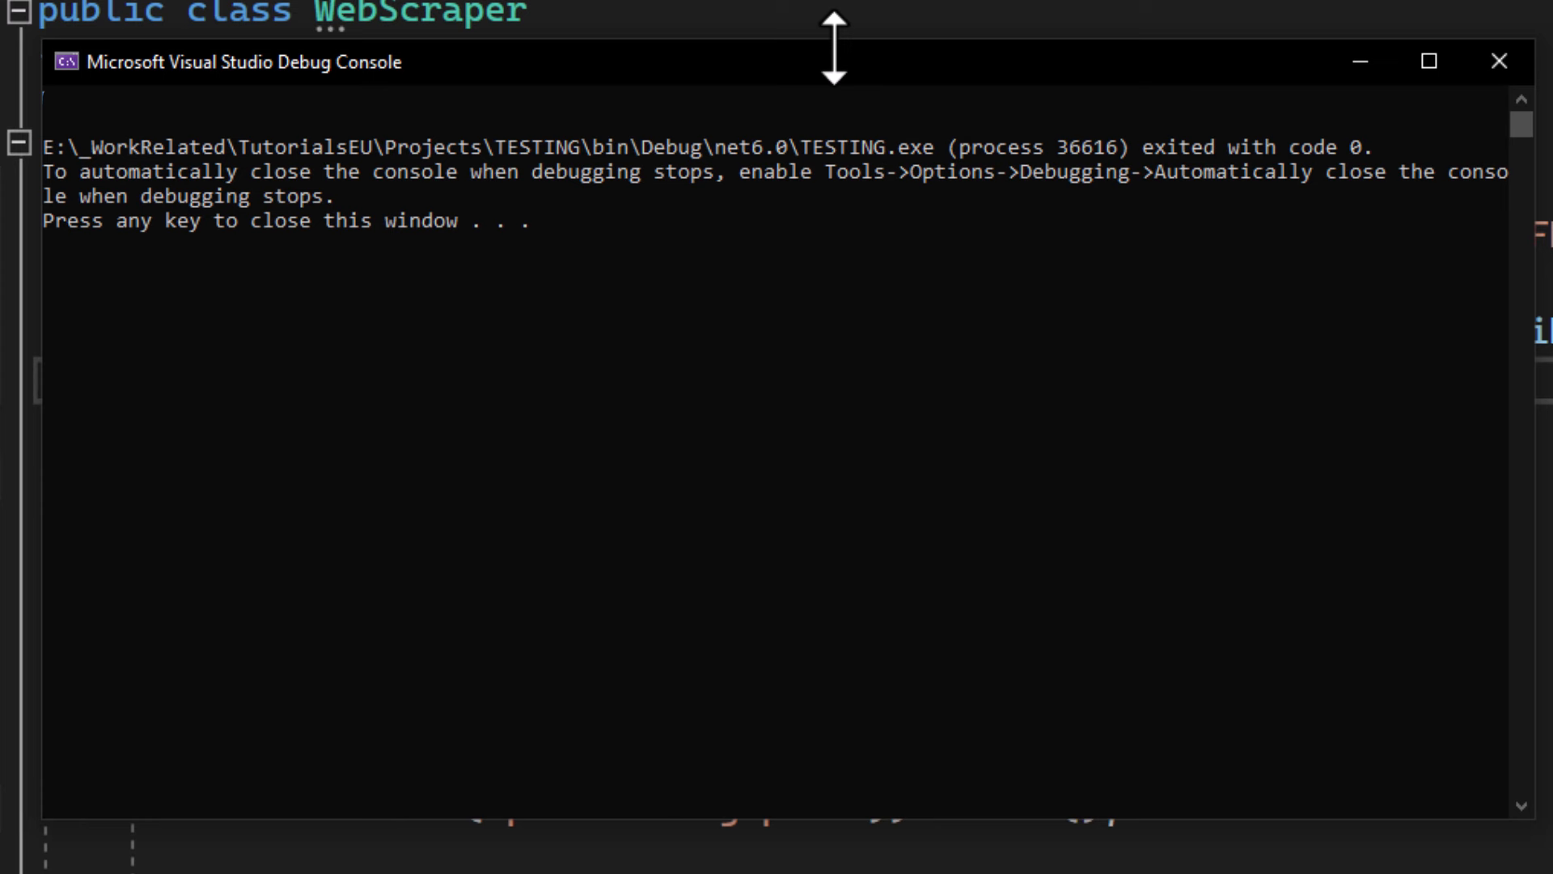
{"action": "mouse_move", "coordinate": [666, 477]}
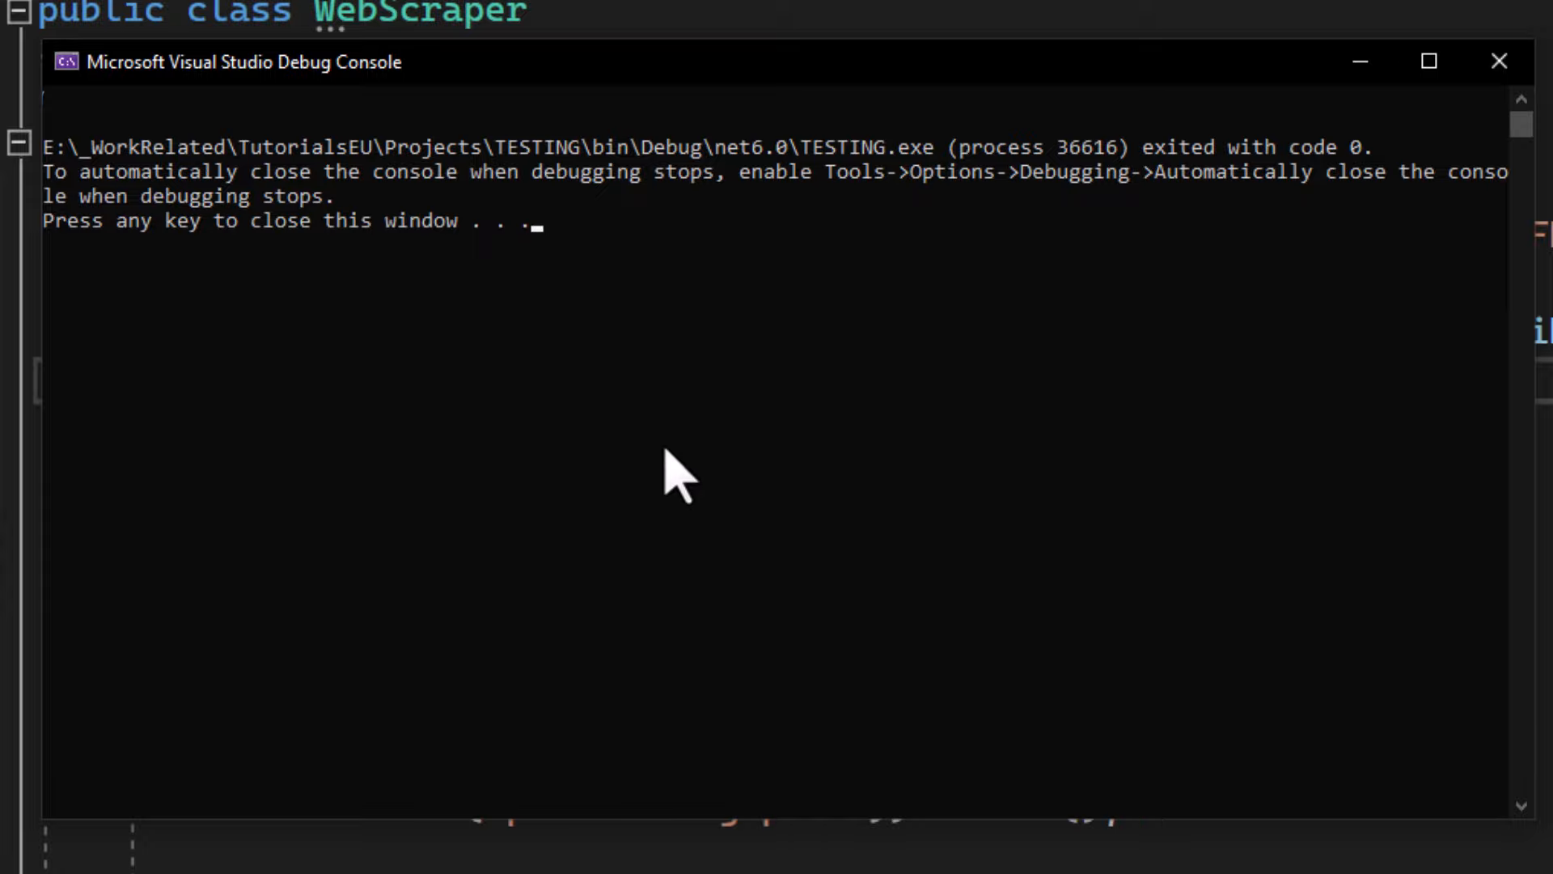
{"action": "mouse_move", "coordinate": [809, 472]}
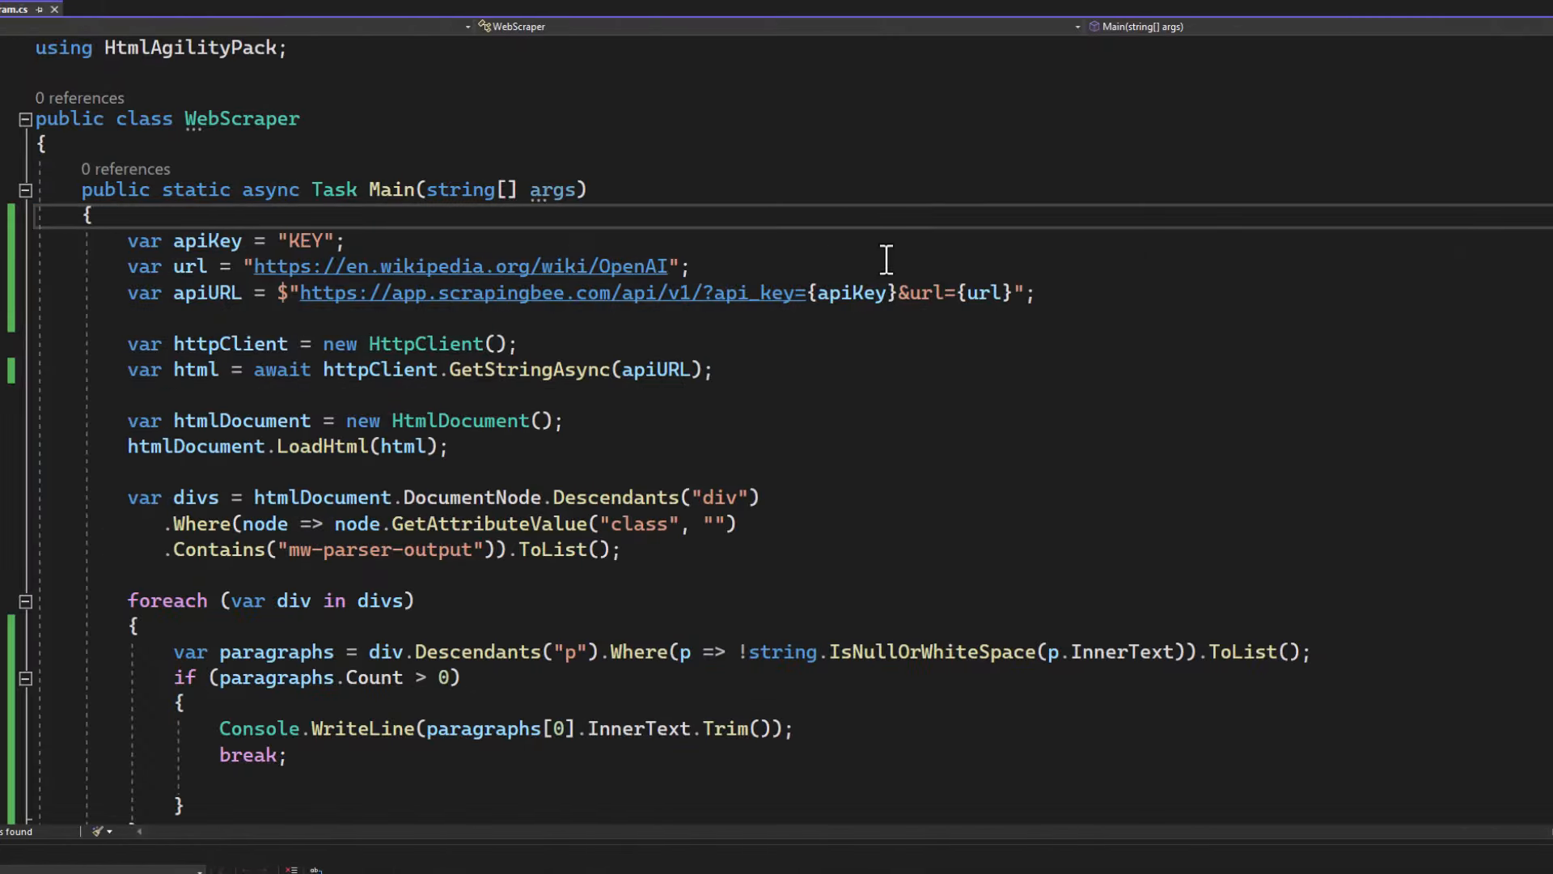
{"action": "mouse_move", "coordinate": [990, 229]}
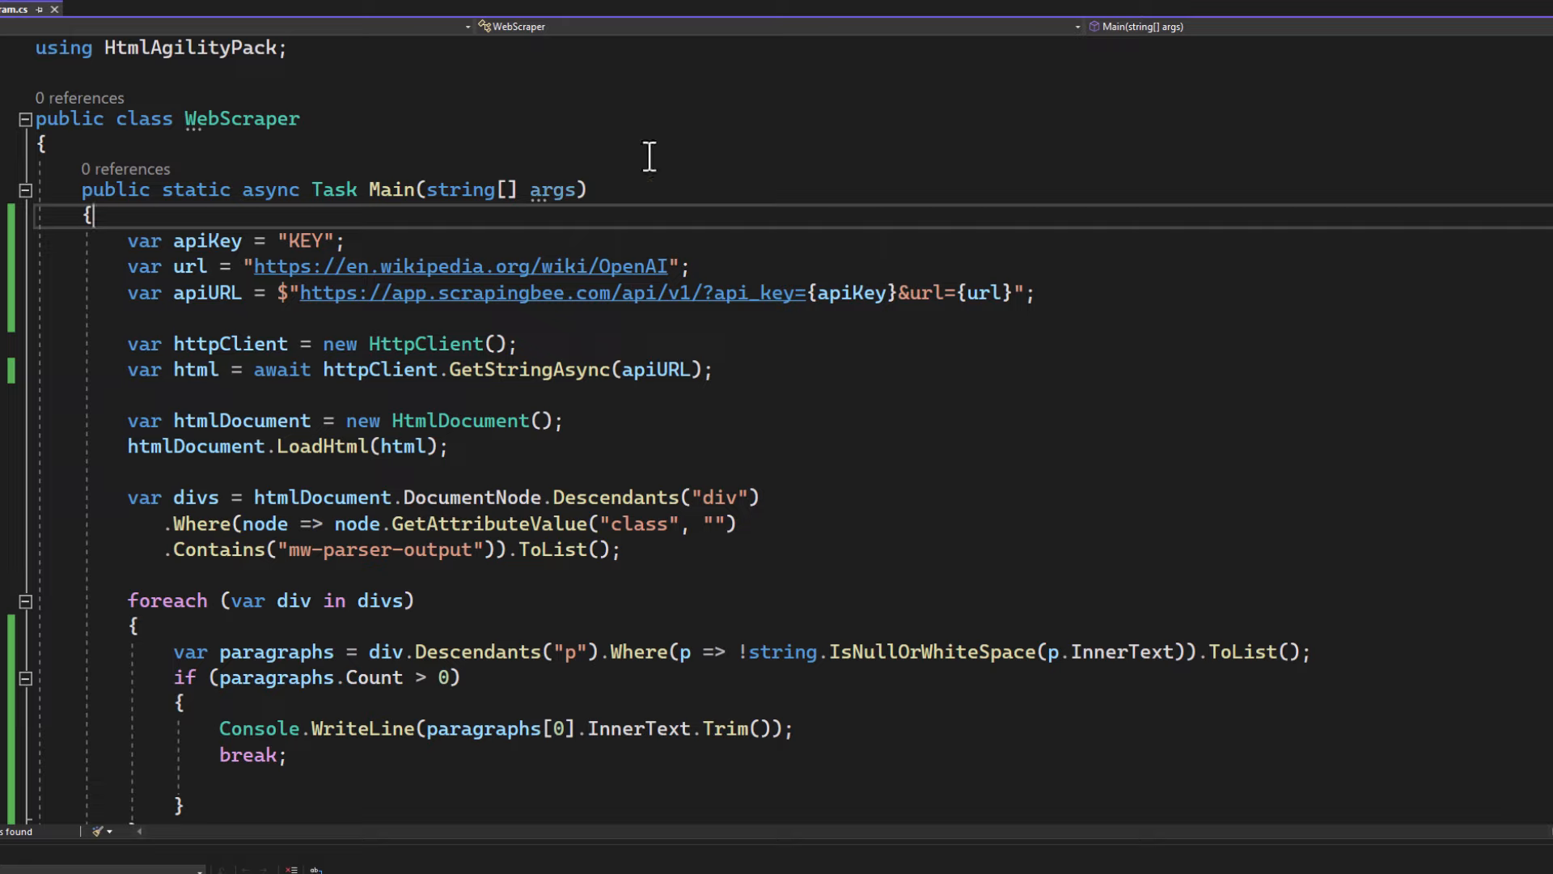
{"action": "mouse_move", "coordinate": [668, 177]}
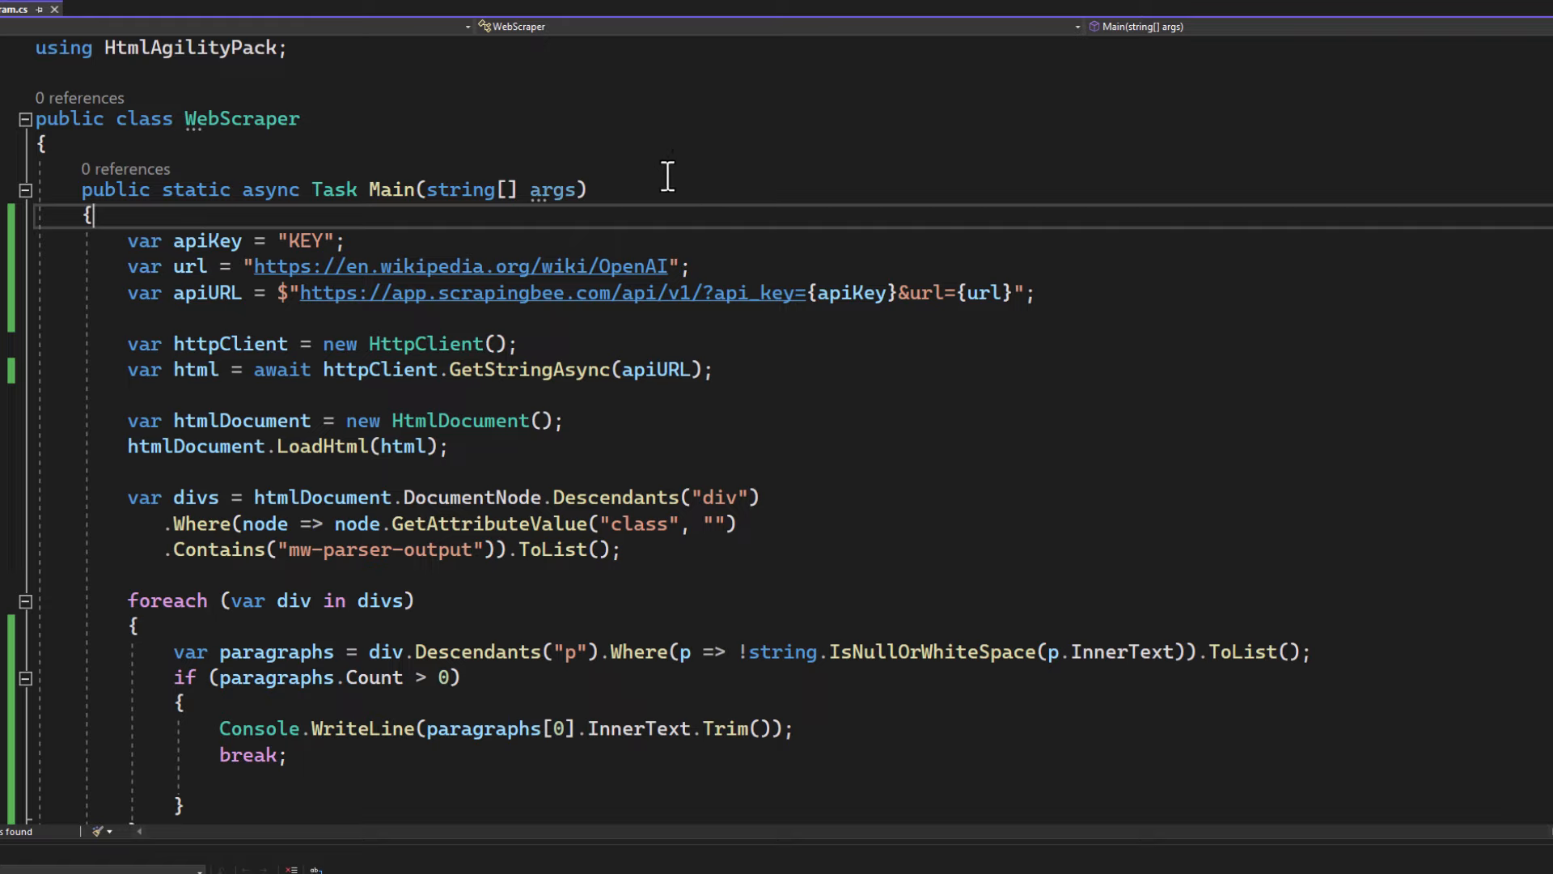
{"action": "mouse_move", "coordinate": [761, 178]}
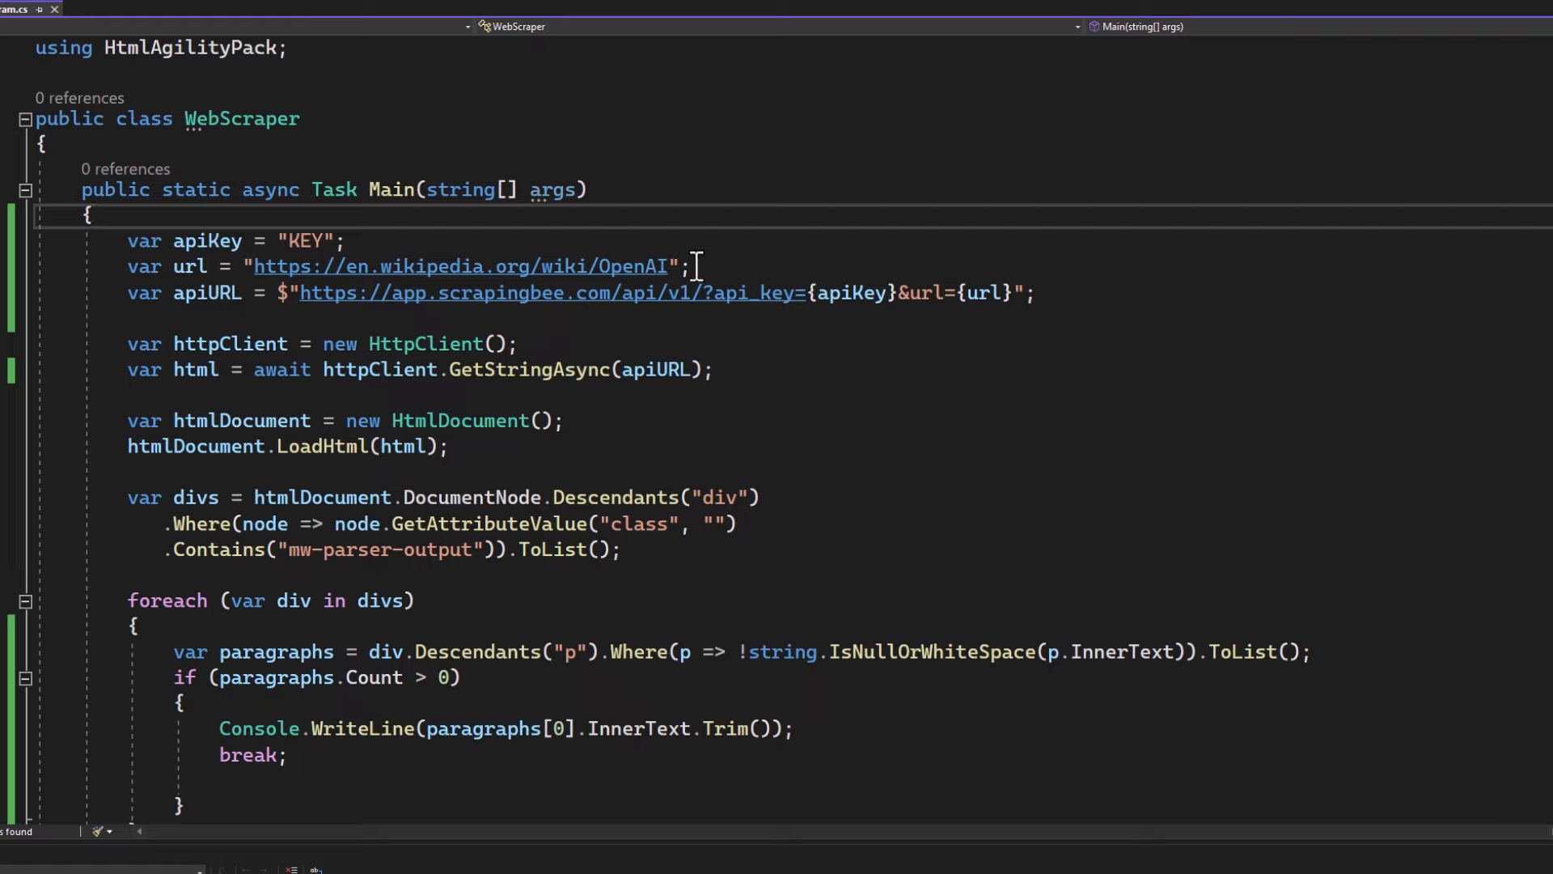
{"action": "mouse_move", "coordinate": [524, 155]}
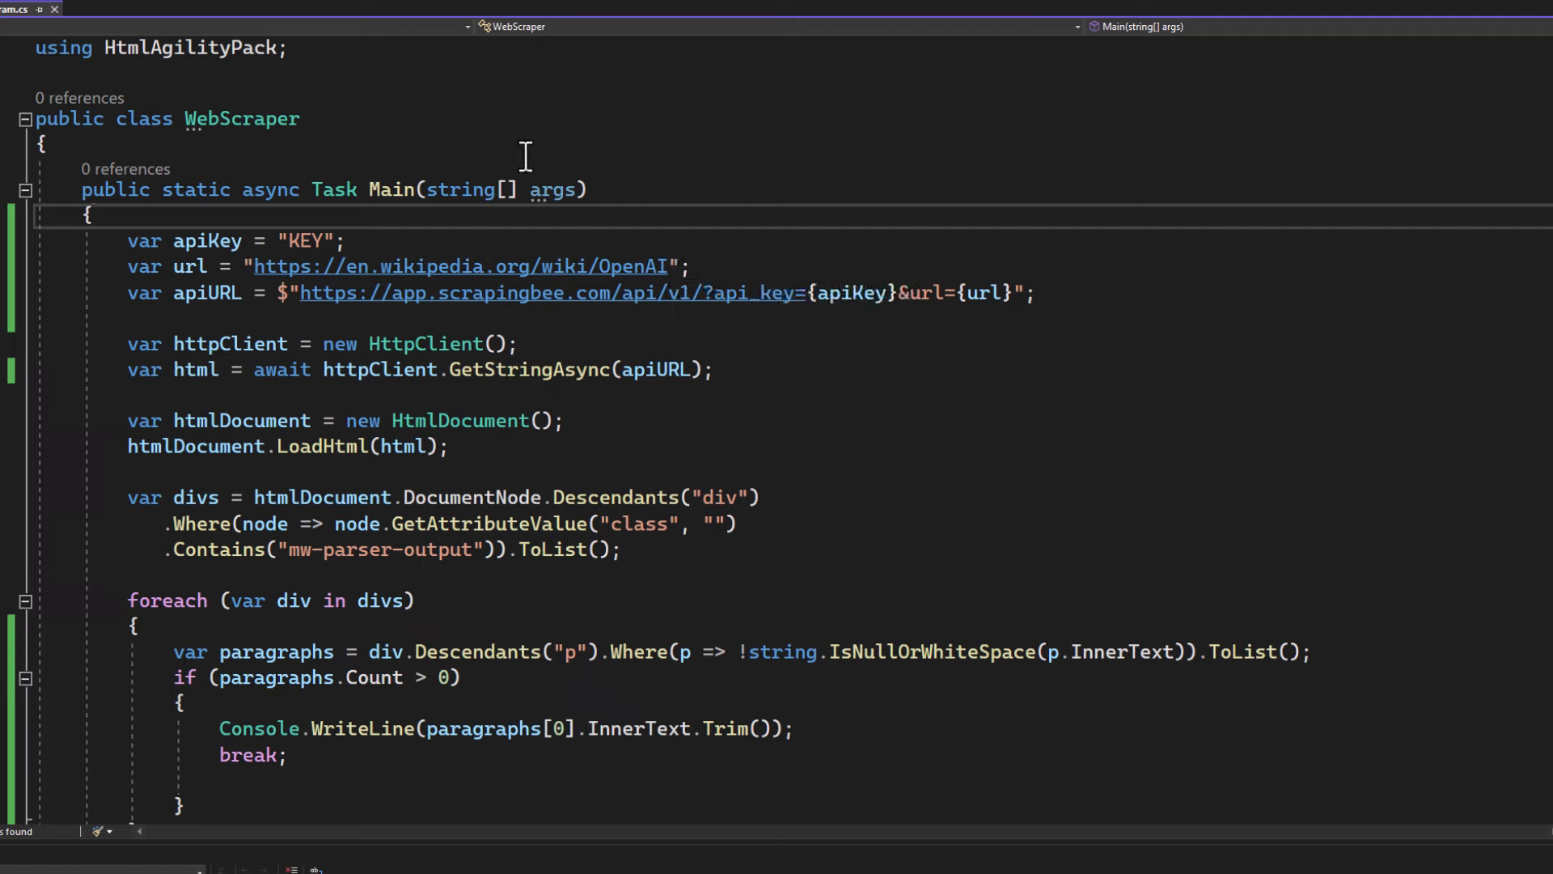
{"action": "mouse_move", "coordinate": [624, 333]}
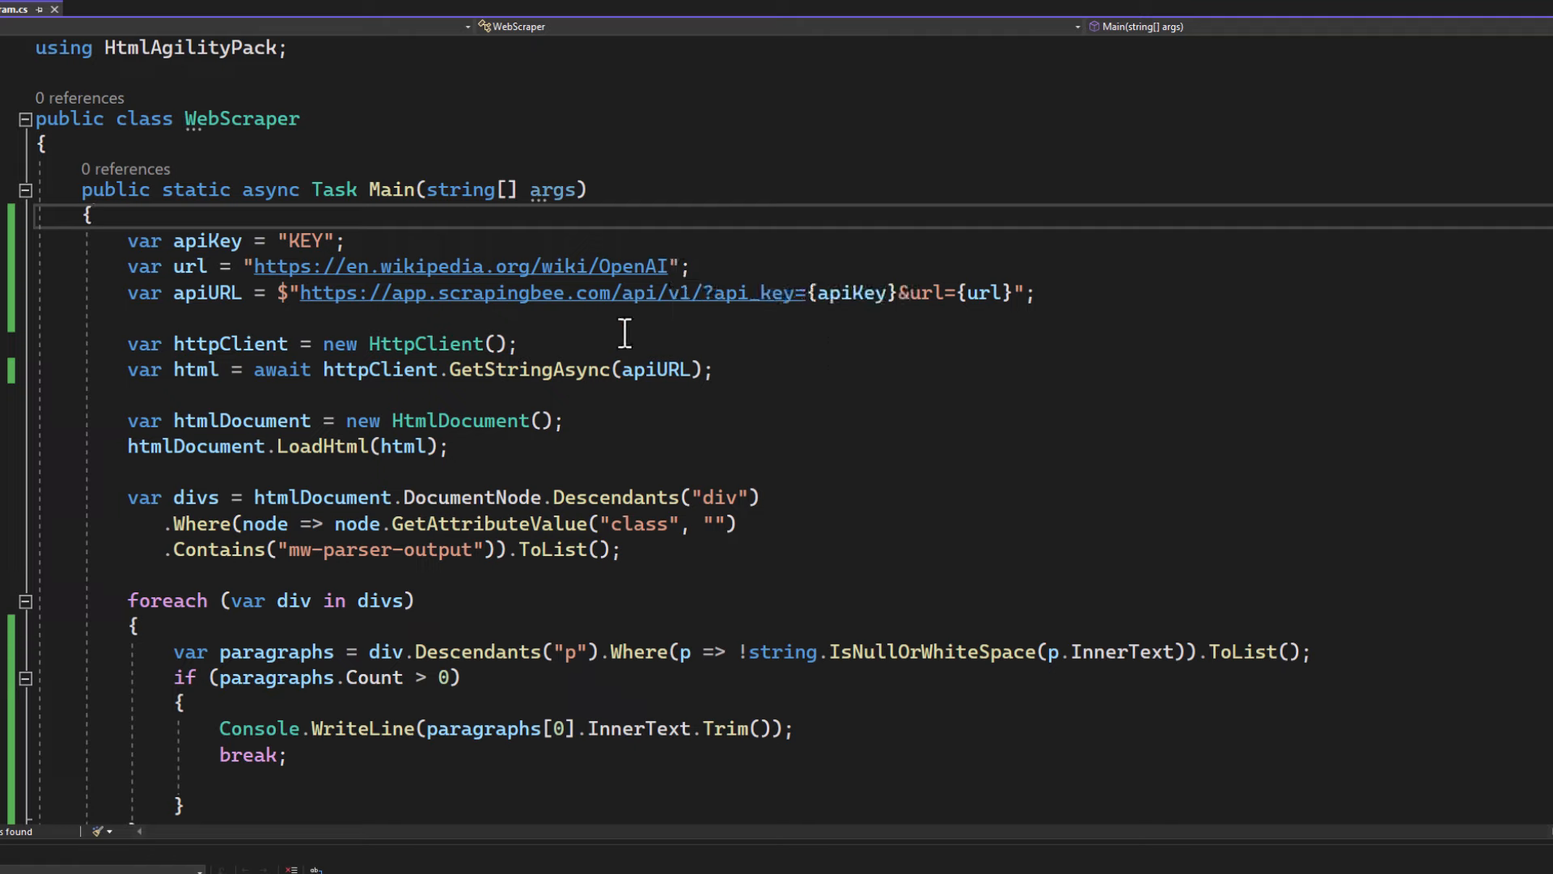
{"action": "type", "text": "sss"}
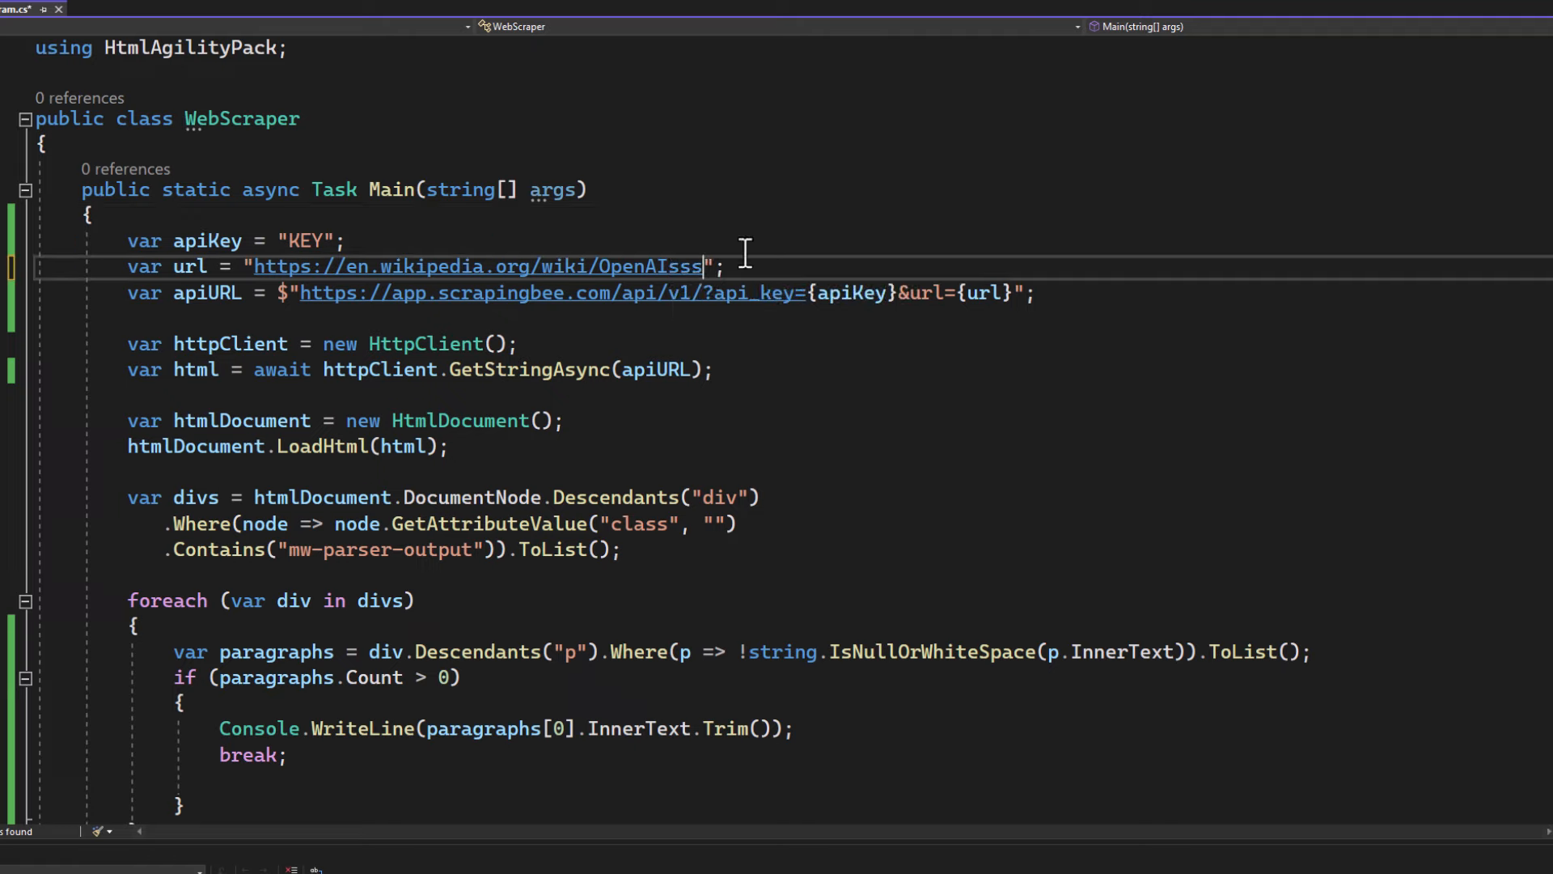
{"action": "key", "text": "BackSpace"}
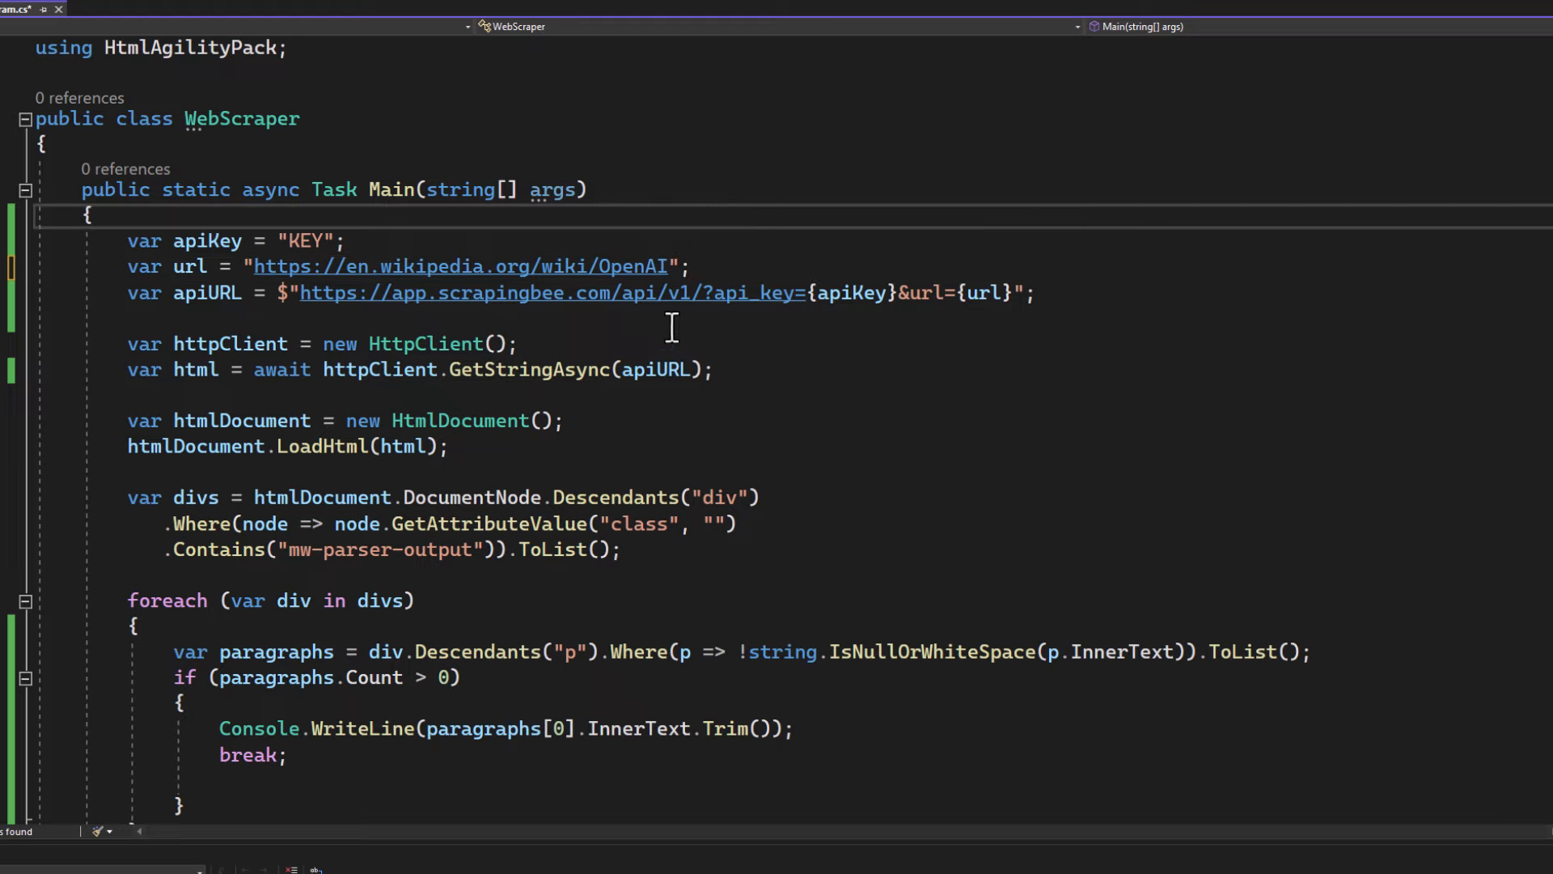
{"action": "mouse_move", "coordinate": [799, 180]}
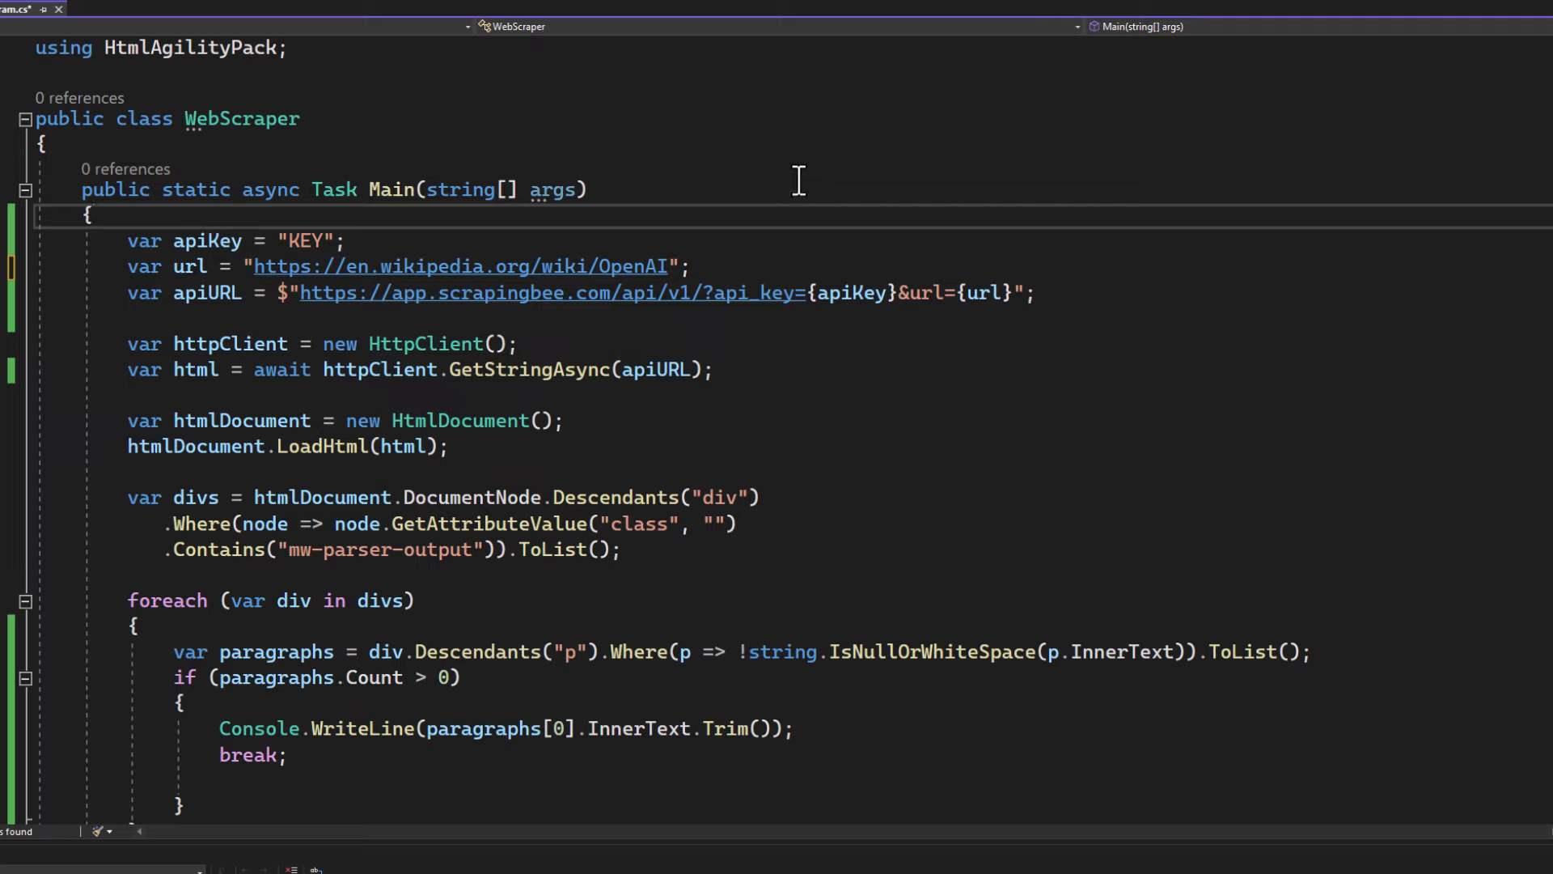
{"action": "mouse_move", "coordinate": [830, 330]}
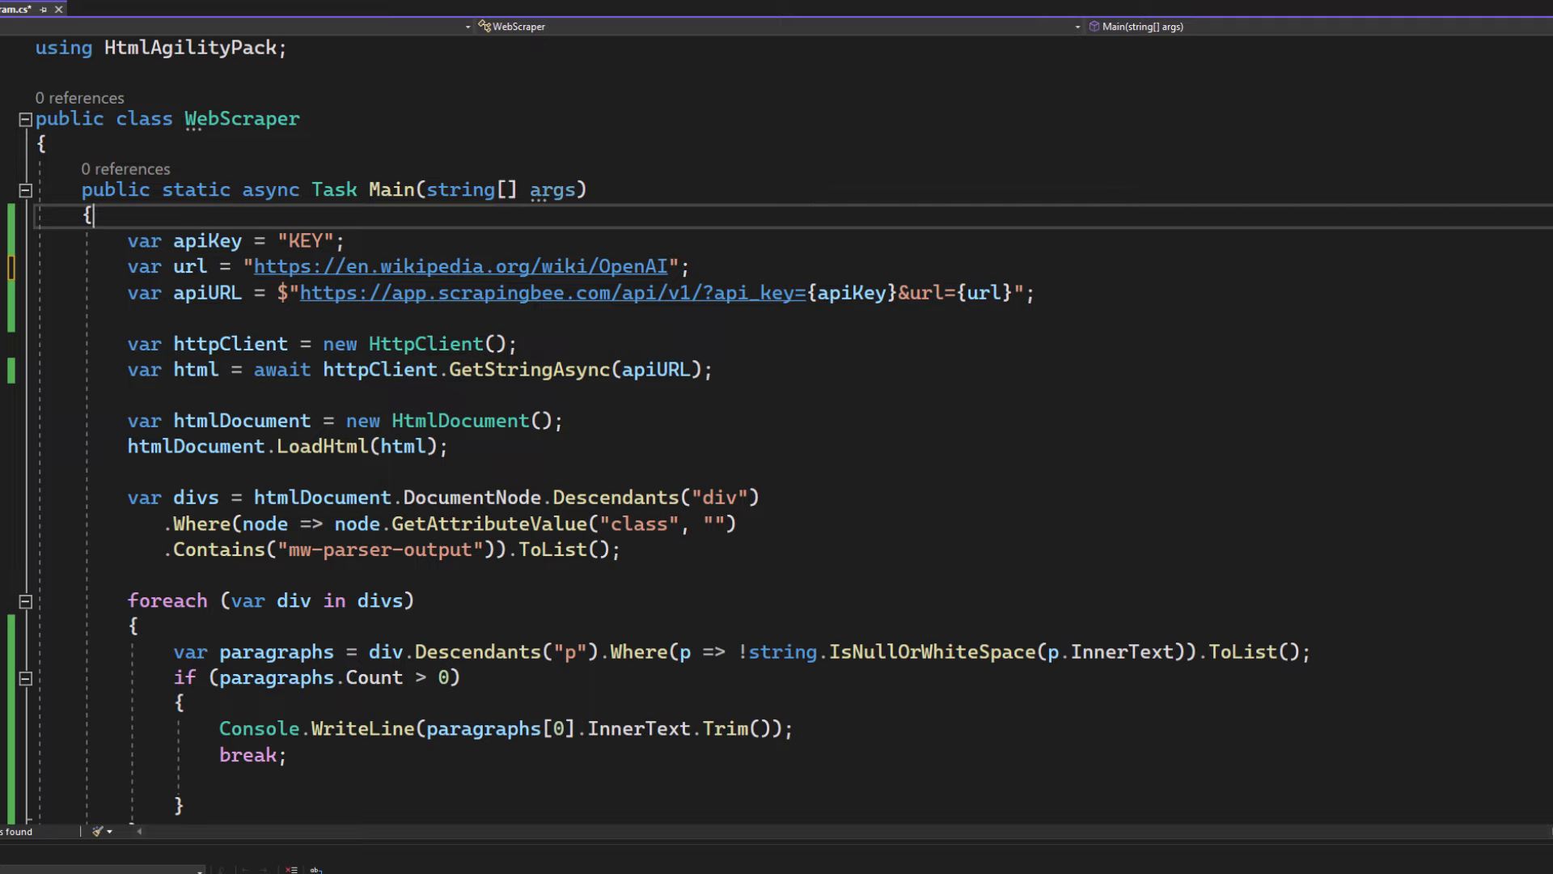
{"action": "mouse_move", "coordinate": [851, 218]}
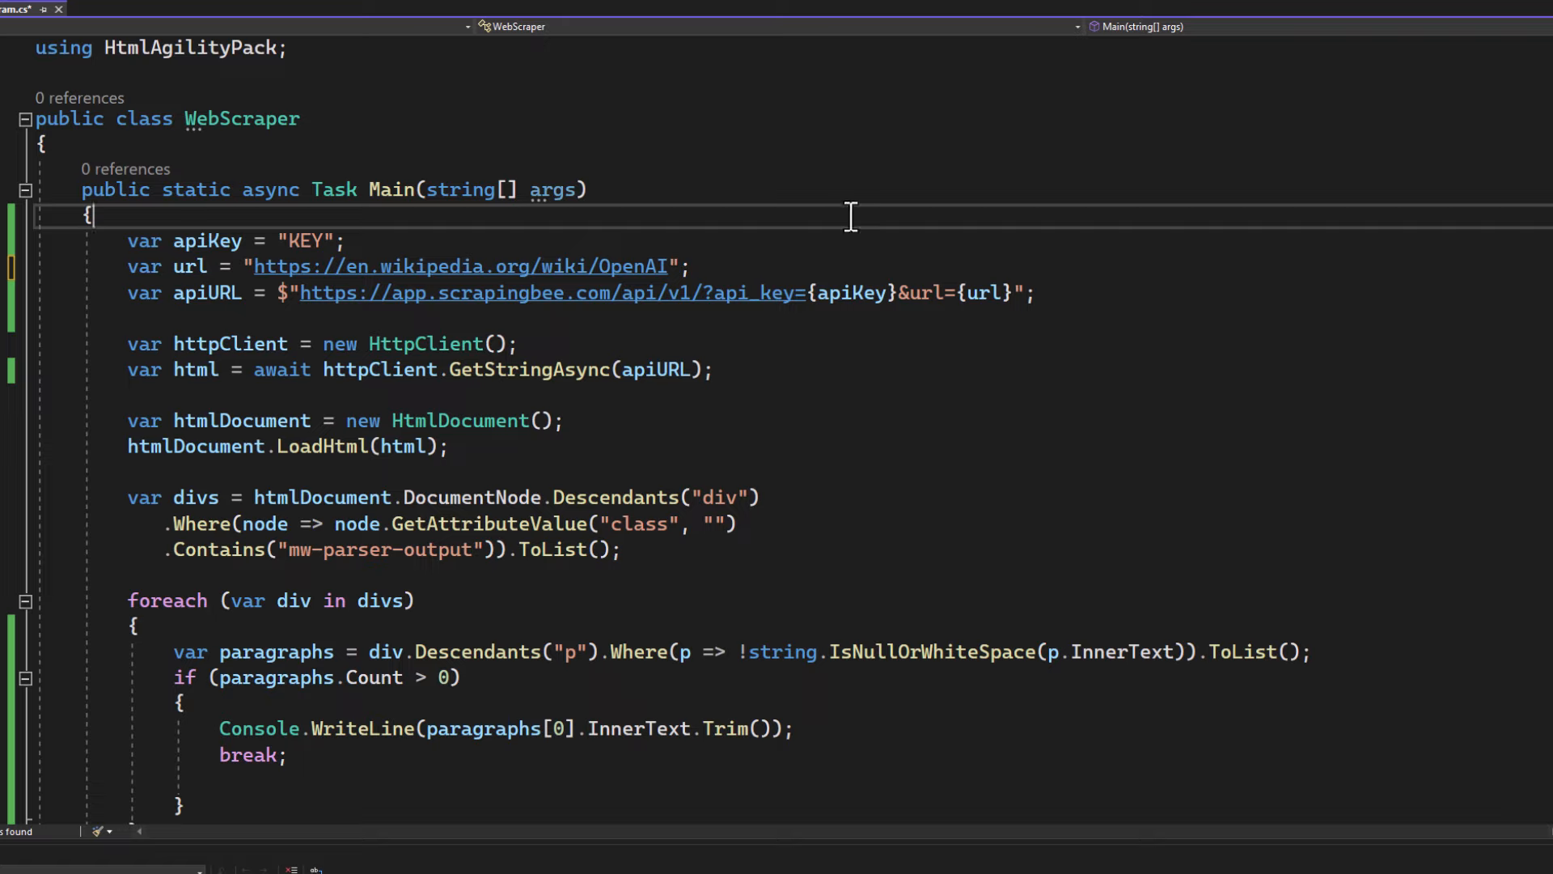
{"action": "mouse_move", "coordinate": [730, 260]}
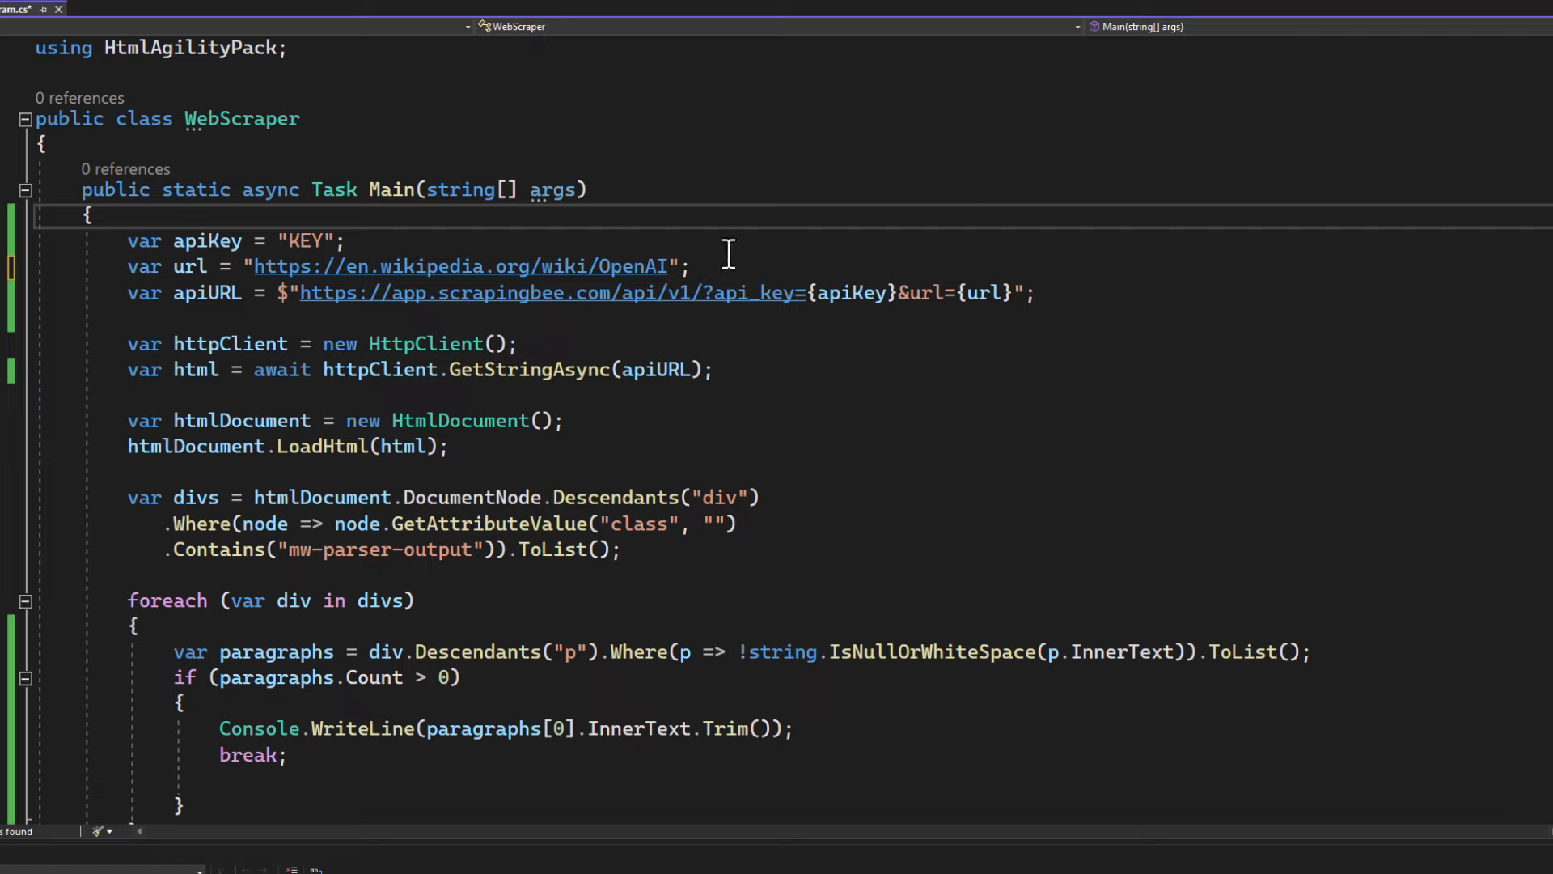
{"action": "mouse_move", "coordinate": [841, 233]}
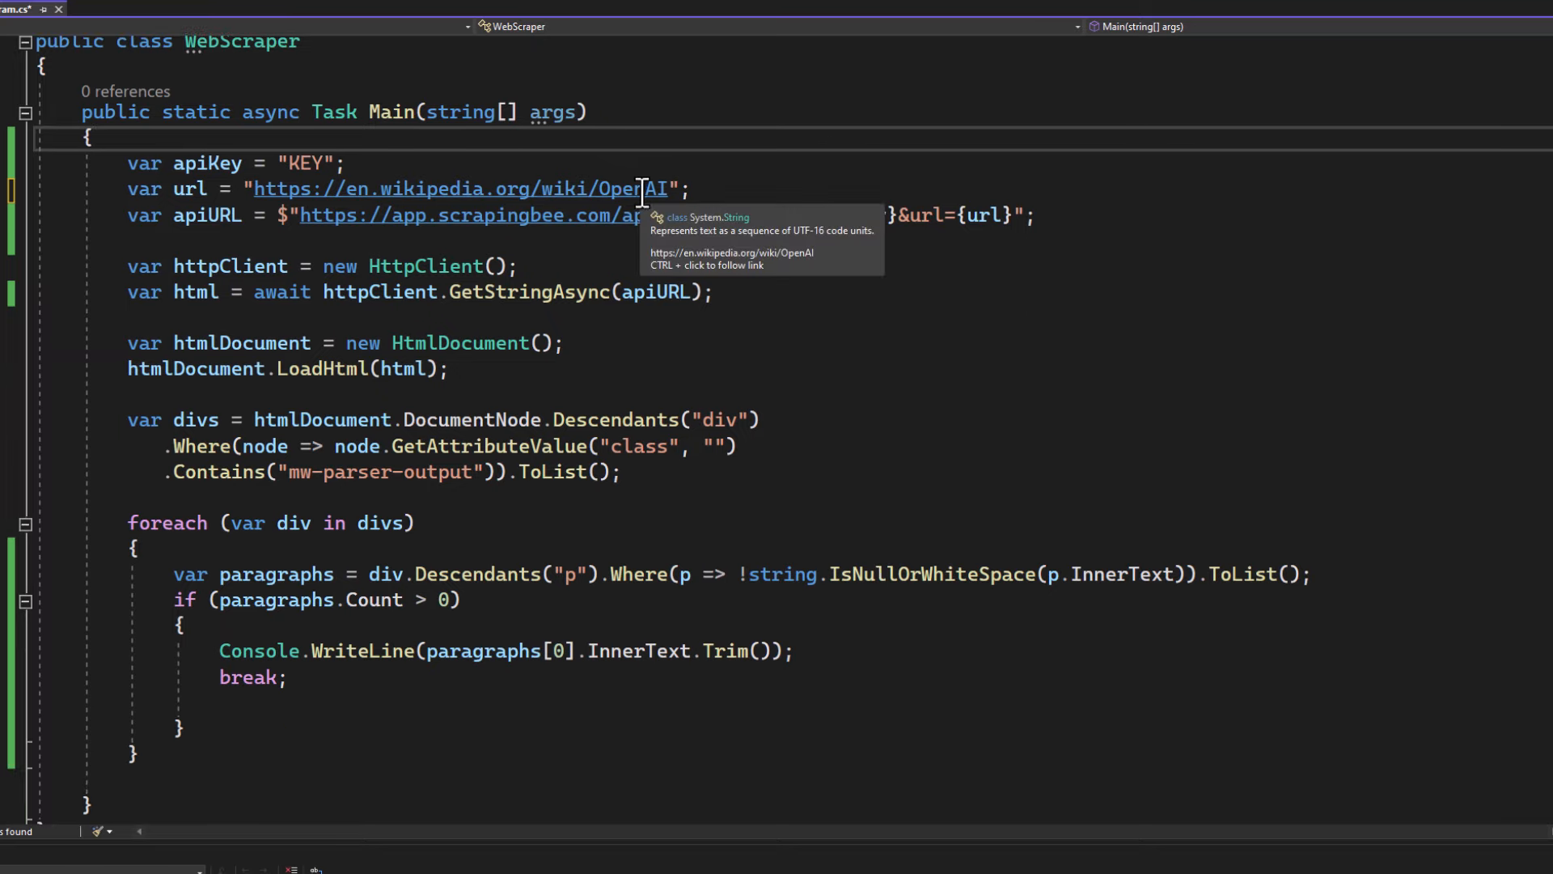
{"action": "mouse_move", "coordinate": [750, 188]}
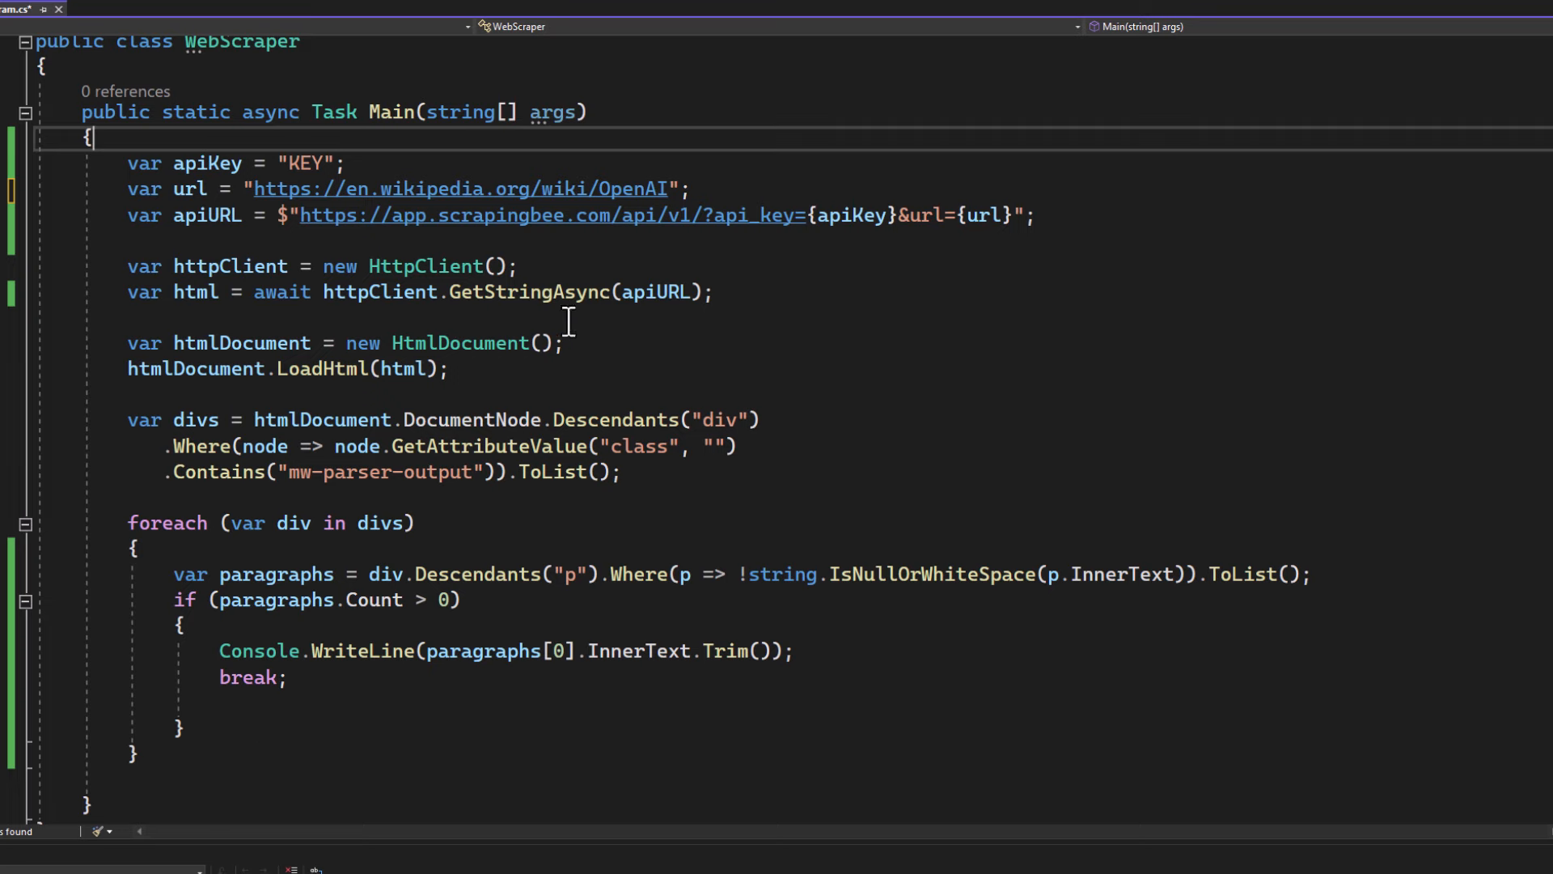
{"action": "type", "text": "https://invalid-url-for-error.com\"; // Invalid URL for error demonstration"}
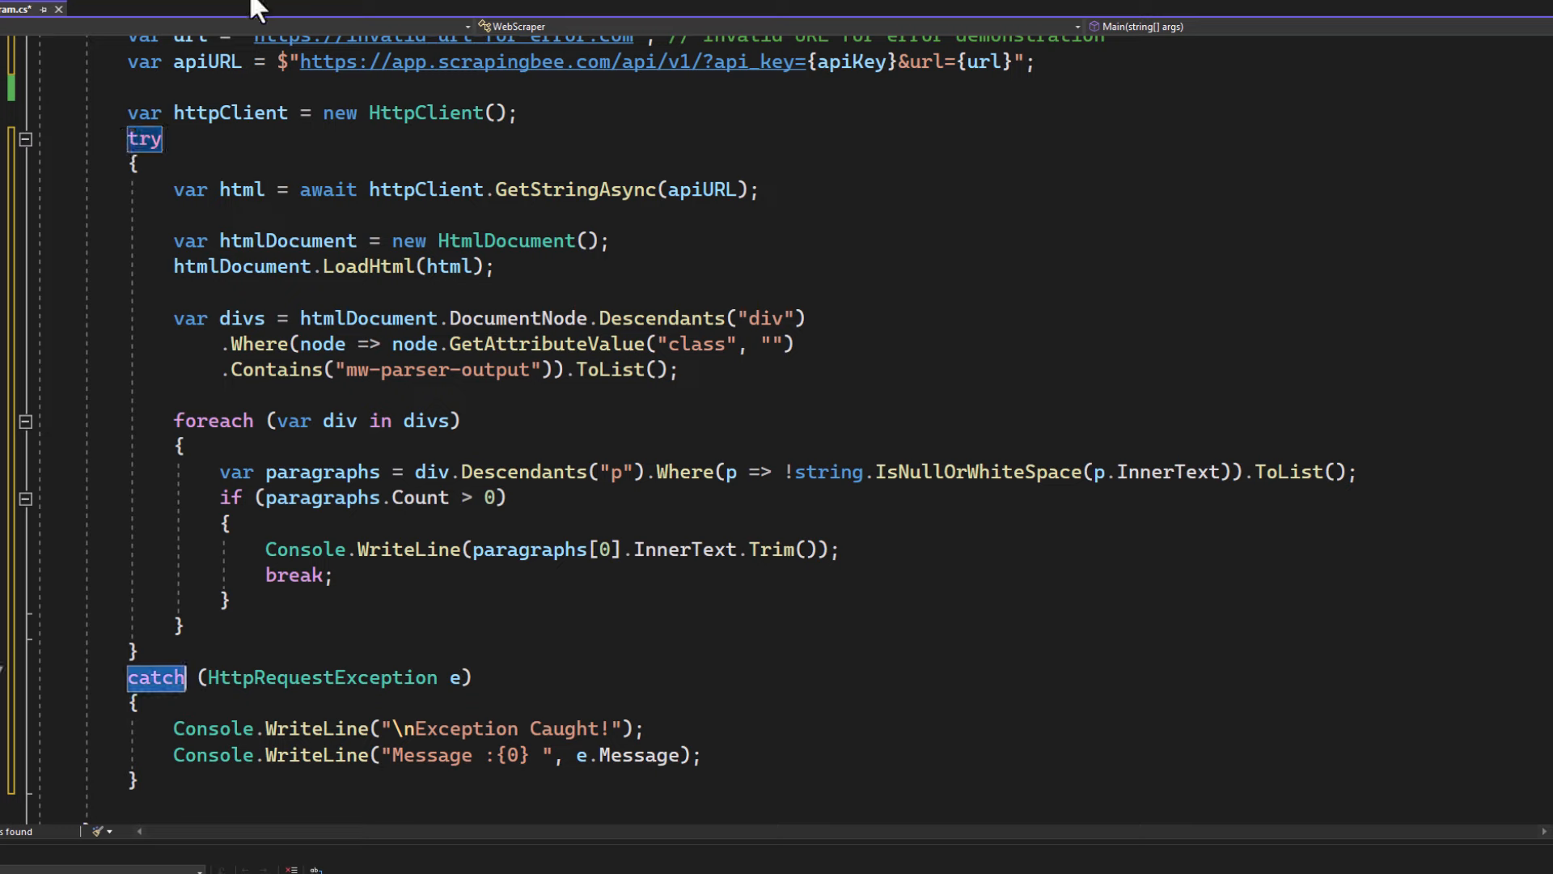
Run the try-catch version with F5 to show the caught 401 Unauthorized exception message.
{"action": "key", "text": "F5"}
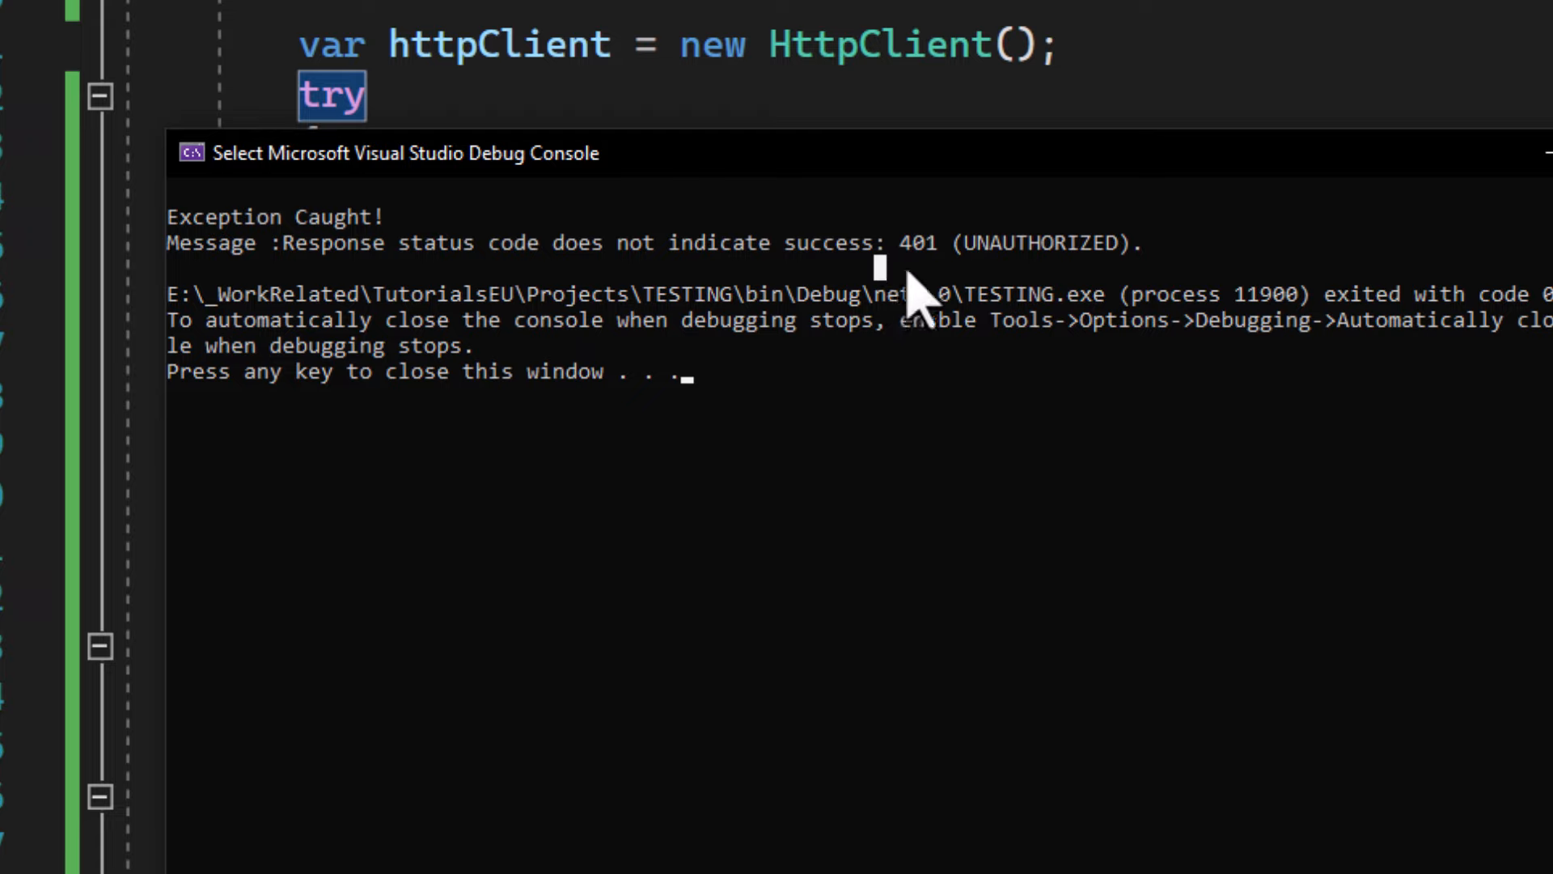
{"action": "mouse_move", "coordinate": [1068, 246]}
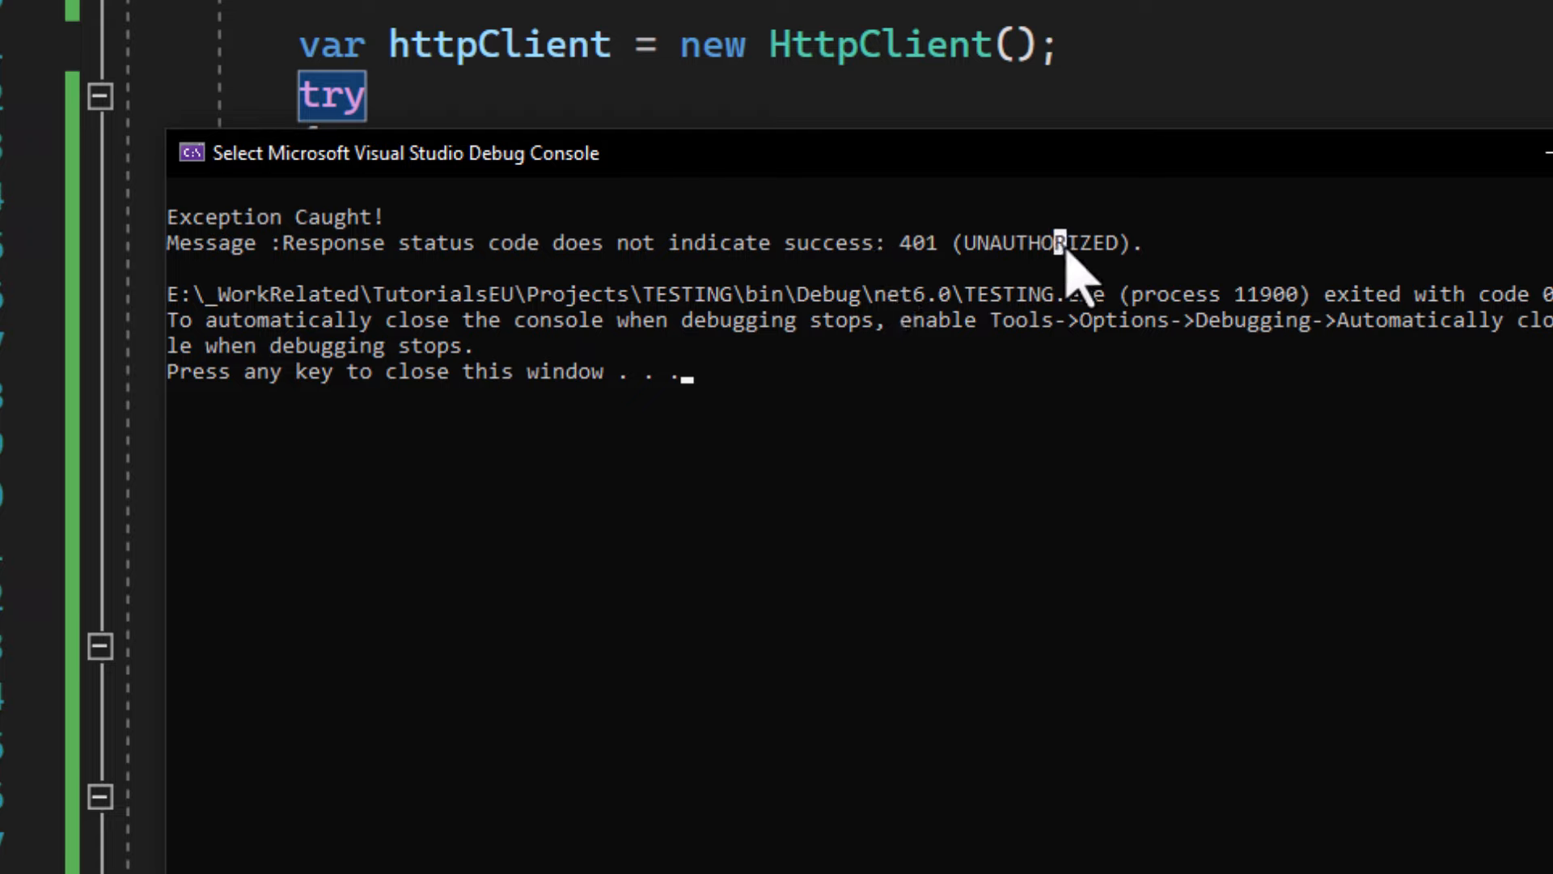
{"action": "mouse_move", "coordinate": [873, 272]}
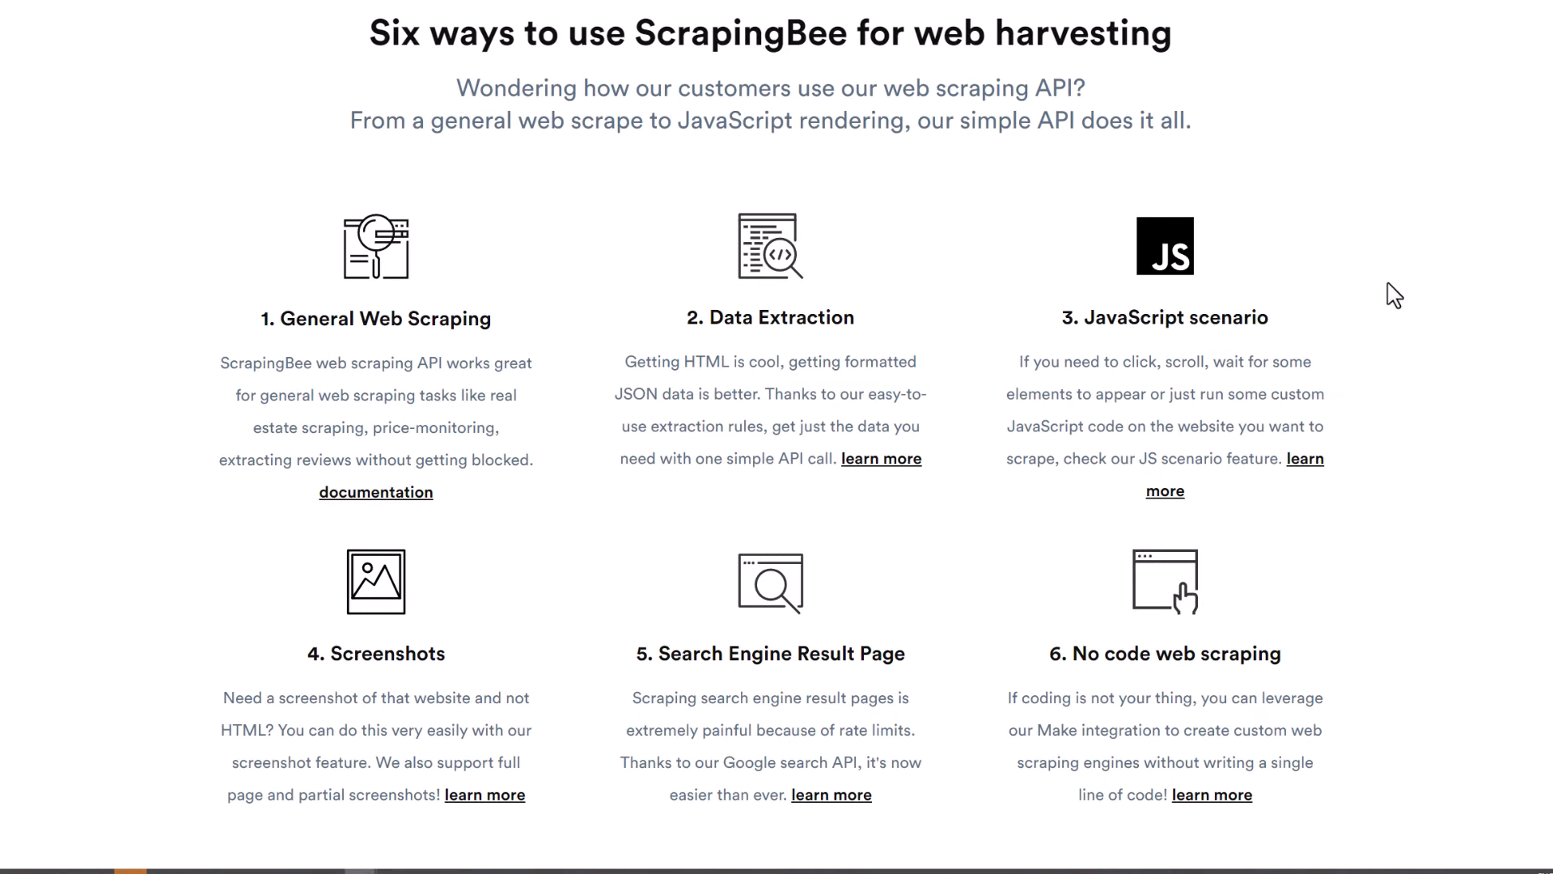
{"action": "mouse_move", "coordinate": [1437, 145]}
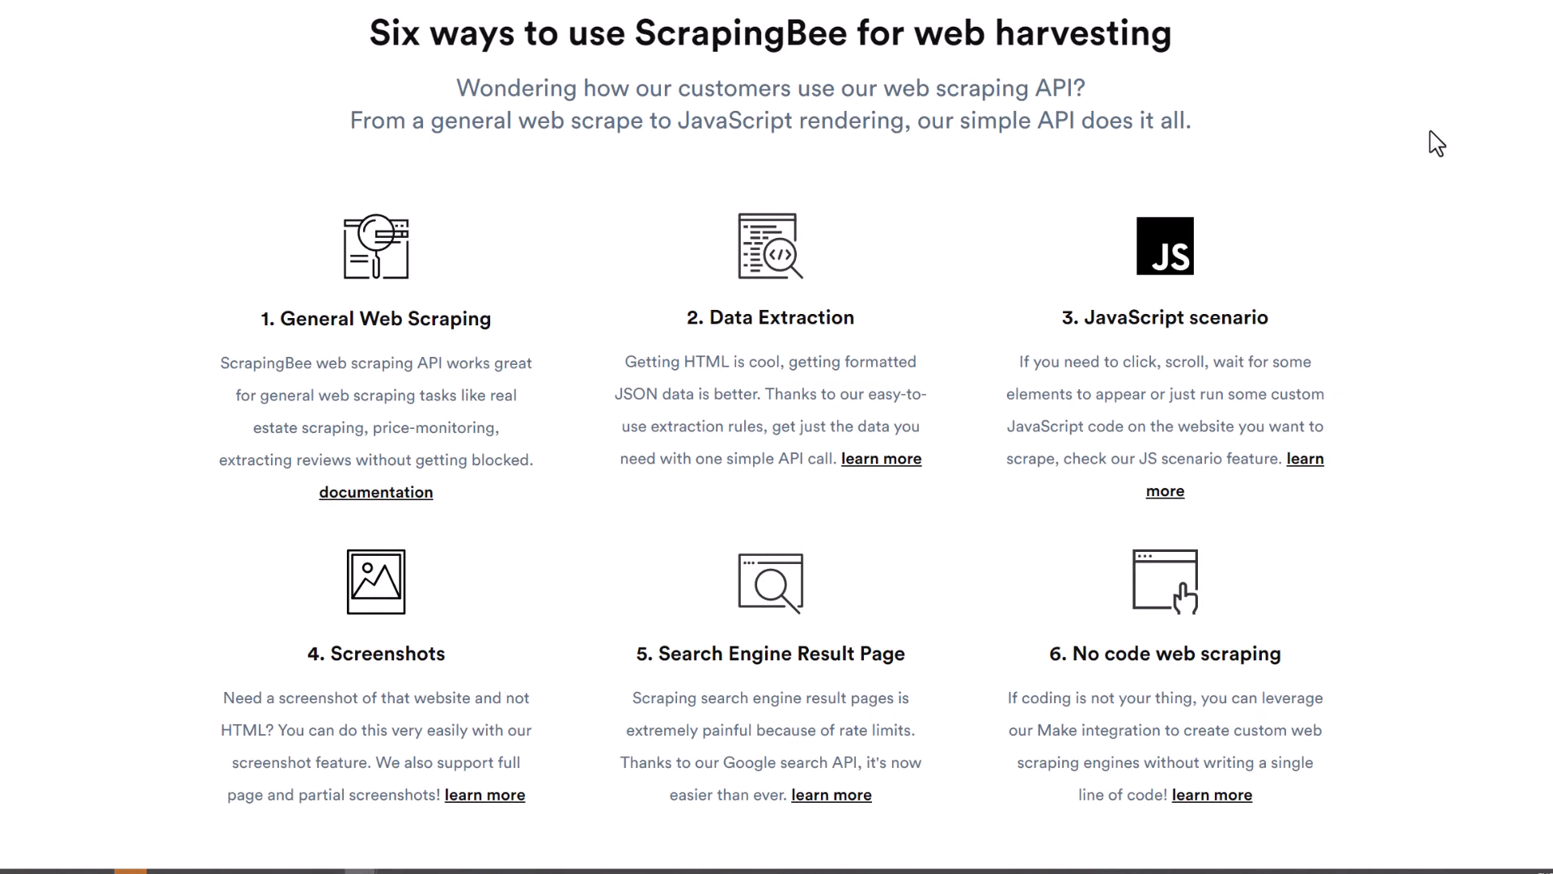
{"action": "mouse_move", "coordinate": [1356, 226]}
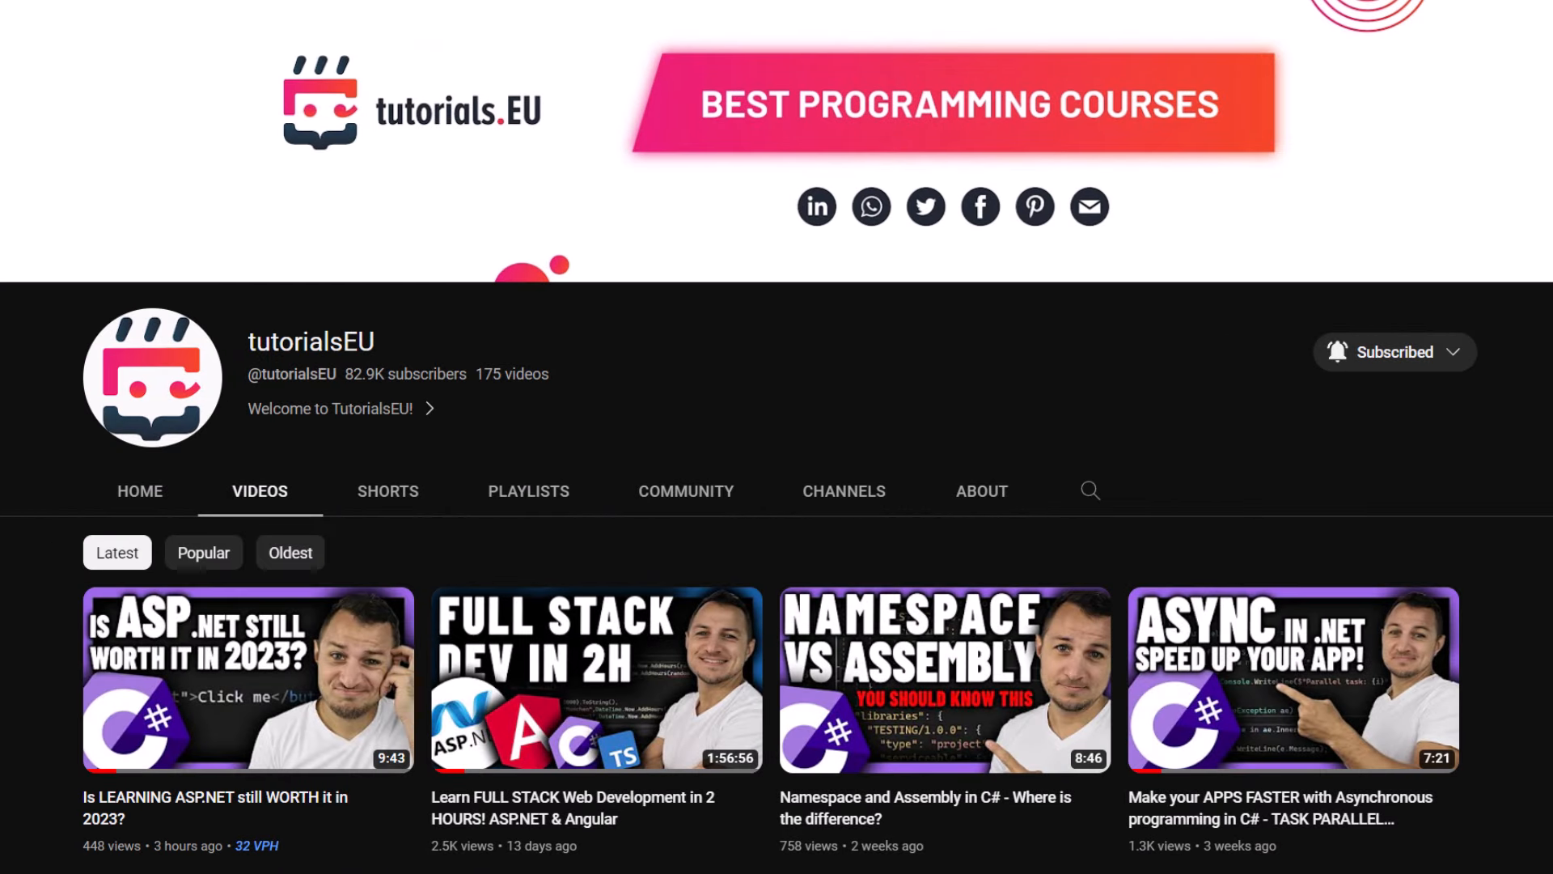
{"action": "mouse_move", "coordinate": [793, 376]}
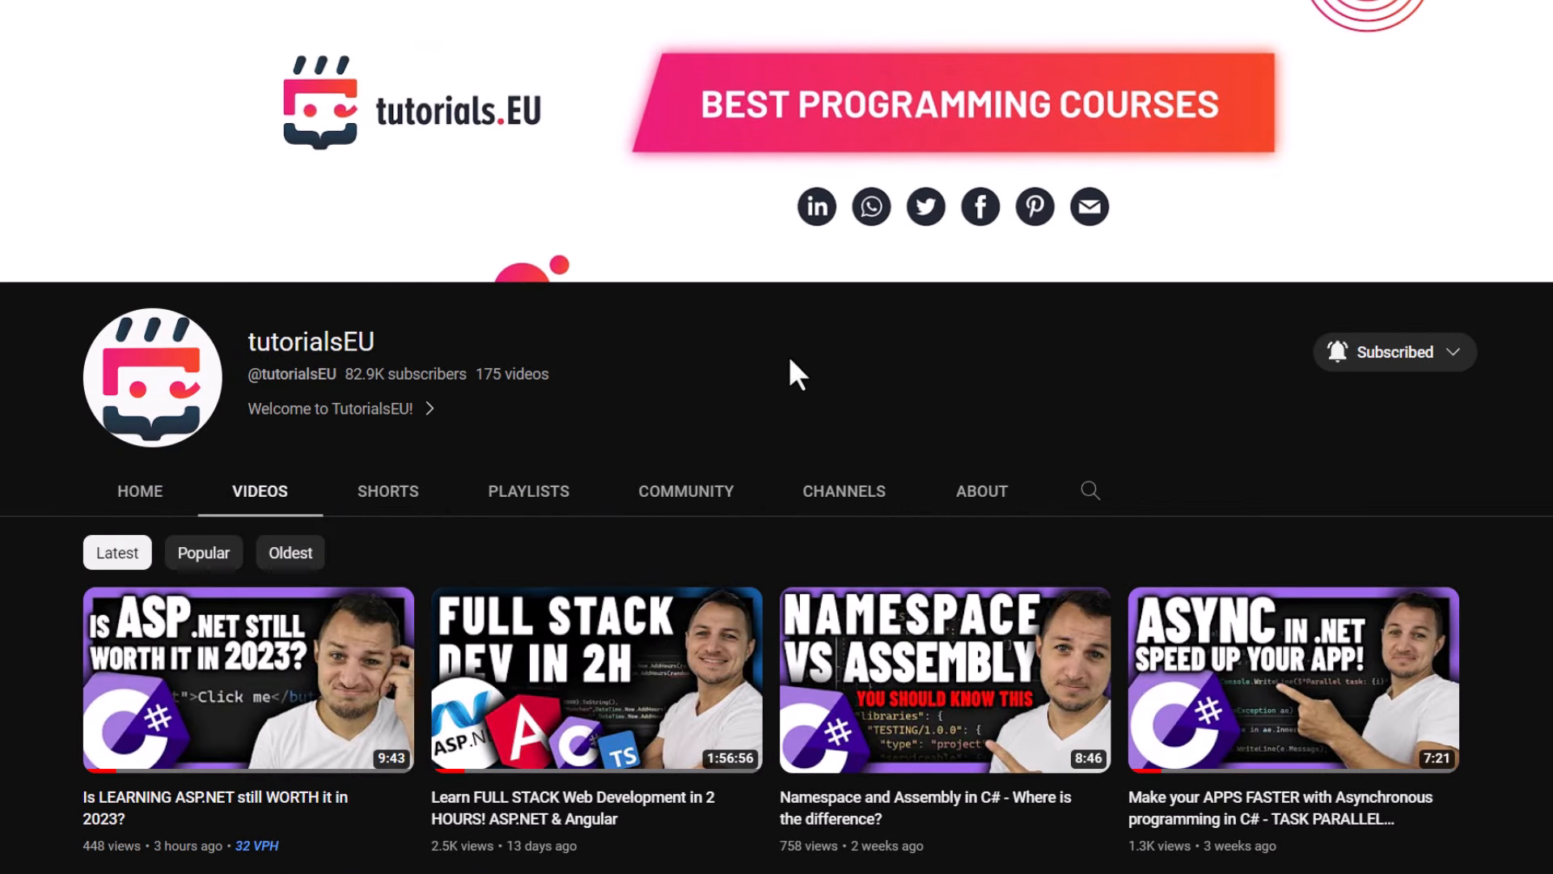
{"action": "mouse_move", "coordinate": [941, 393]}
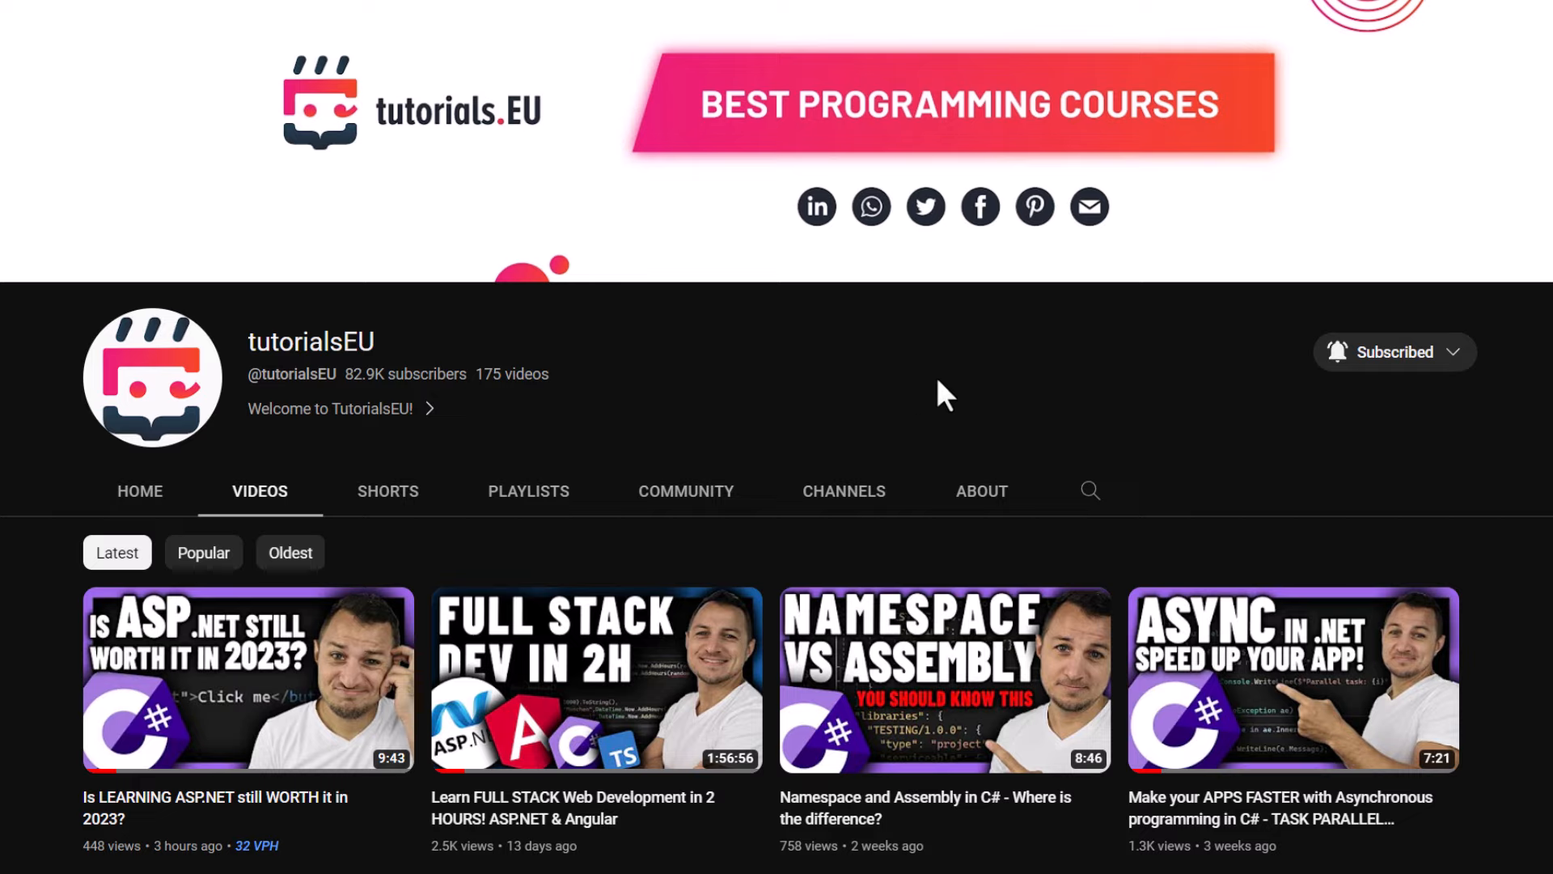
{"action": "mouse_move", "coordinate": [1028, 390]}
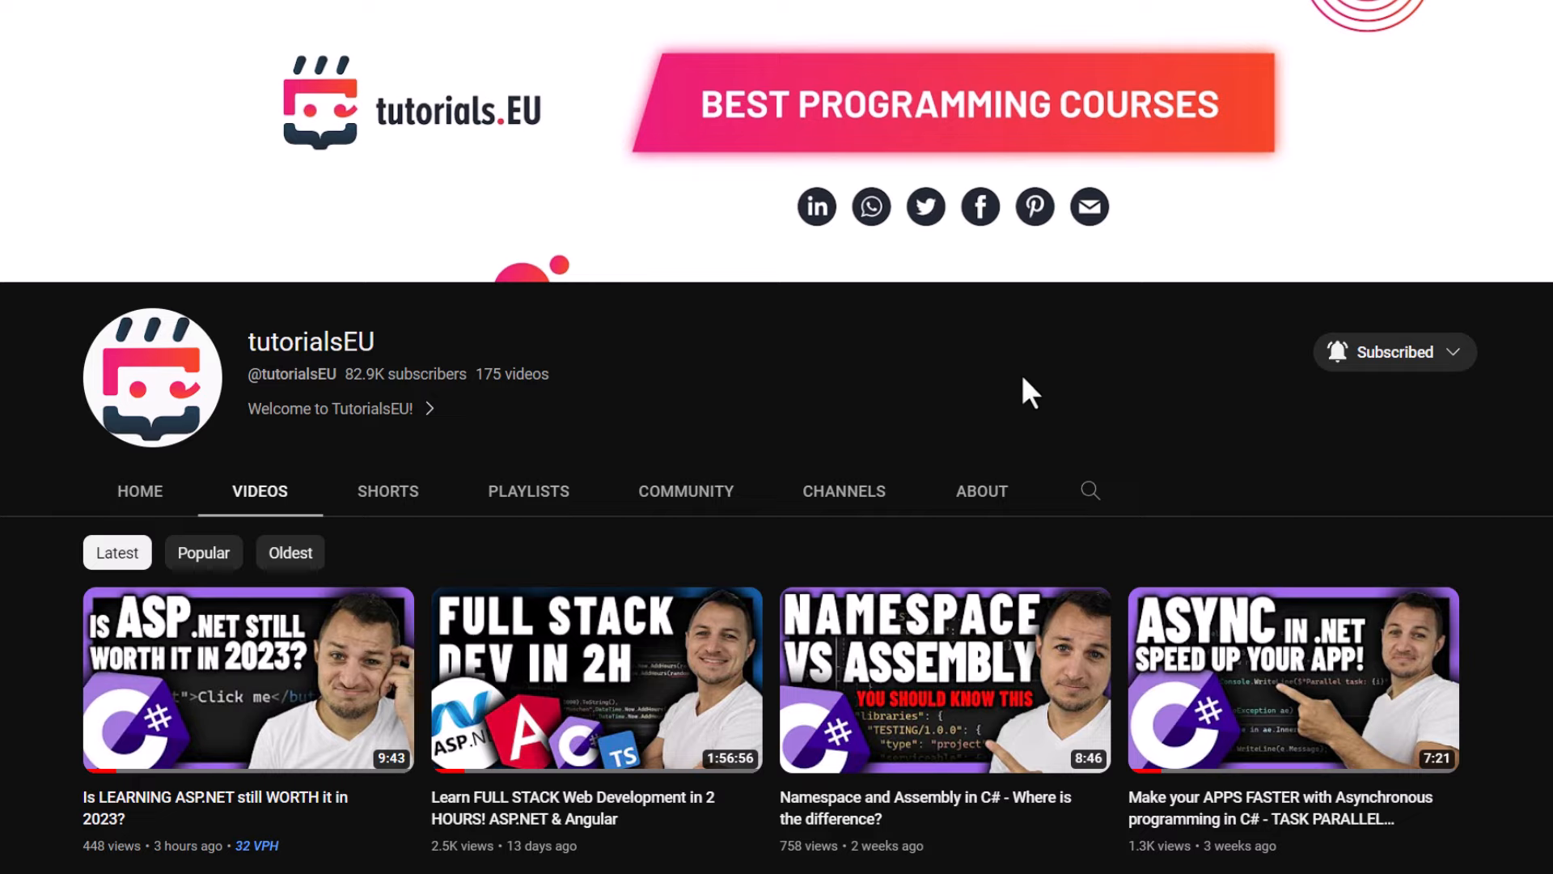
{"action": "mouse_move", "coordinate": [1035, 366]}
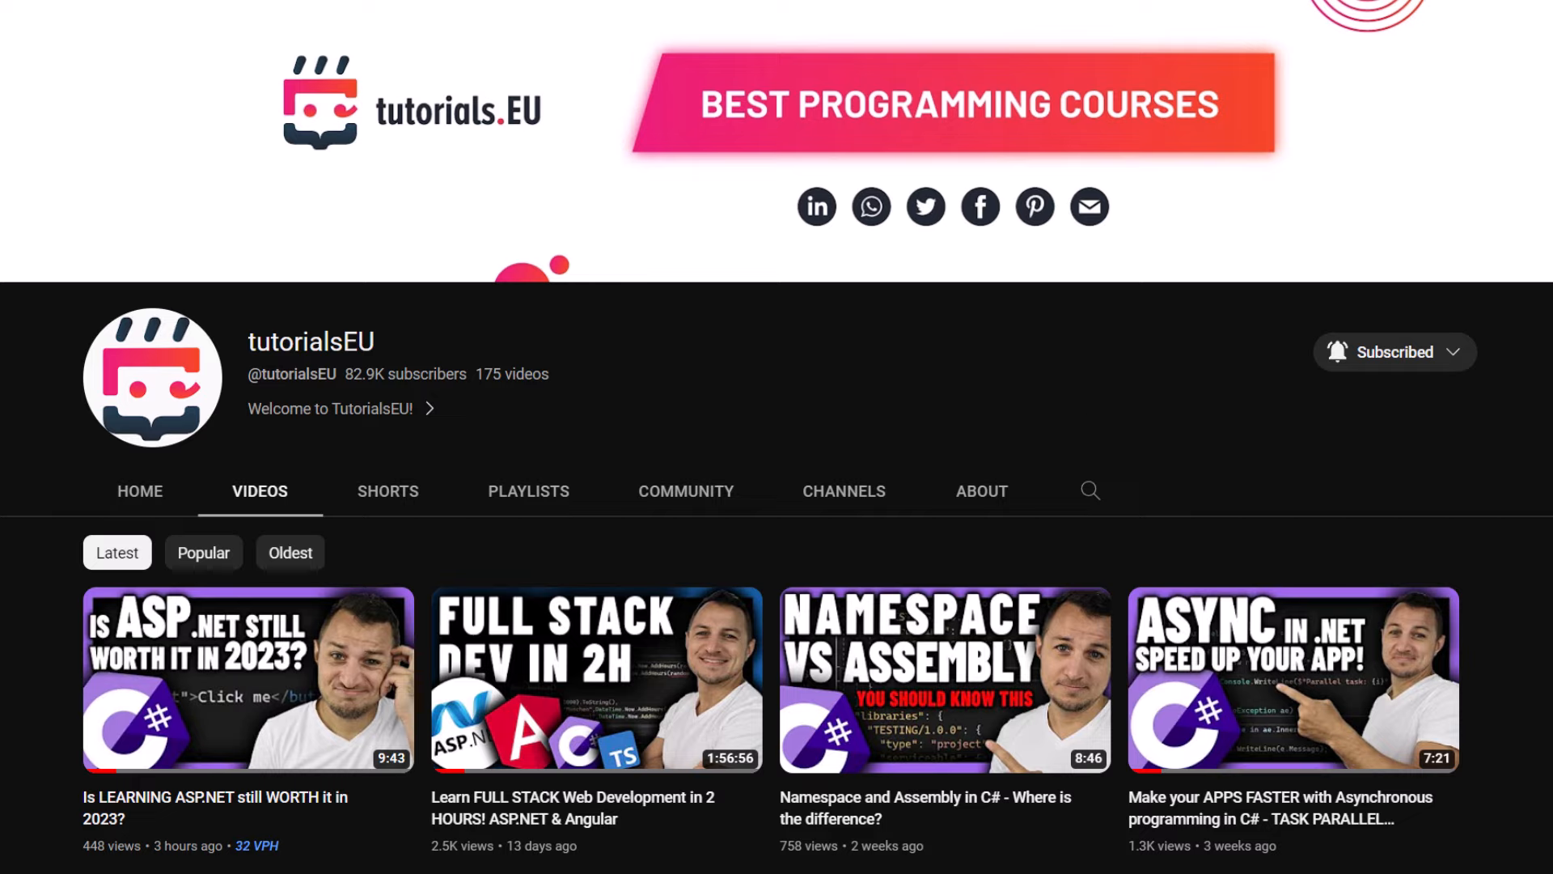
{"action": "mouse_move", "coordinate": [1168, 472]}
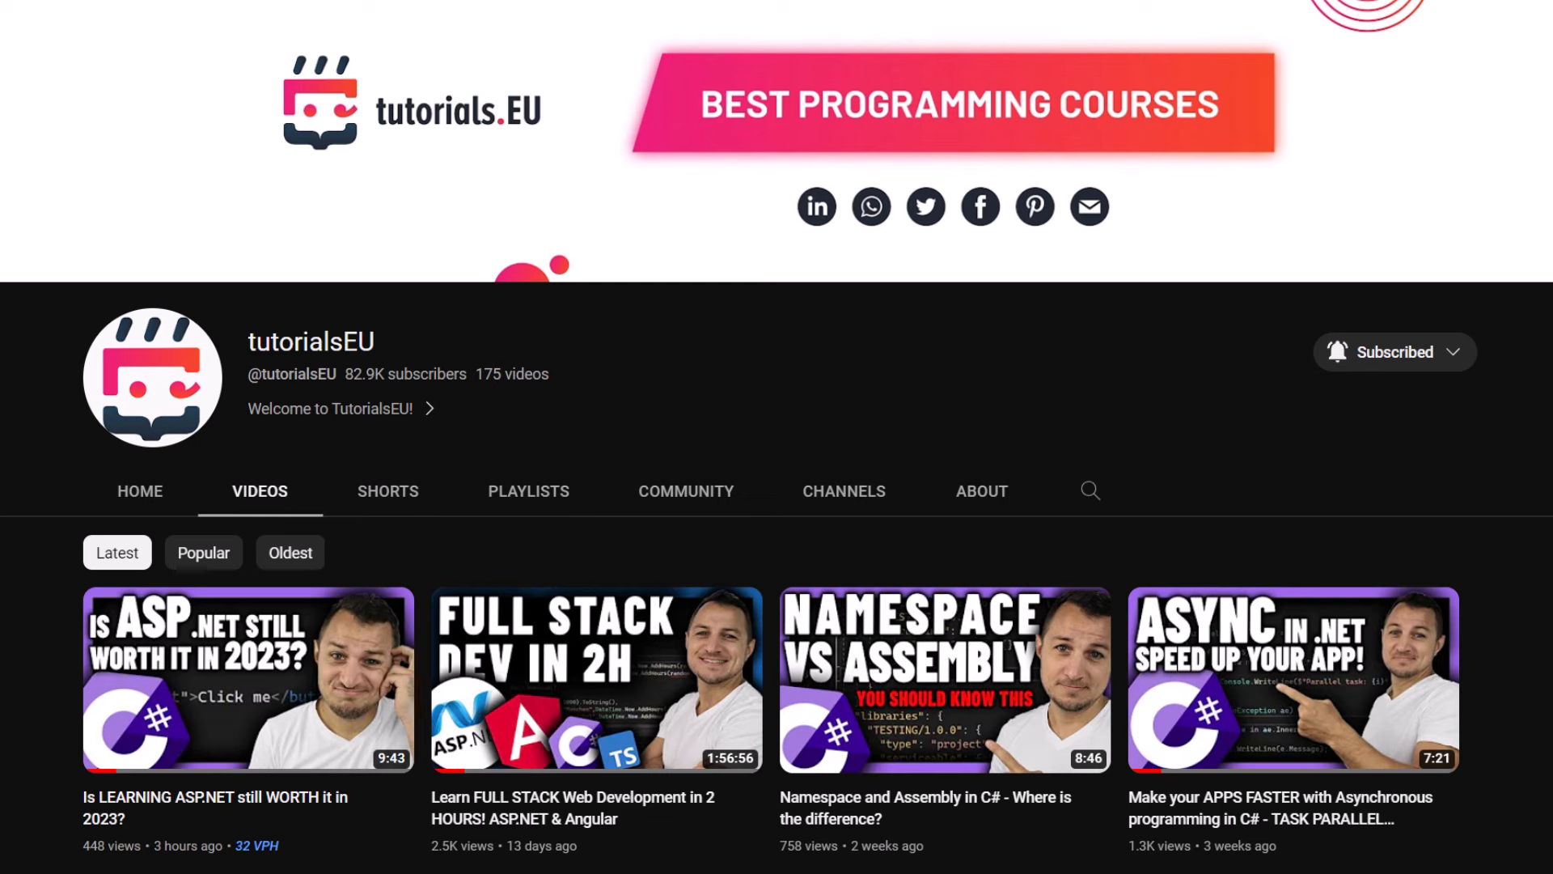
Scroll down the tutorialsEU video grid to older uploads like the Blazor and REST API tutorials.
{"action": "scroll", "scroll_direction": "down", "scroll_amount": 3}
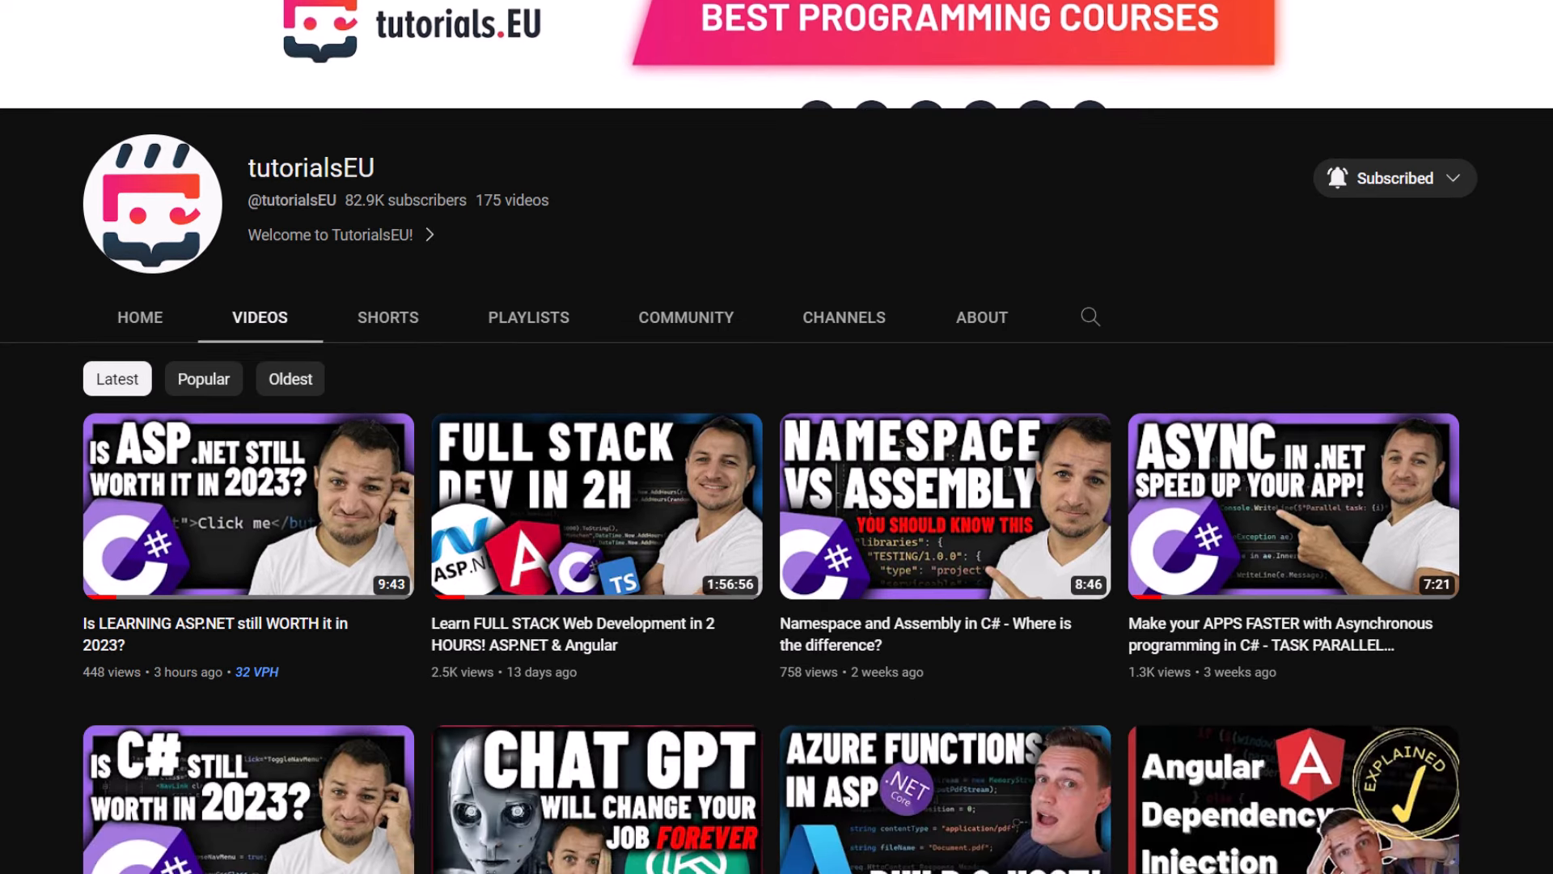
{"action": "scroll", "scroll_direction": "down", "scroll_amount": 3}
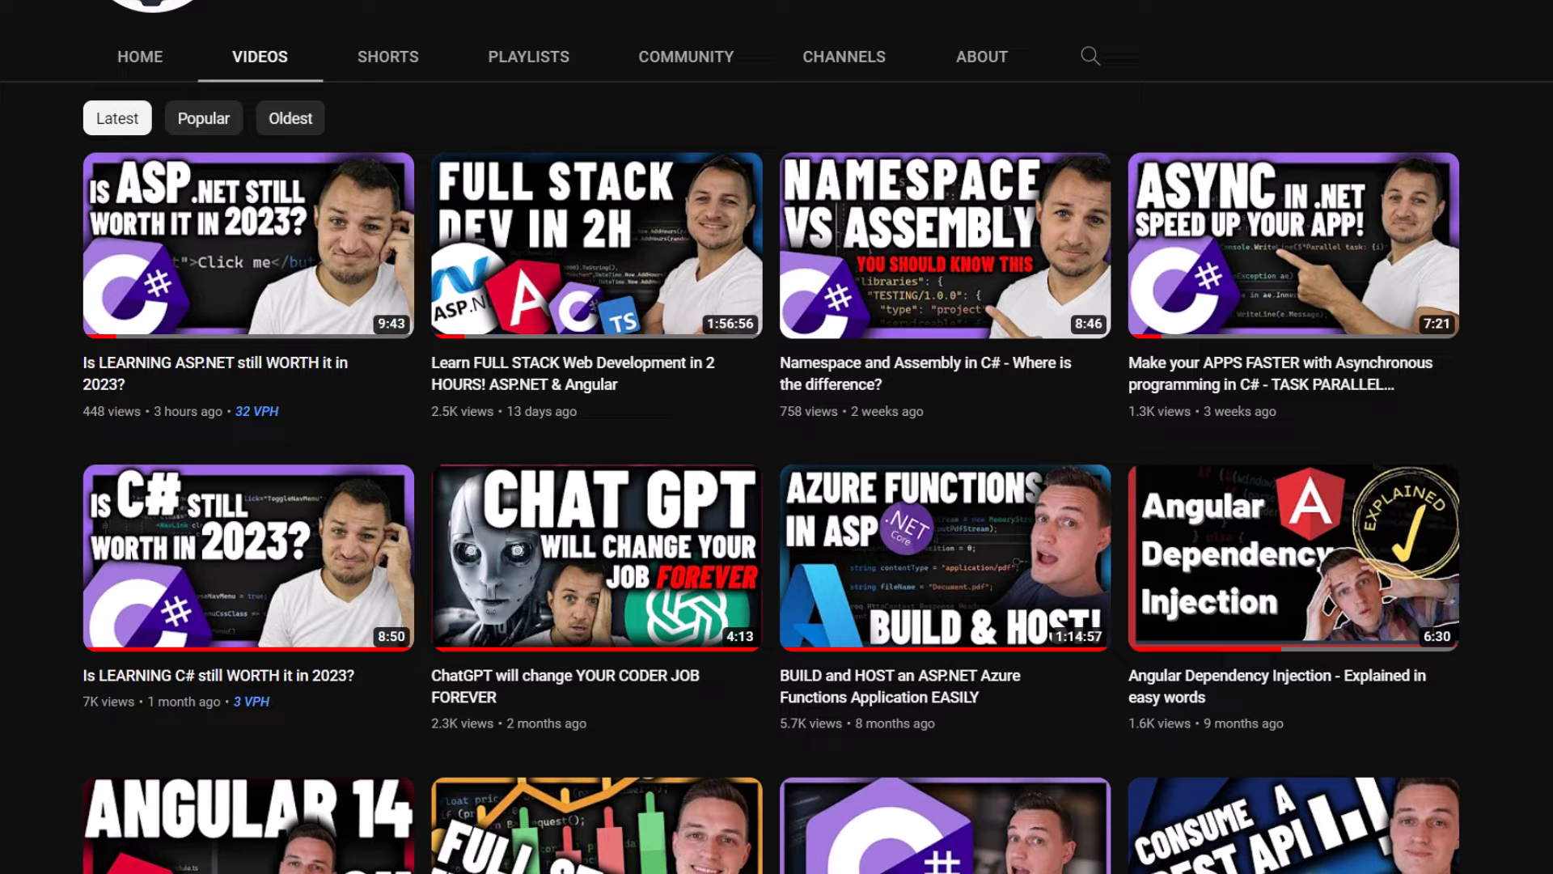
{"action": "scroll", "scroll_direction": "down", "scroll_amount": 3}
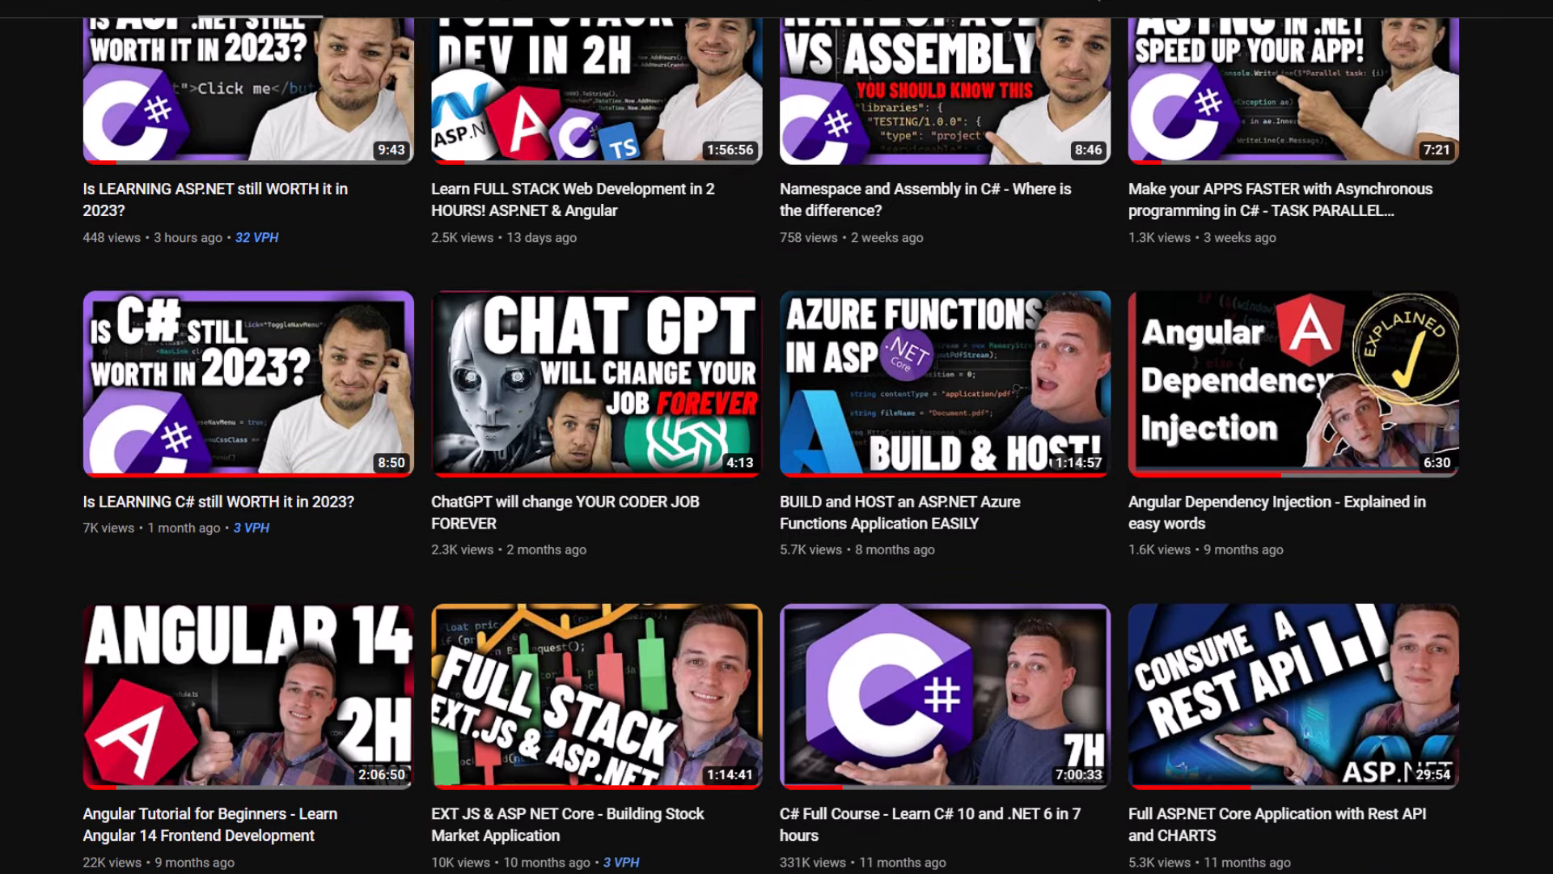
{"action": "scroll", "scroll_direction": "down", "scroll_amount": 3}
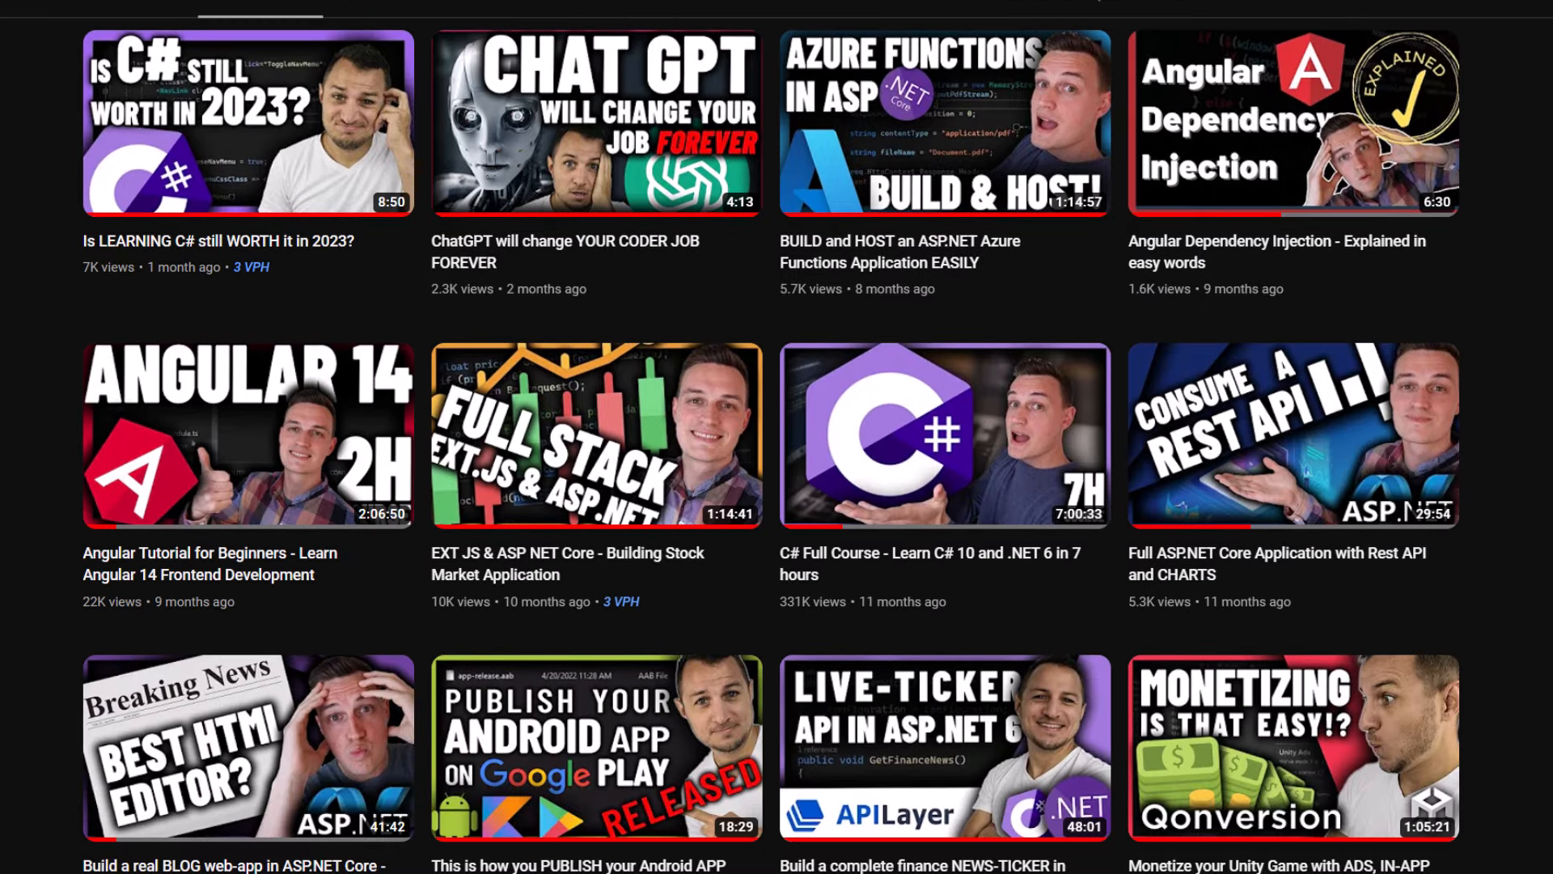
{"action": "scroll", "scroll_direction": "down", "scroll_amount": 3}
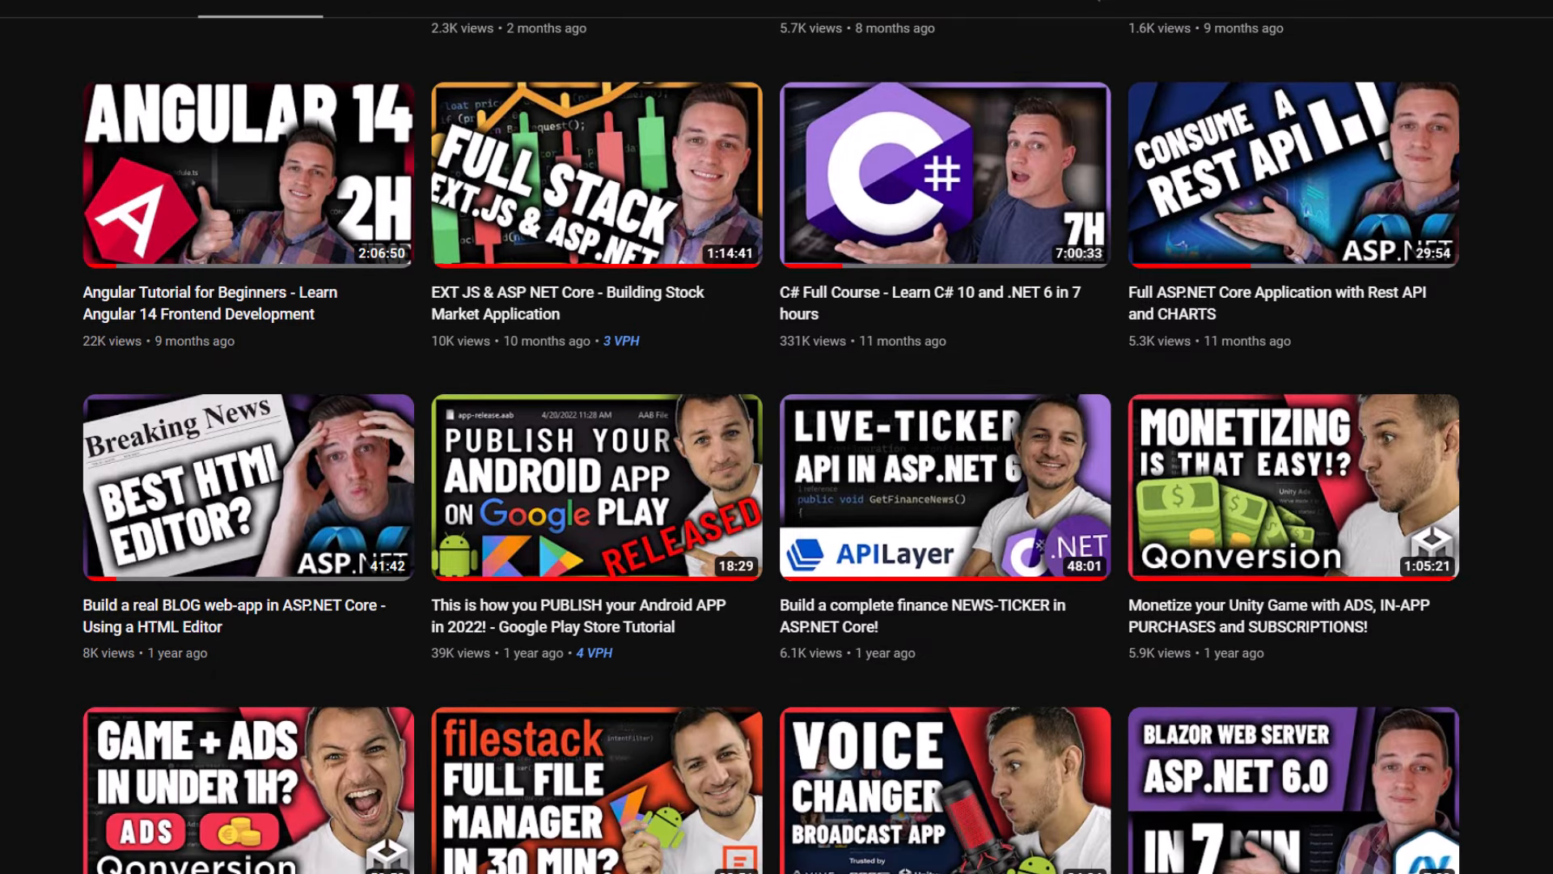
{"action": "scroll", "scroll_direction": "down", "scroll_amount": 3}
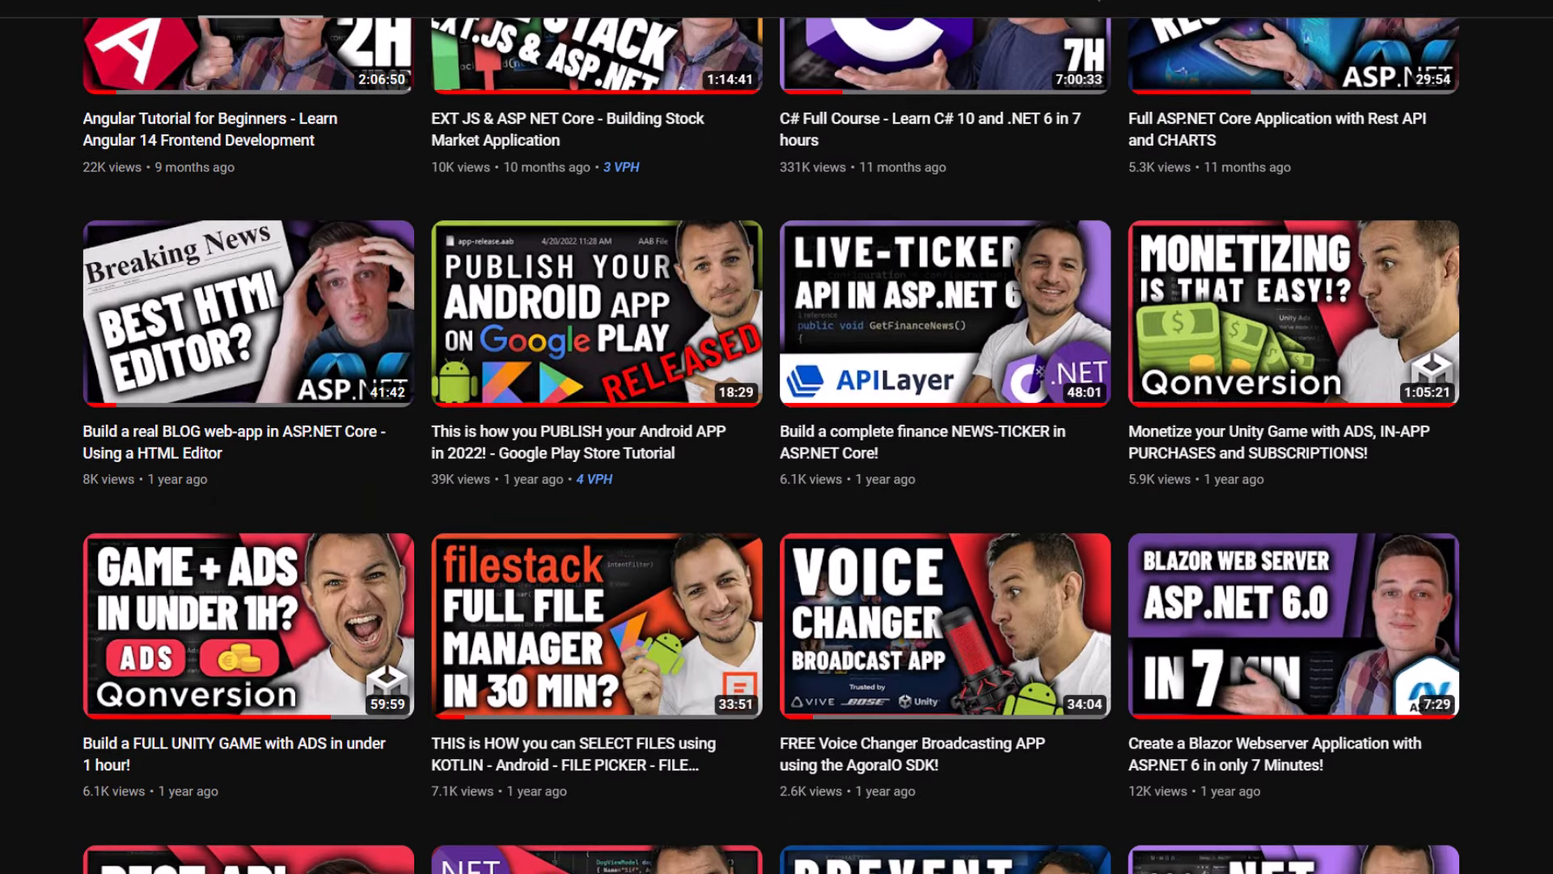
{"action": "scroll", "scroll_direction": "down", "scroll_amount": 3}
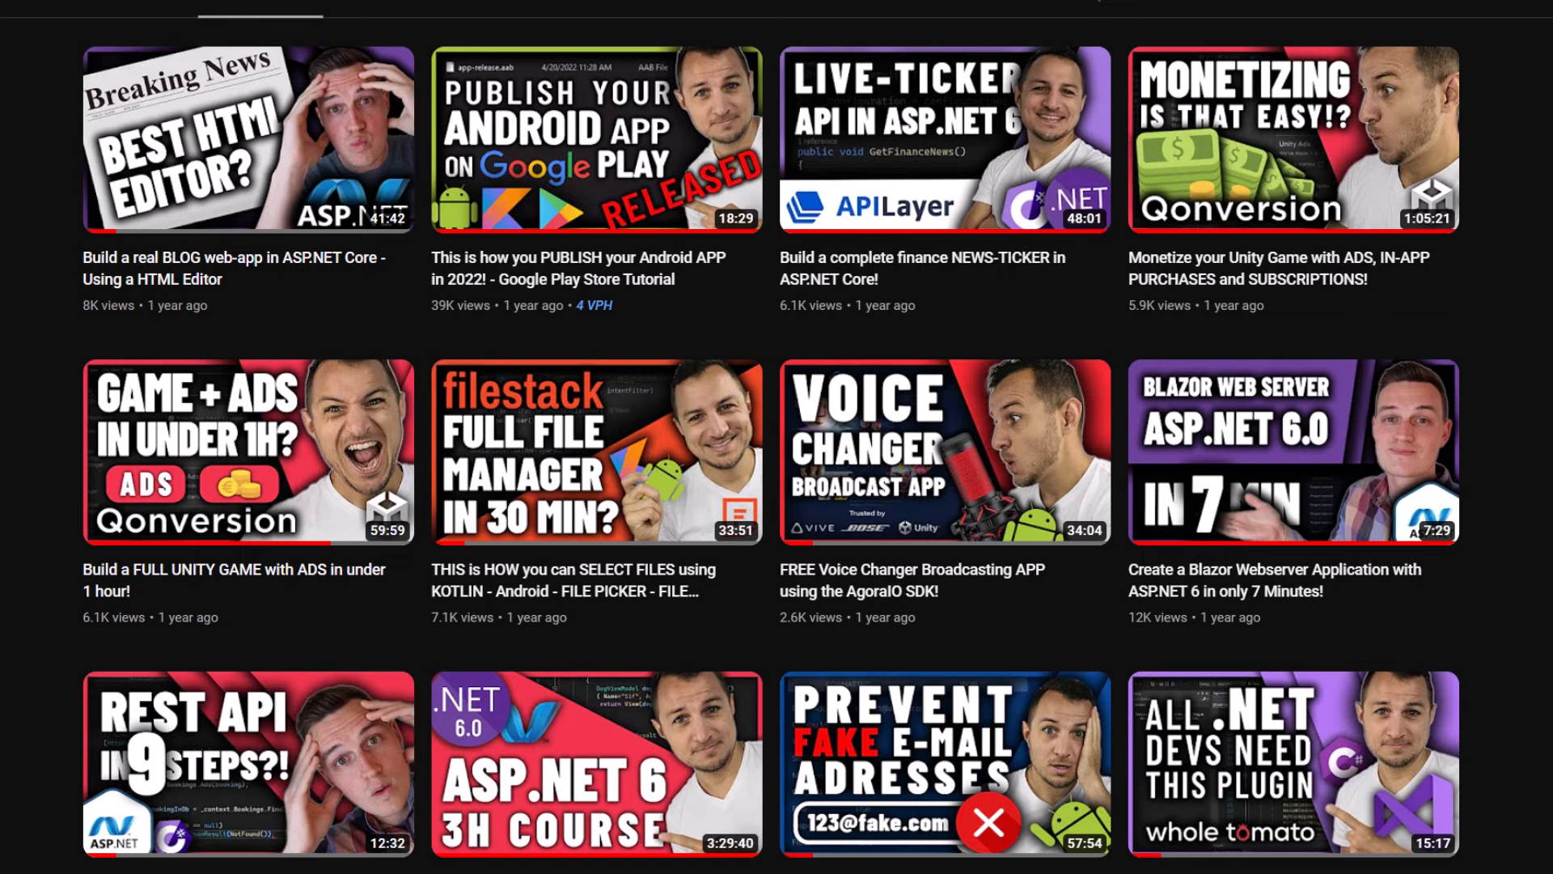
{"action": "scroll", "scroll_direction": "down", "scroll_amount": 3}
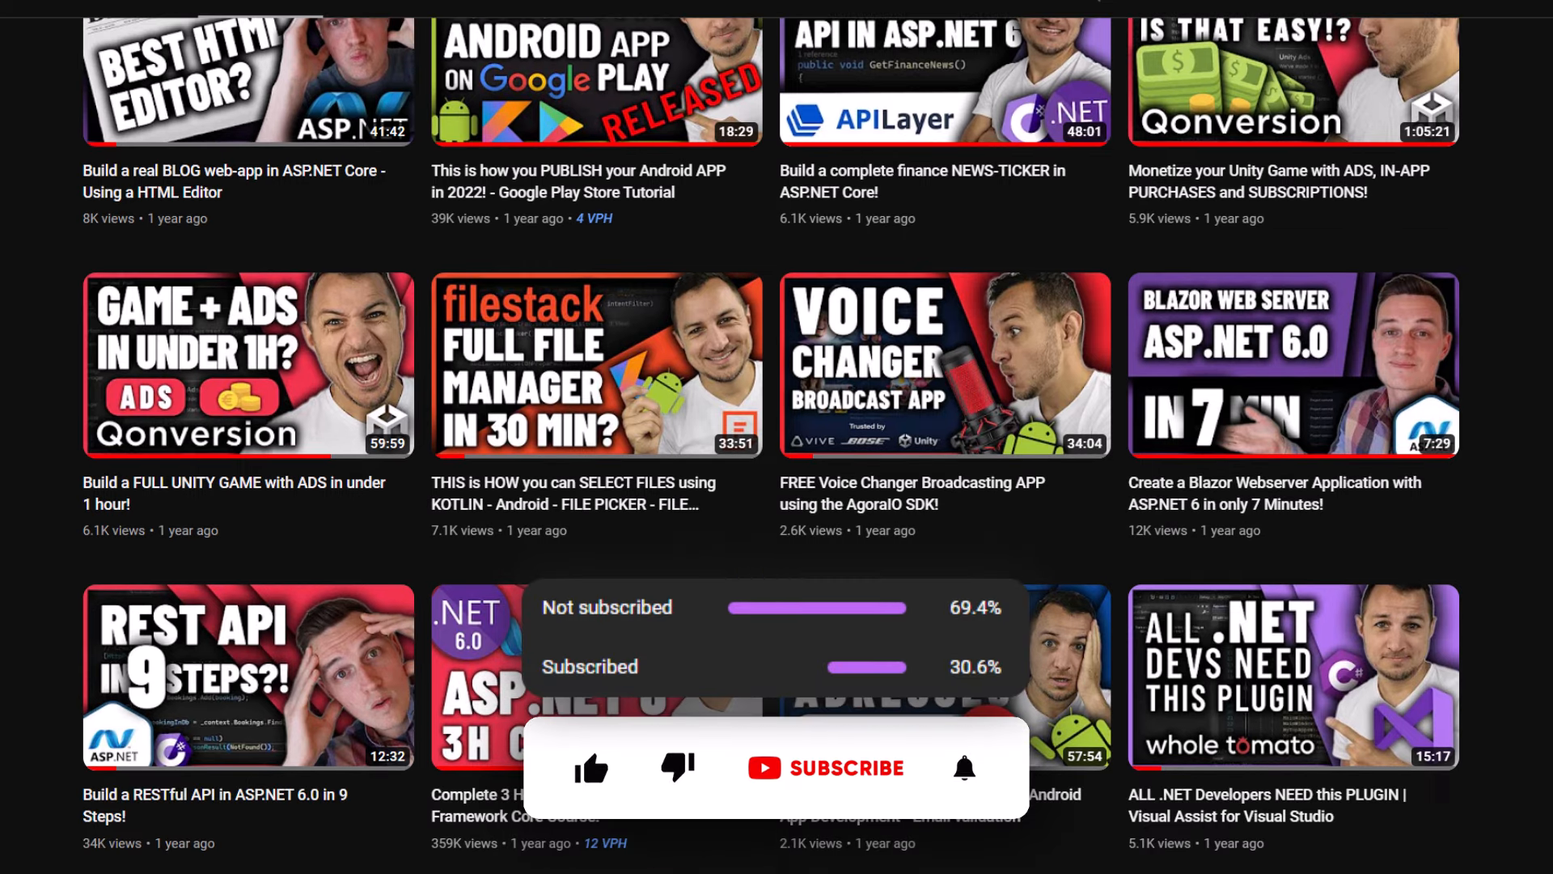